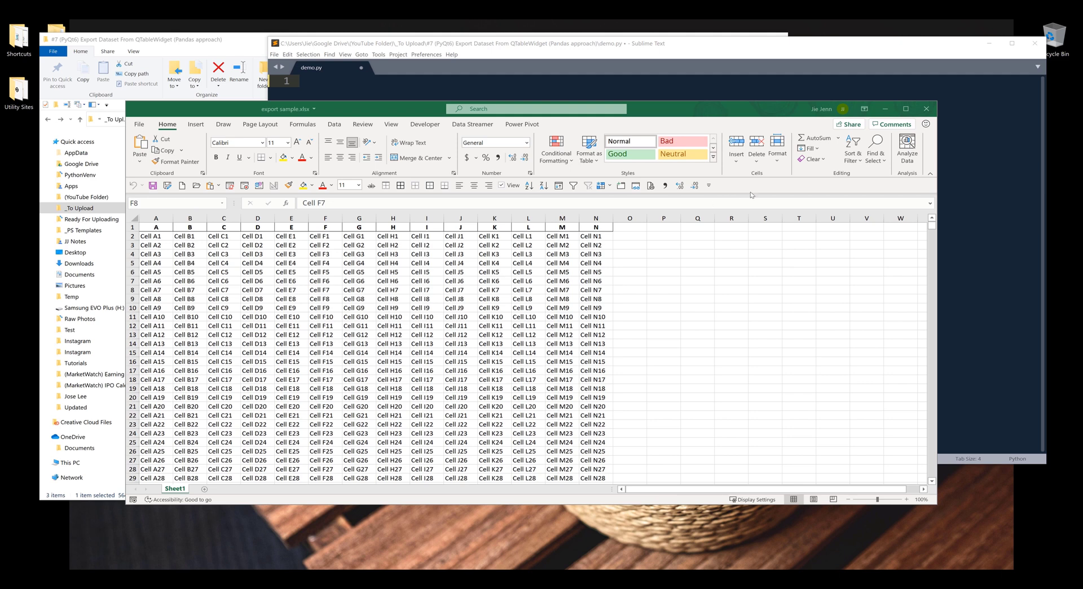
- Close Excel and discard the export sample workbook's changes
click(926, 108)
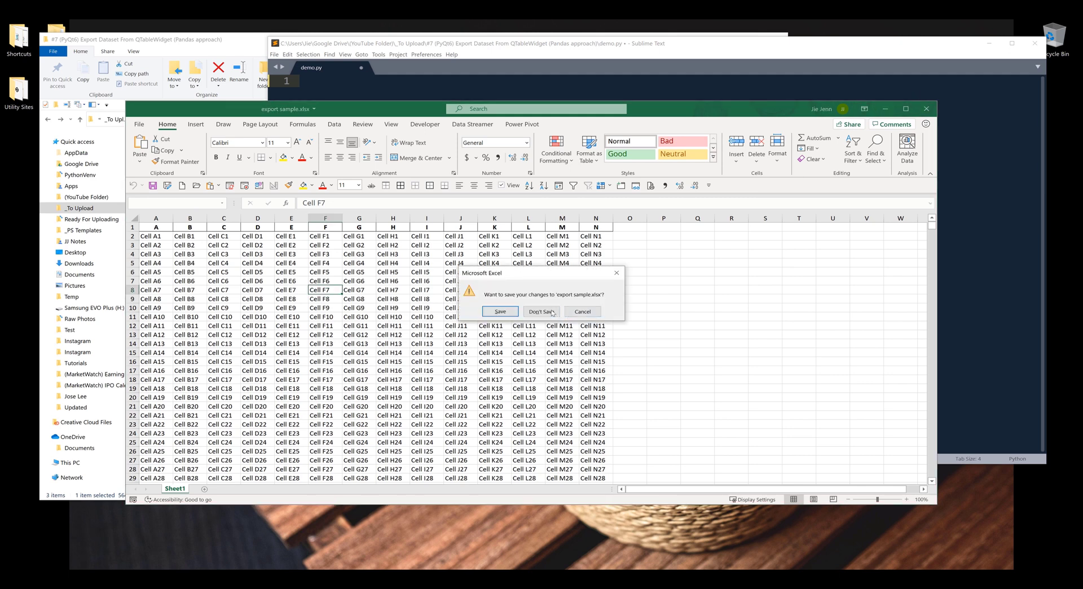
click(541, 312)
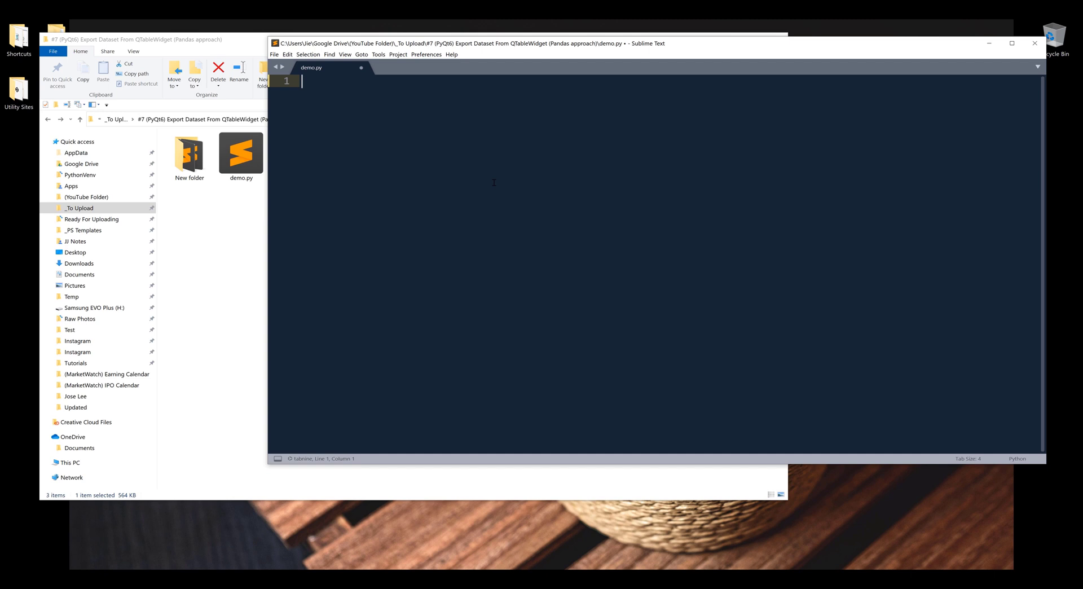
- Insert the qtWidgets6 PyQt6 starter snippet from the Command Palette
key(ctrl+shift+p)
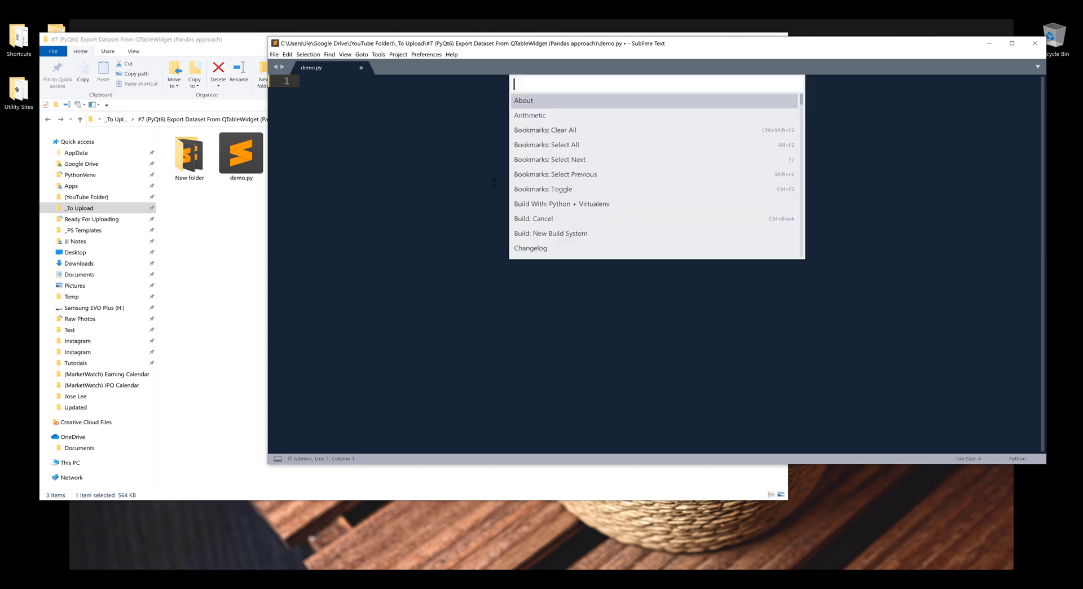
text(p)
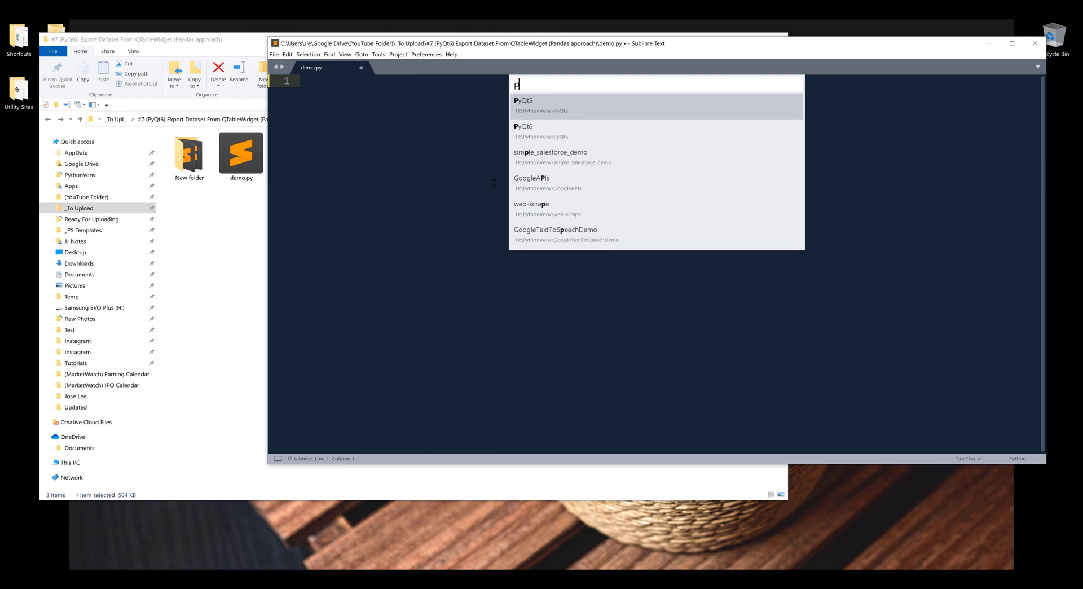
text(qt)
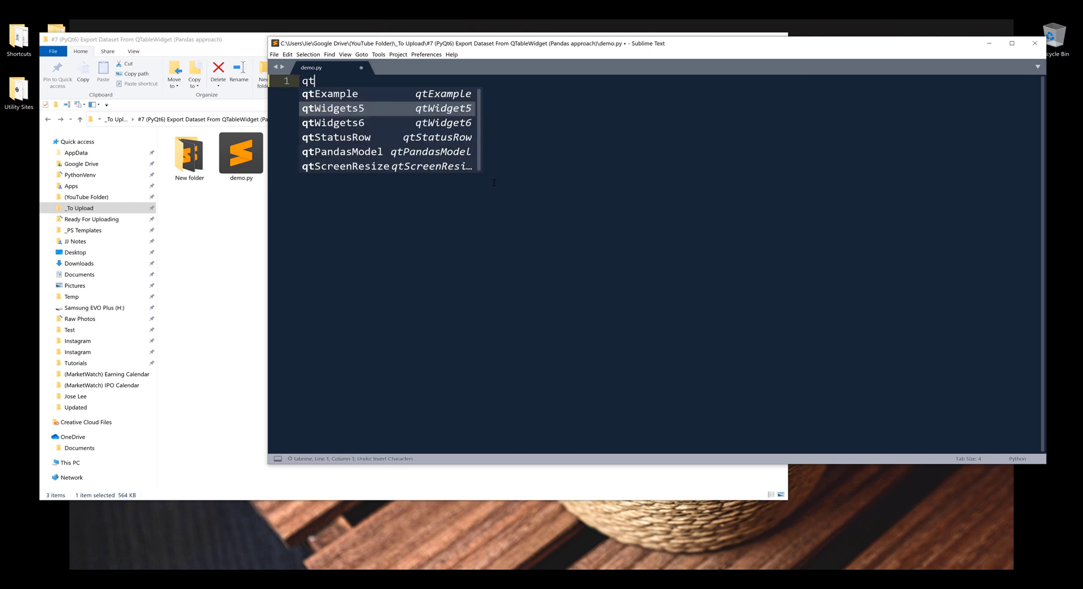
key(Down)
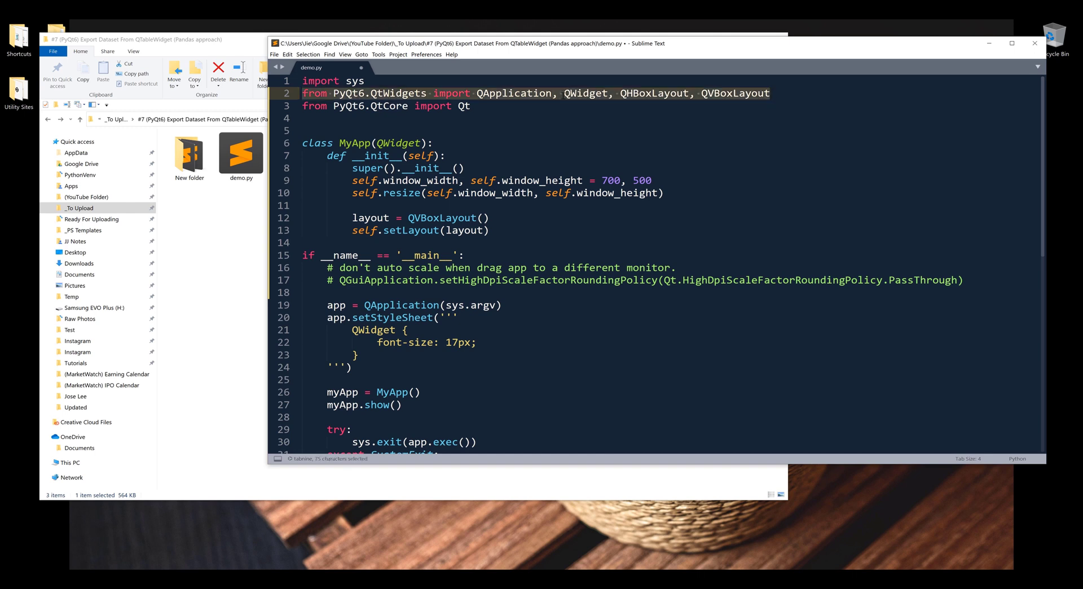
- Add QTableWidget, QTableWidgetItem and QPushButton to the QtWidgets import list
click(563, 93)
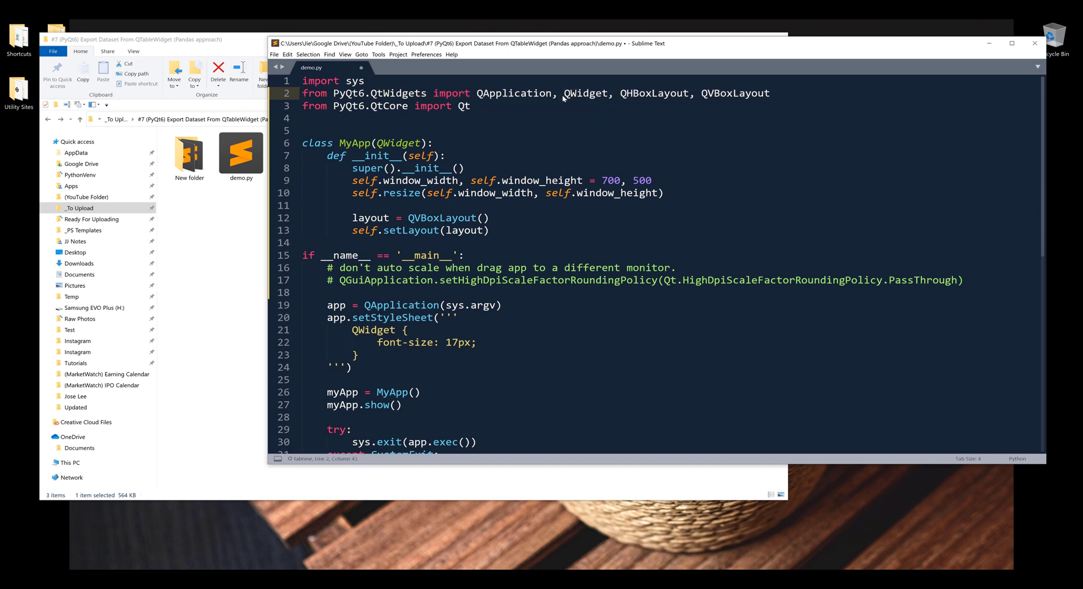
text(QTableWidet Q)
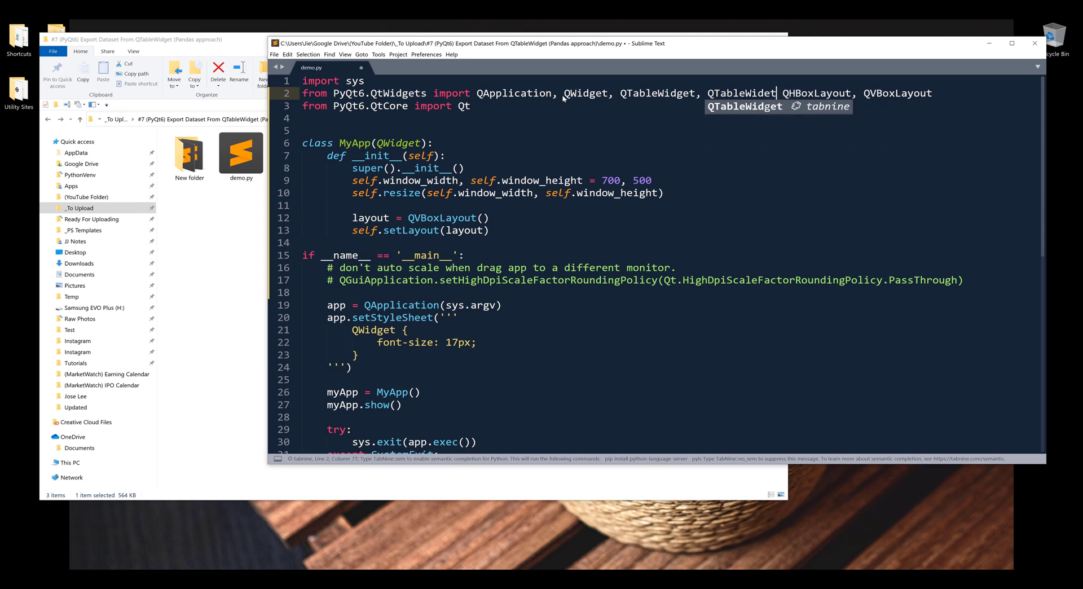
text(Item,)
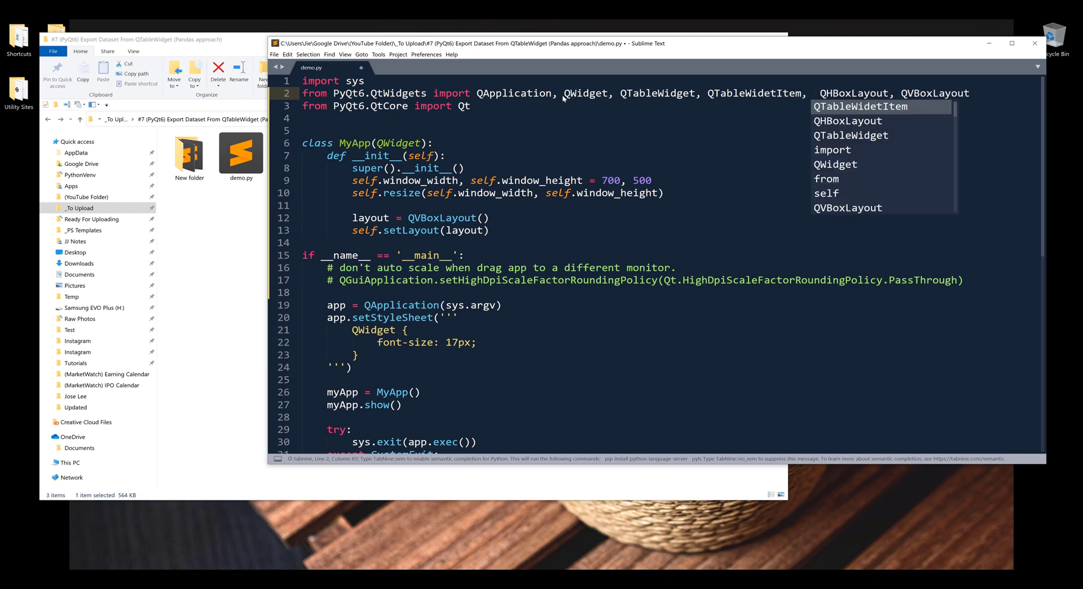
text(QPushButton)
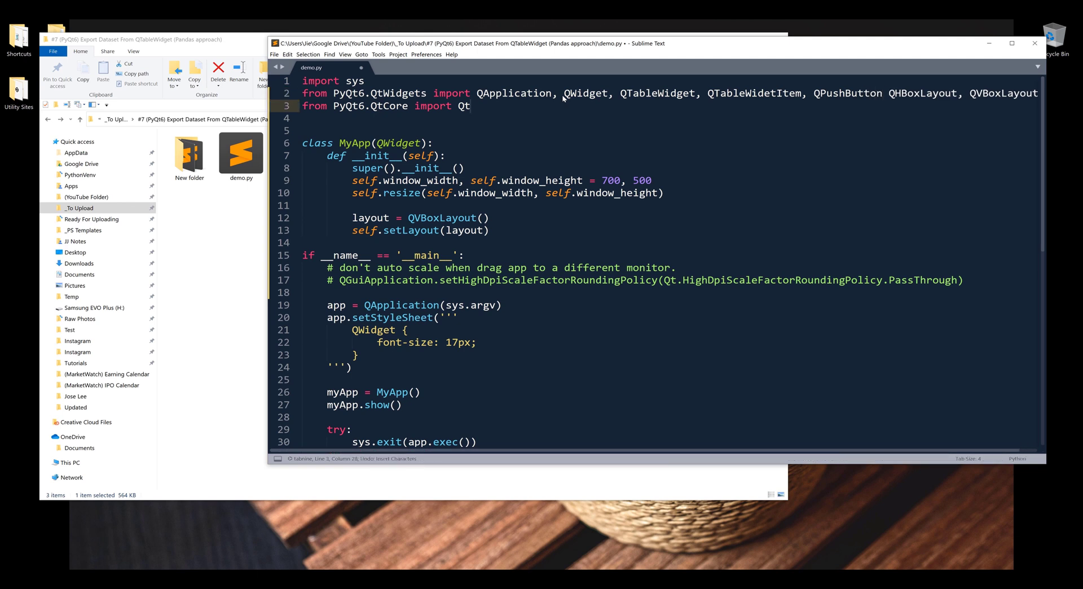
key(Backspace)
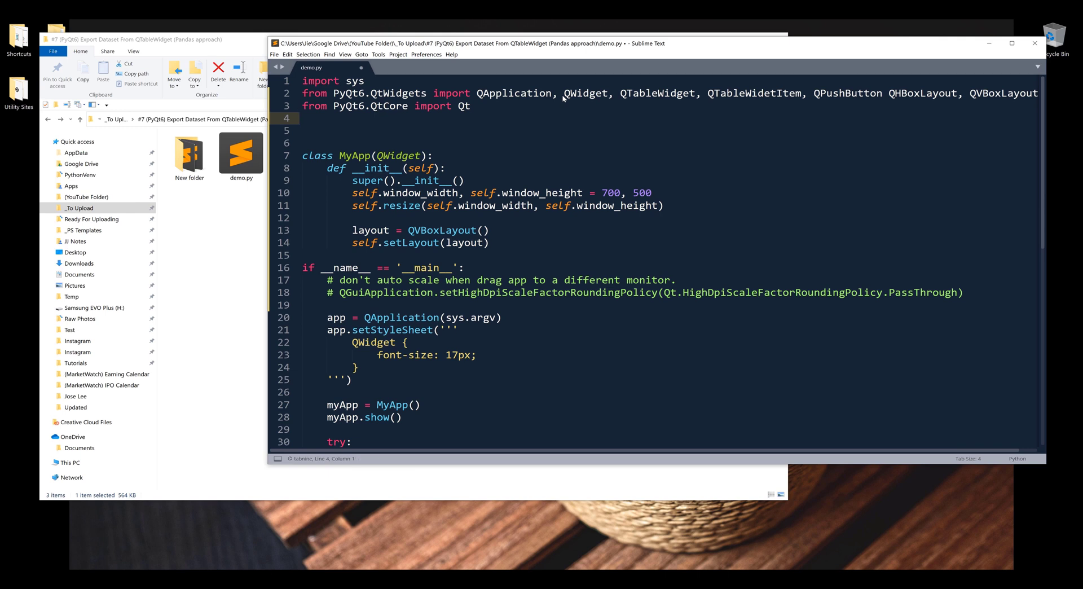
- Add 'import pandas as pd' below the imports, followed by blank lines
click(301, 118)
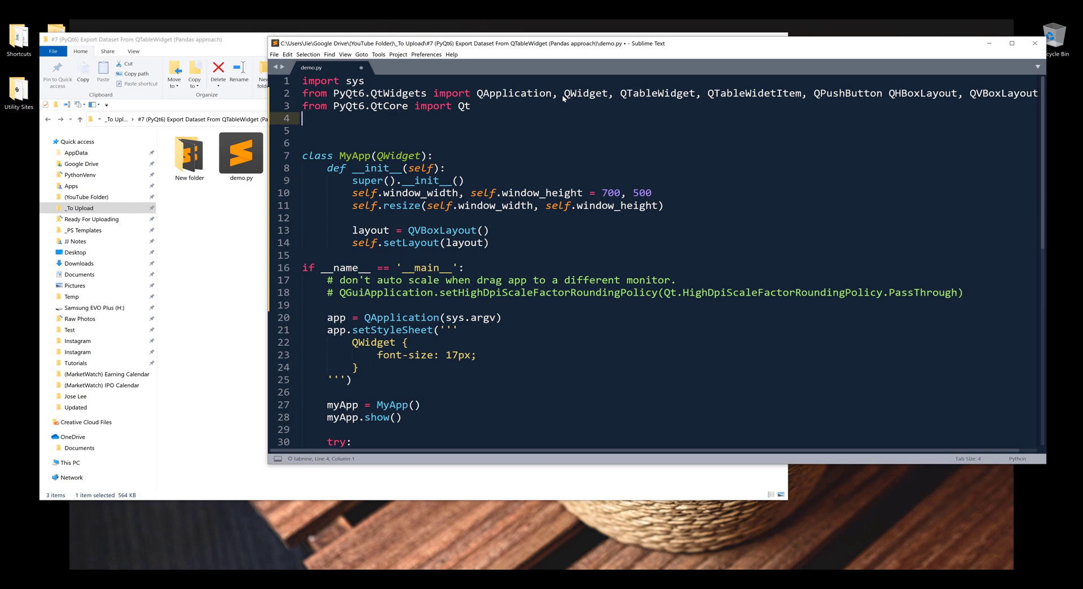
text(import pandas)
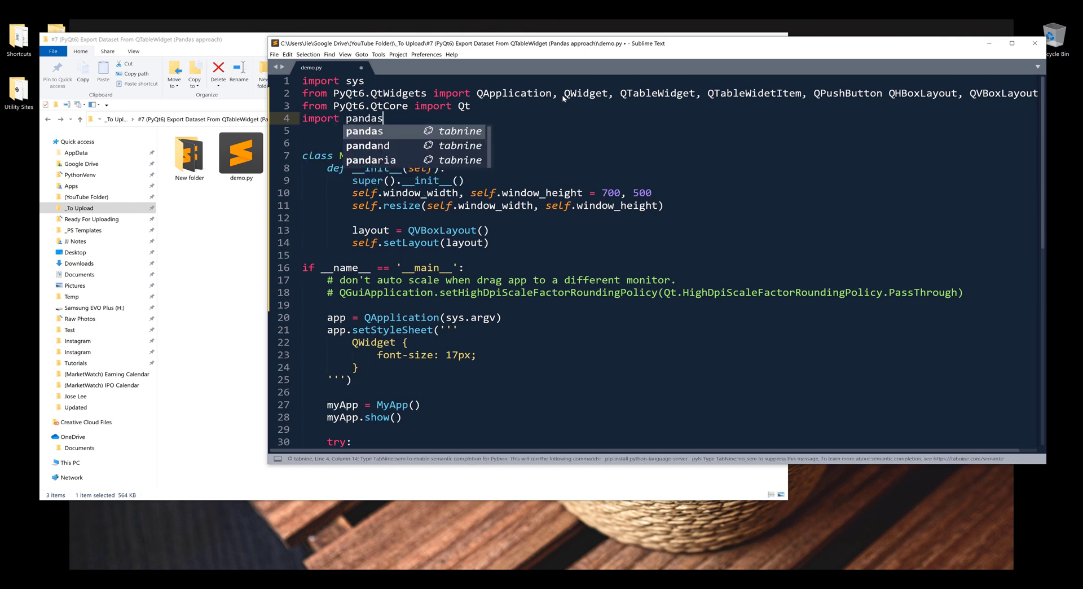
text(as pd)
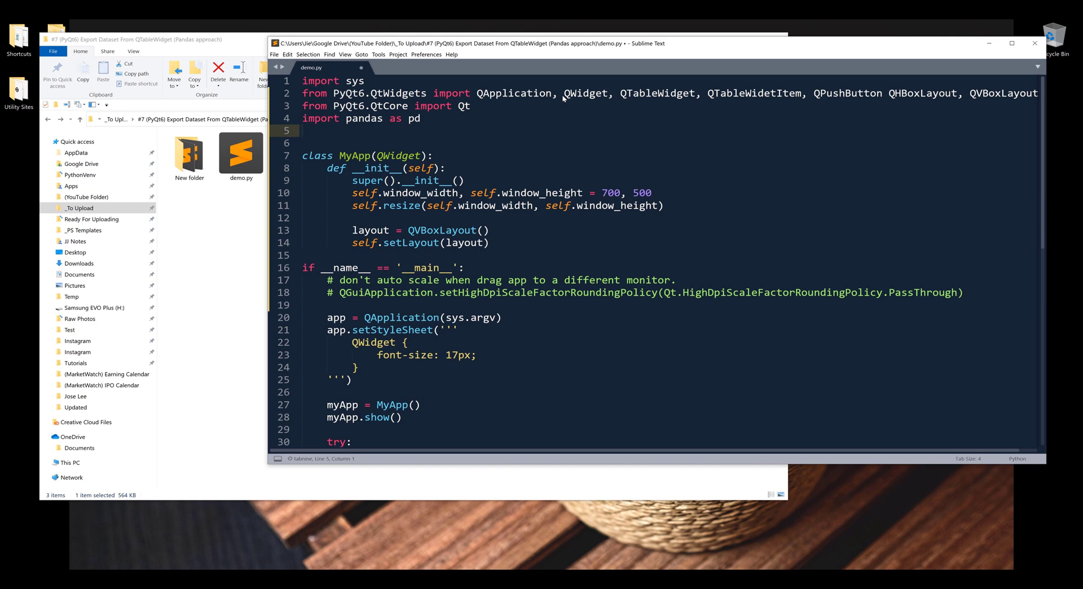
click(301, 130)
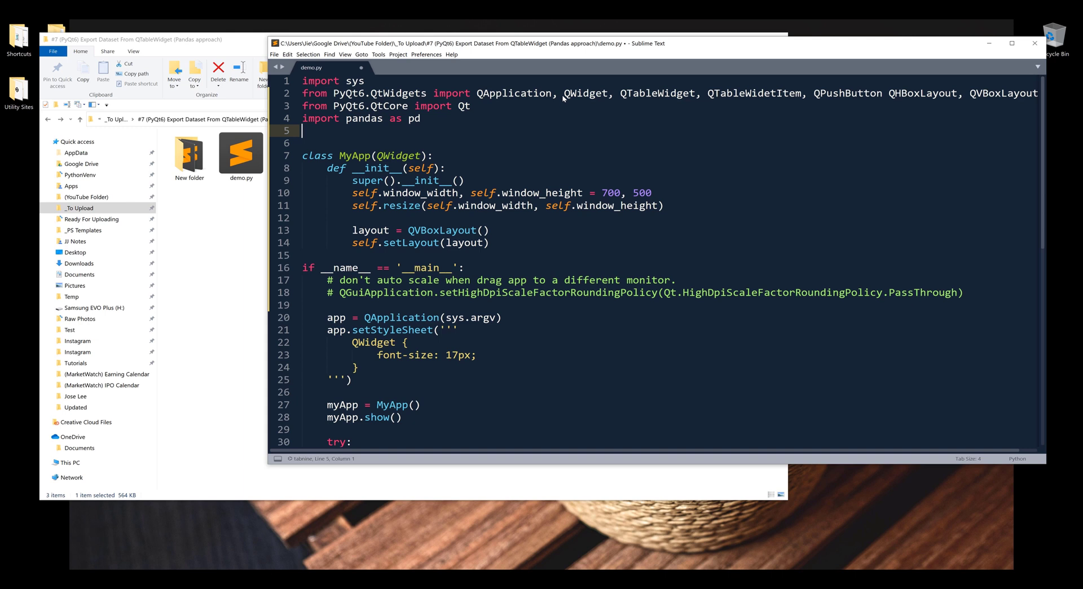
key(enter)
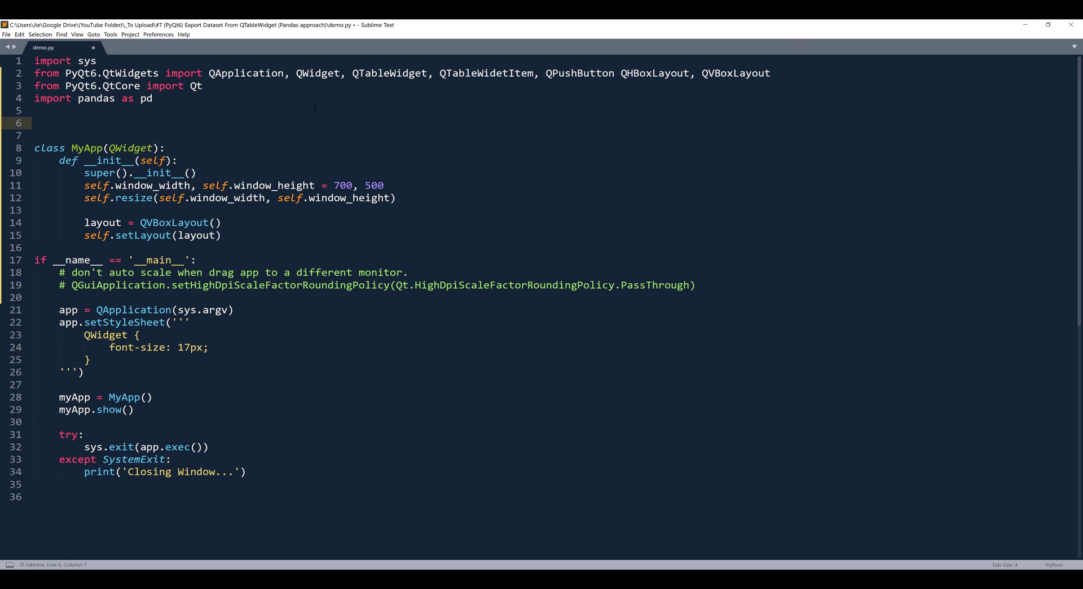
- Create the table, vertical layout and '&Export To Excel' button in __init__
key(backspace)
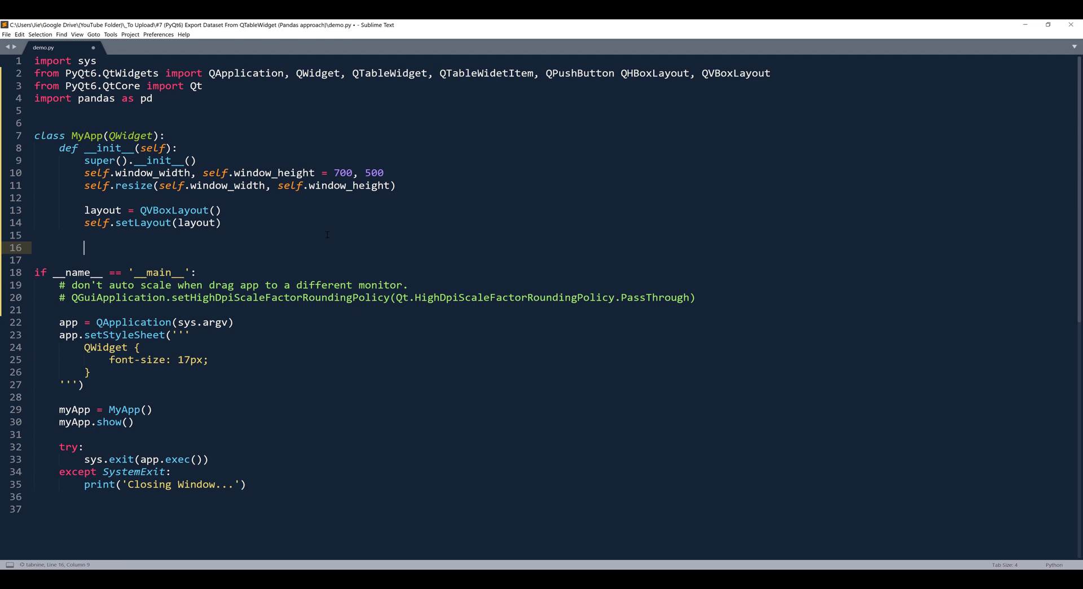
text(self.table =)
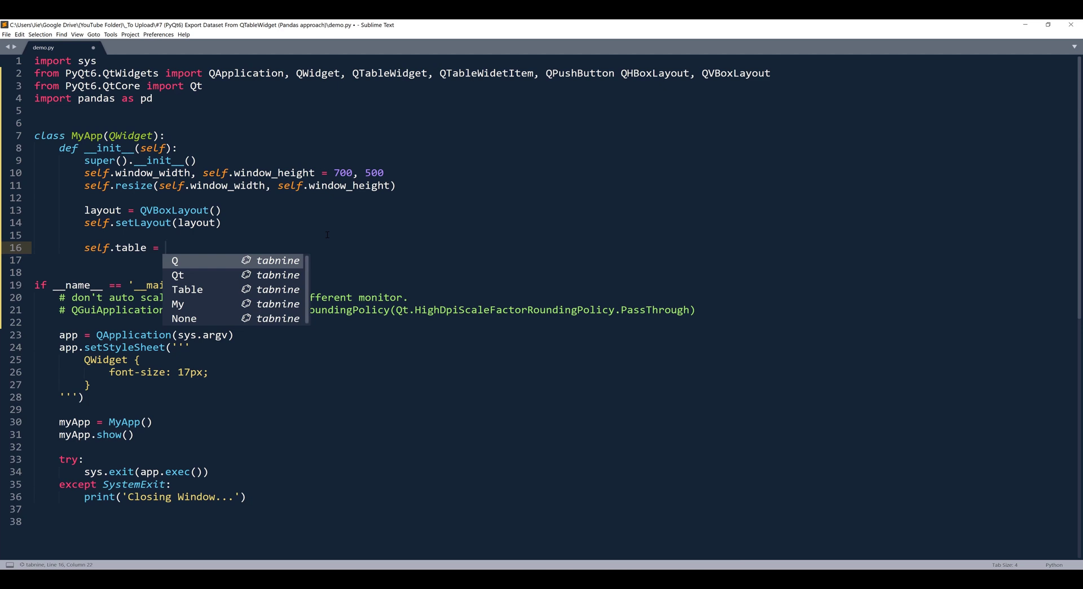
text(QTableWidget()
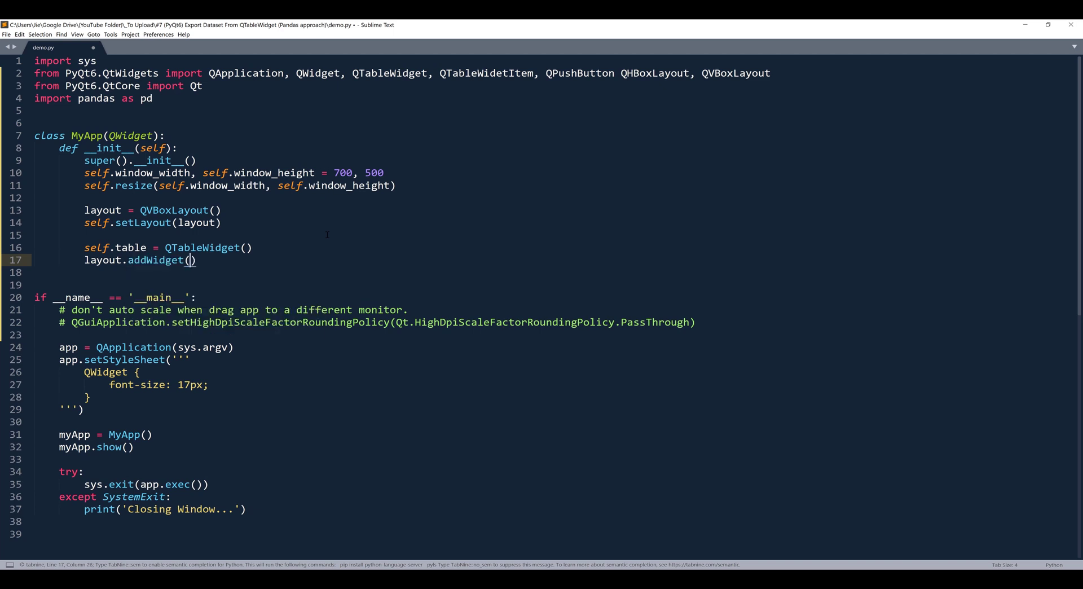
text(layout)
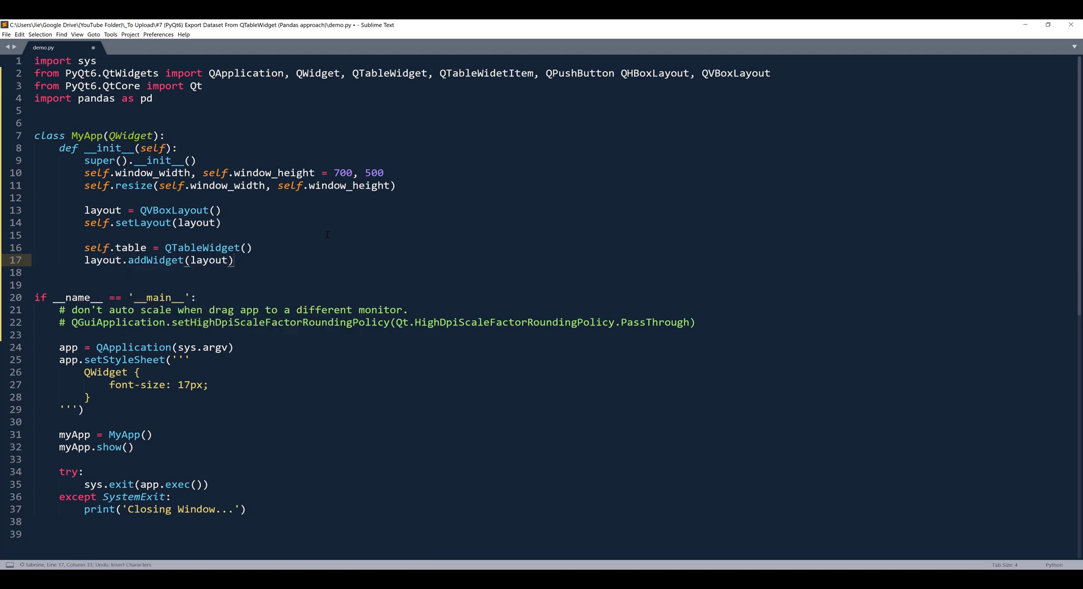
text(self.)
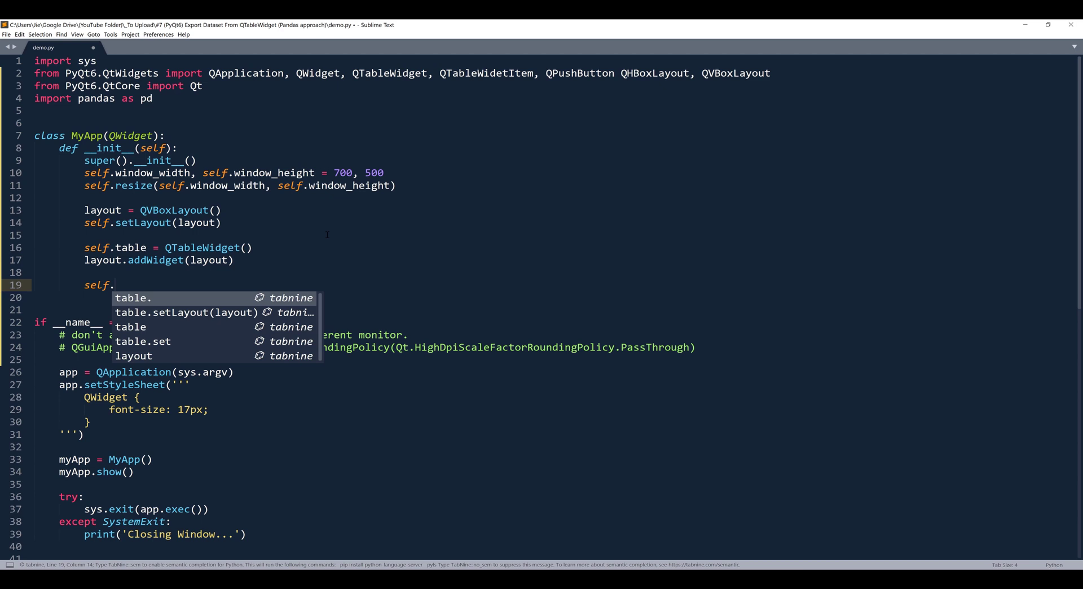
text(bu)
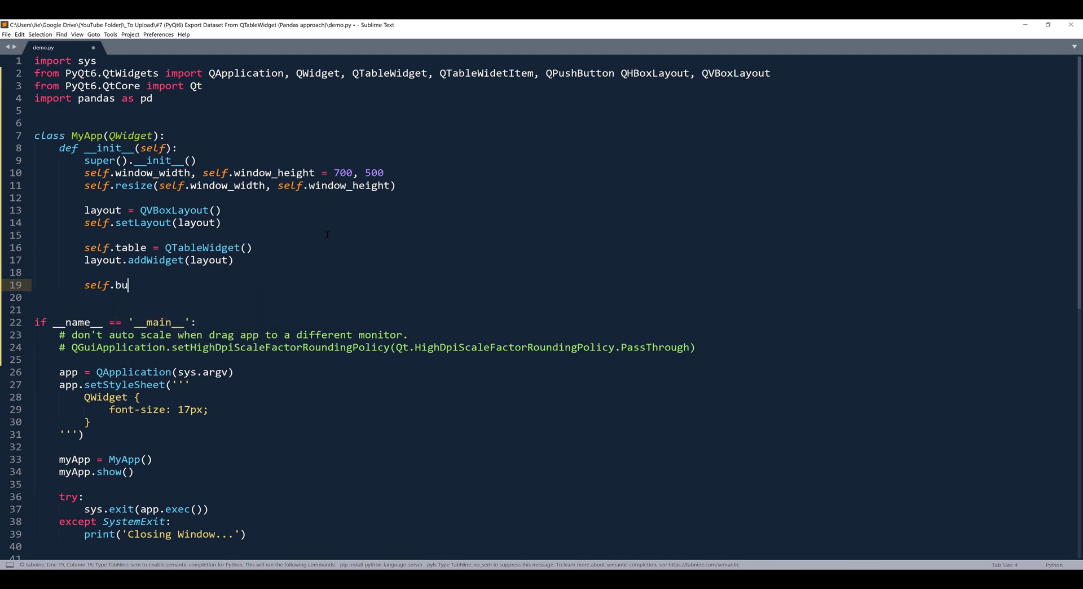
text(tton = QPushButton(')
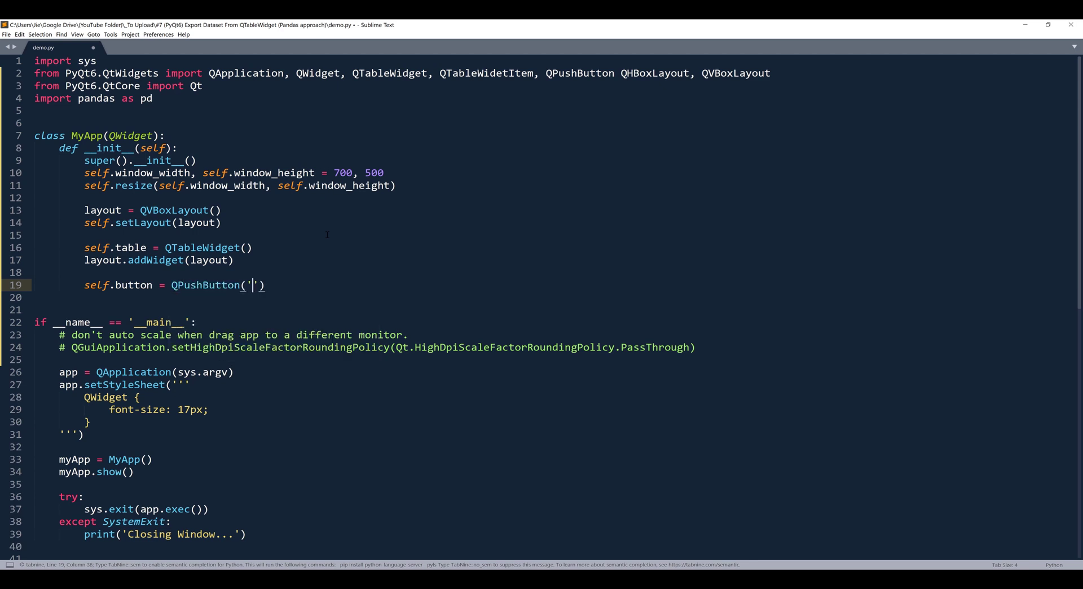
text(&Export To Excel)
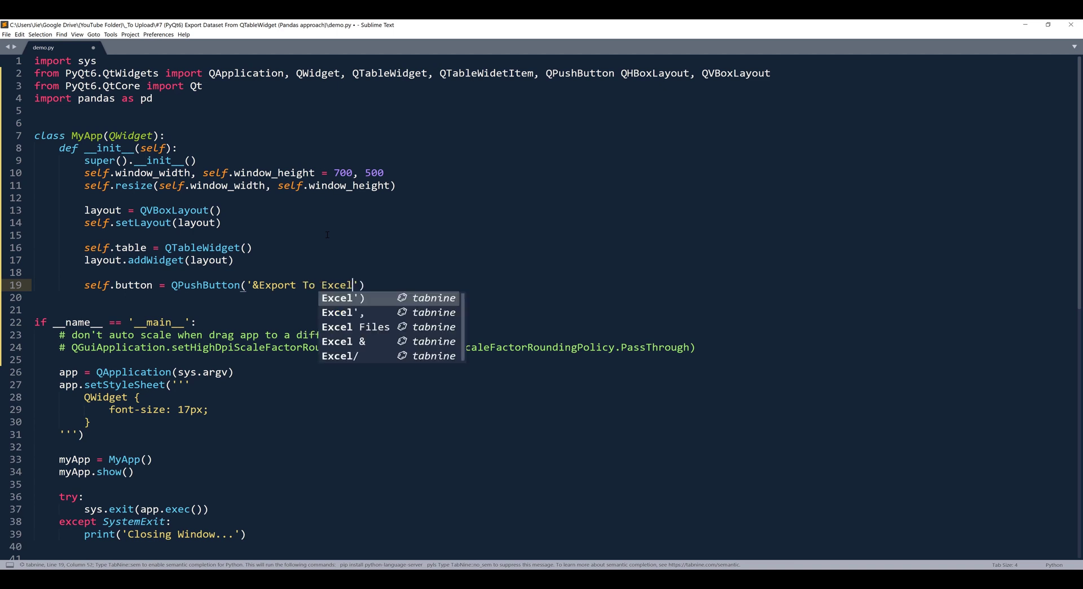
text(, clicked)
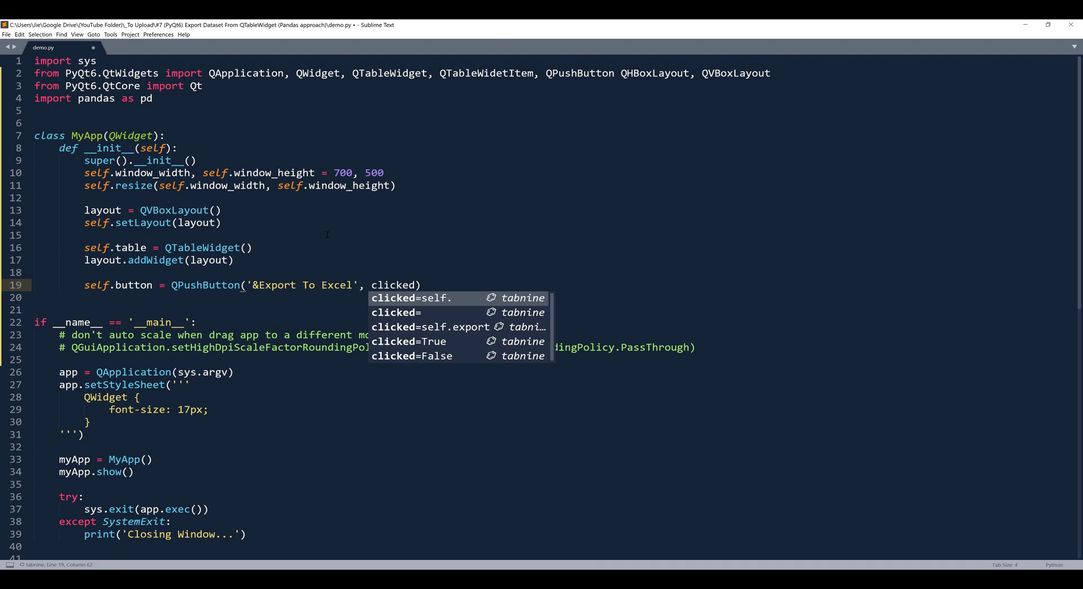
key(escape)
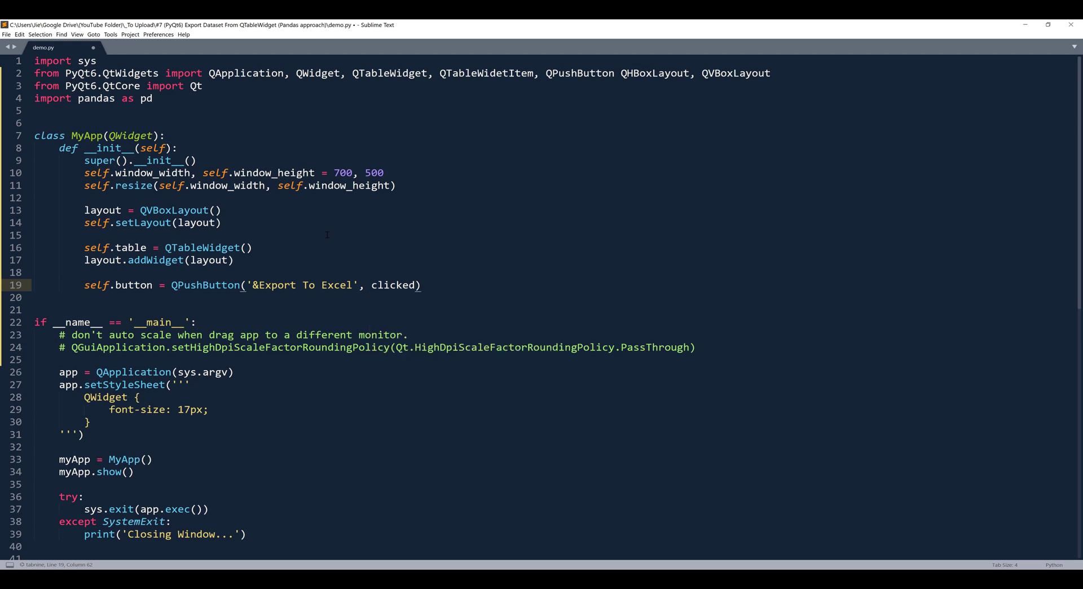
- Give the button a clicked lambda and add it with layout.addWidget(self.button)
text(=lambda: ')
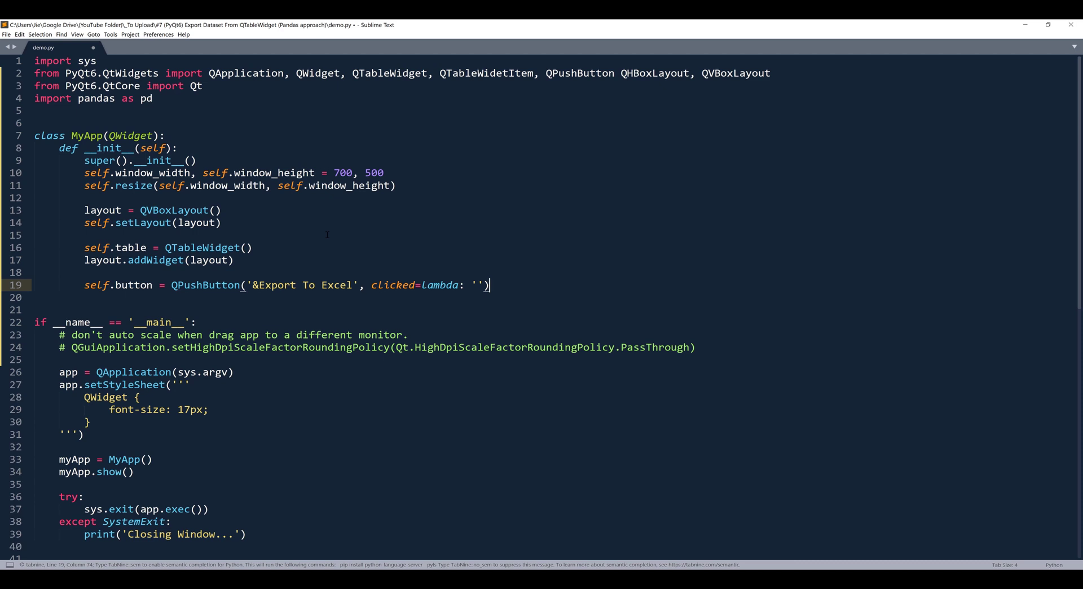
text(layout)
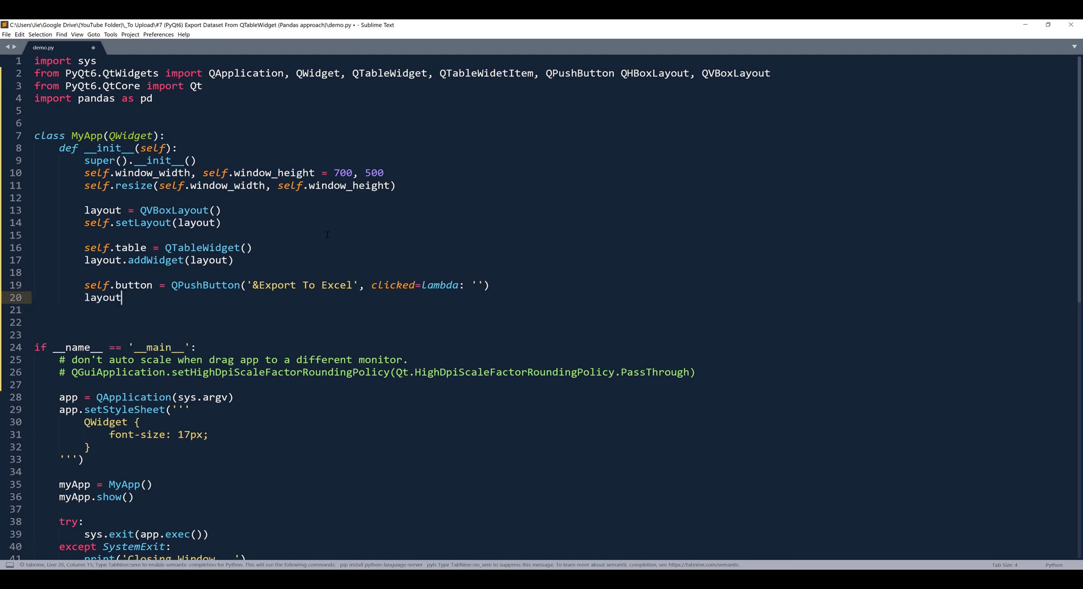
text(.addWidget())
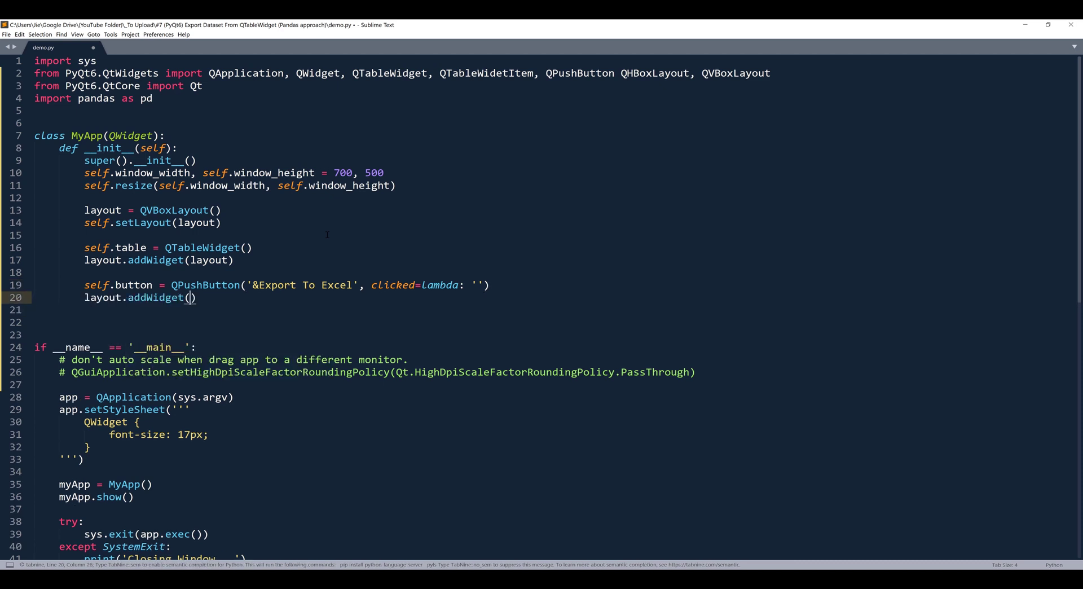
text(self.button)
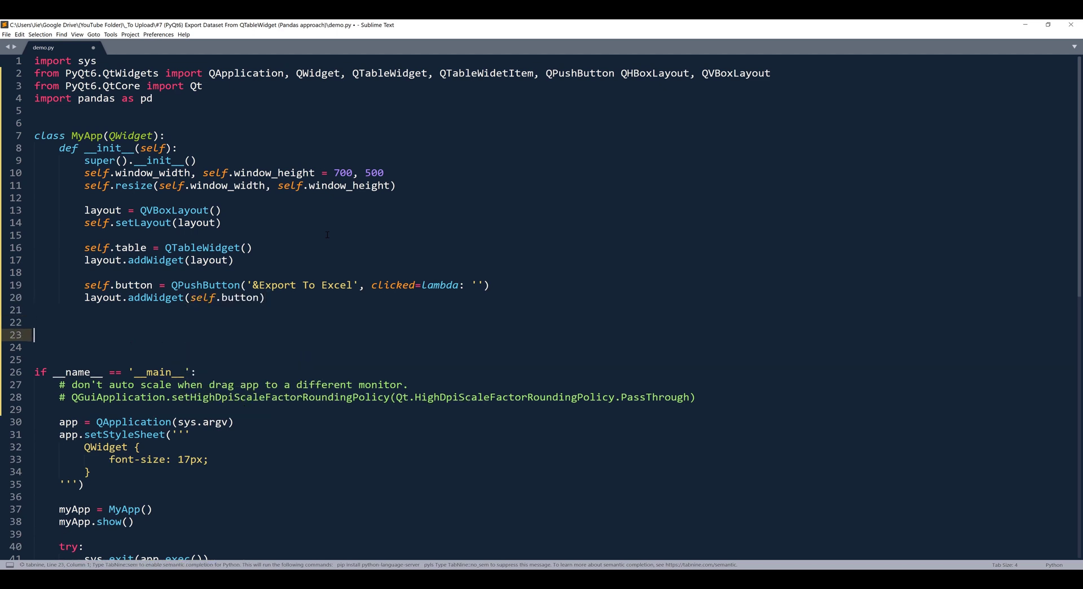
- Add a def exportToExcel(self): stub starting with columnHeaders = []
text(def)
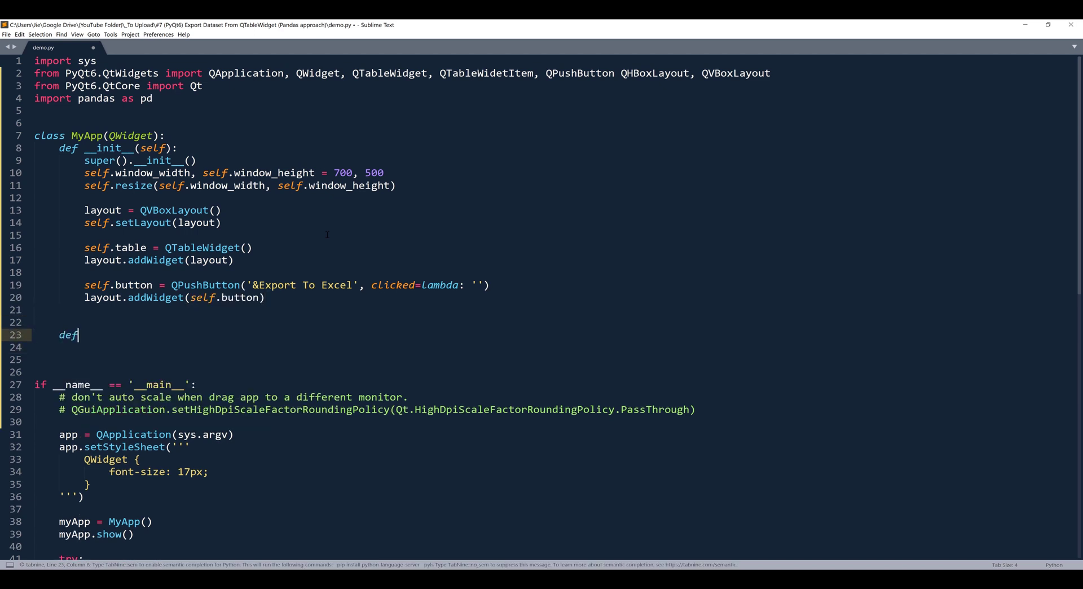
text(ex)
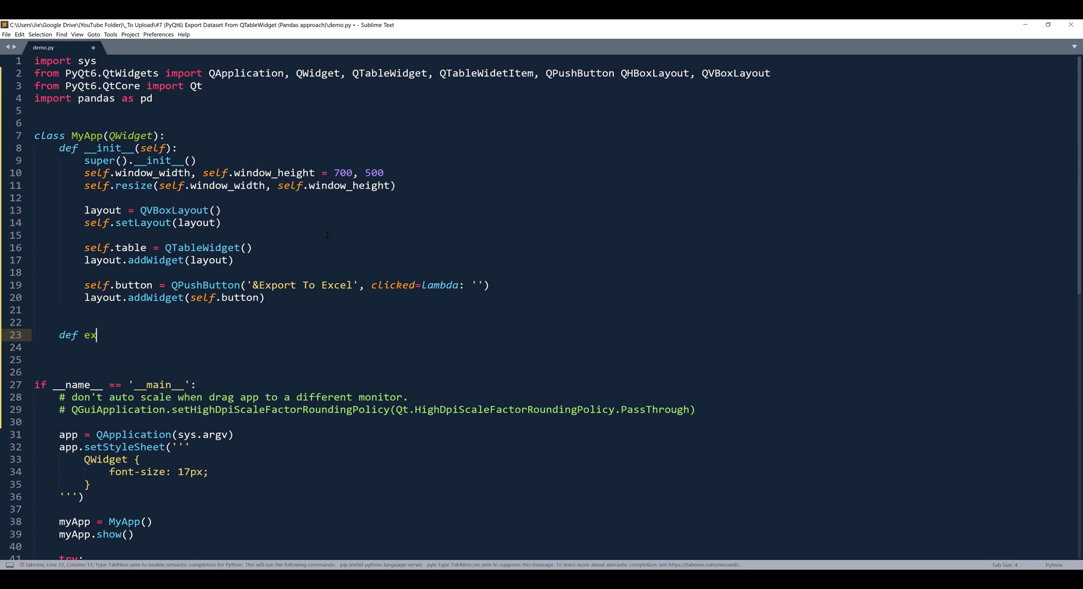
text(portTo)
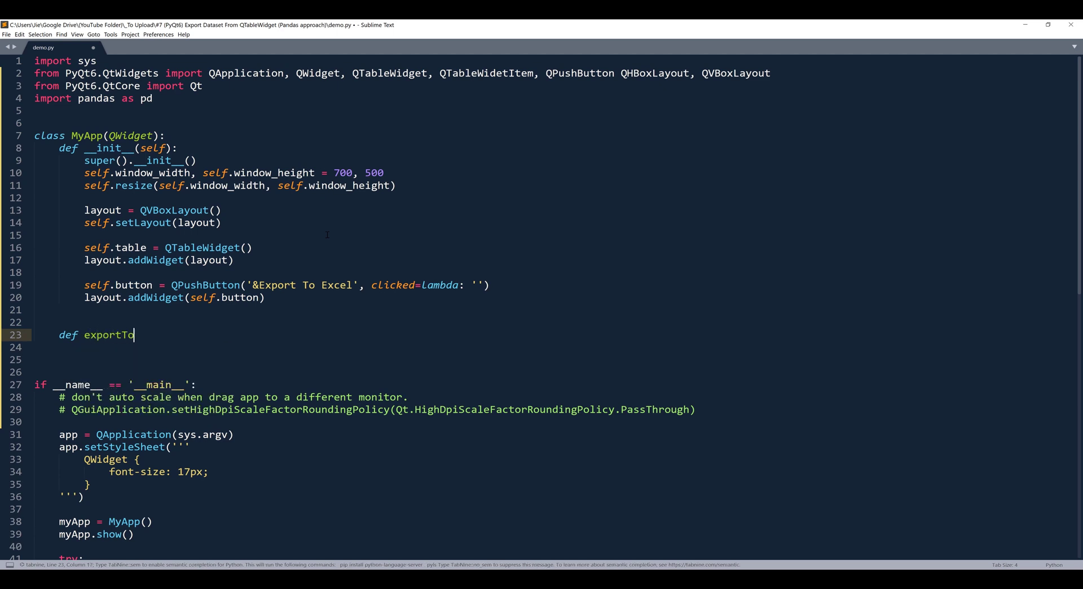
text(Excel)
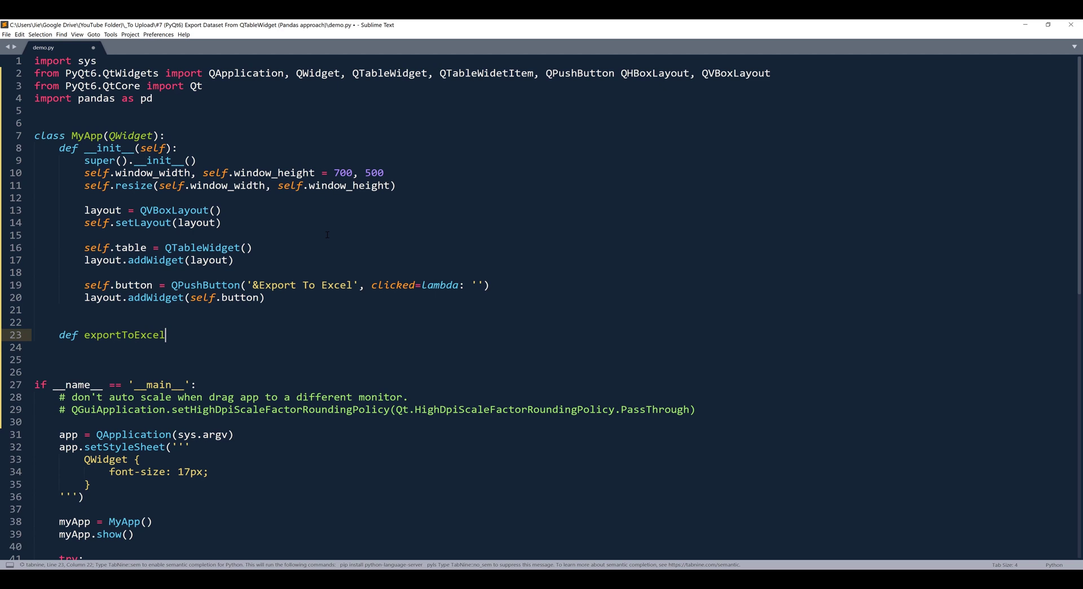
text((self):)
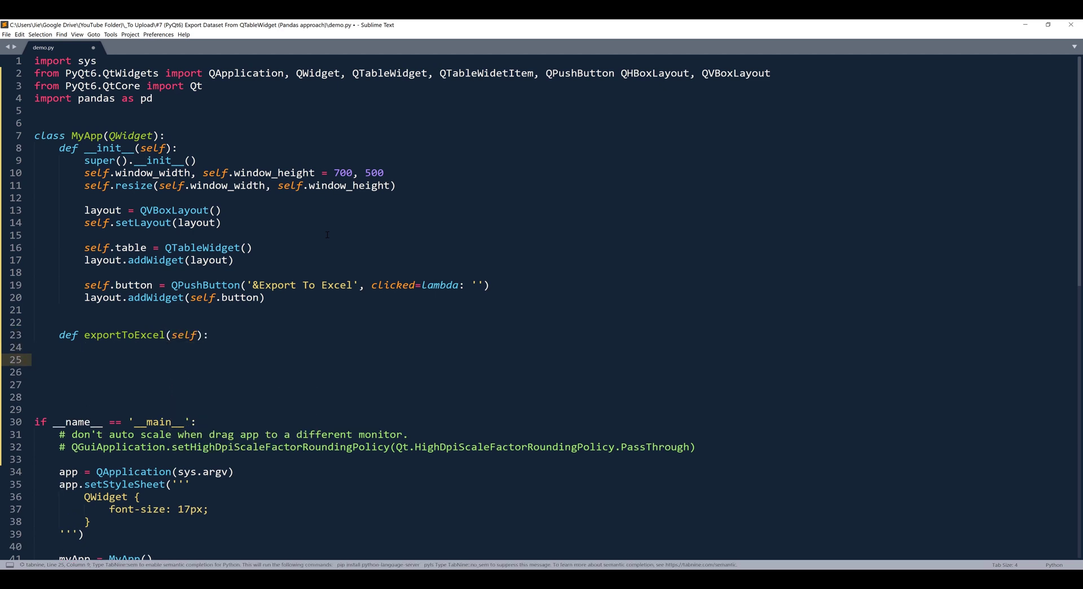
text(c)
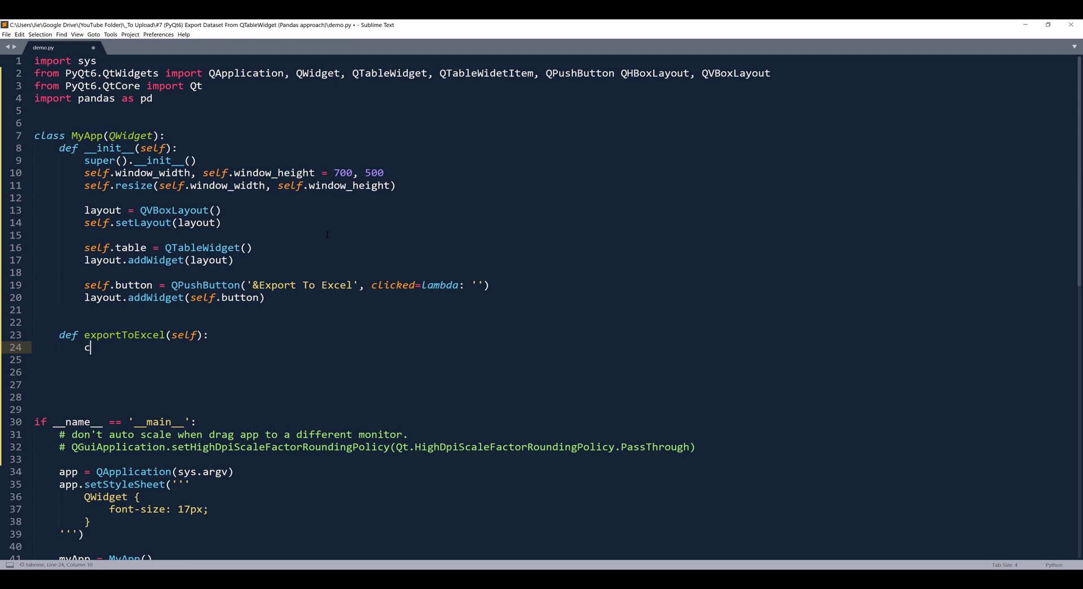
text(olumnHeaders)
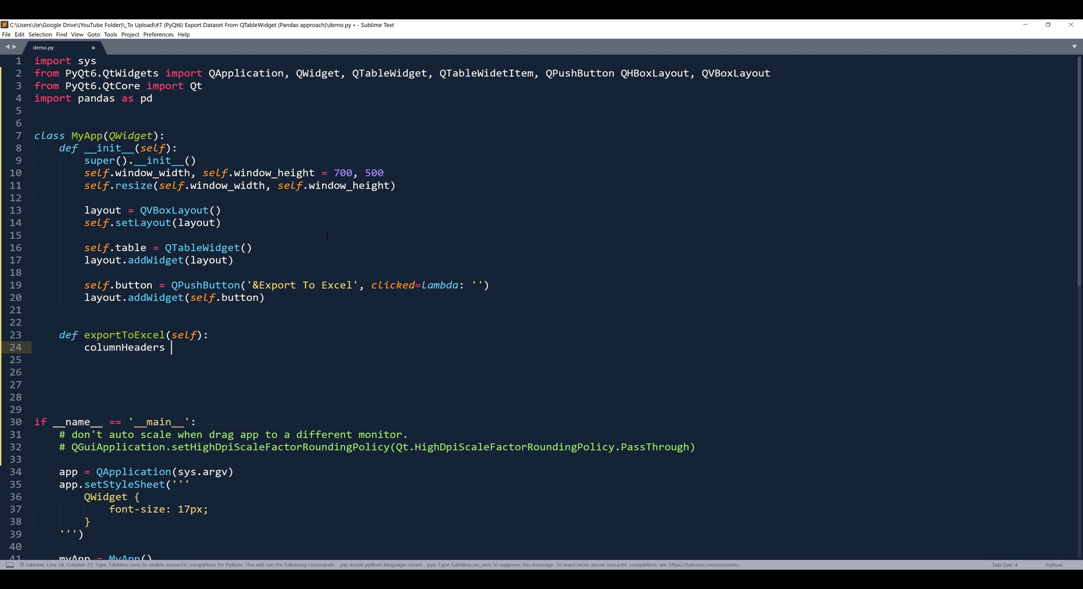
text(= [])
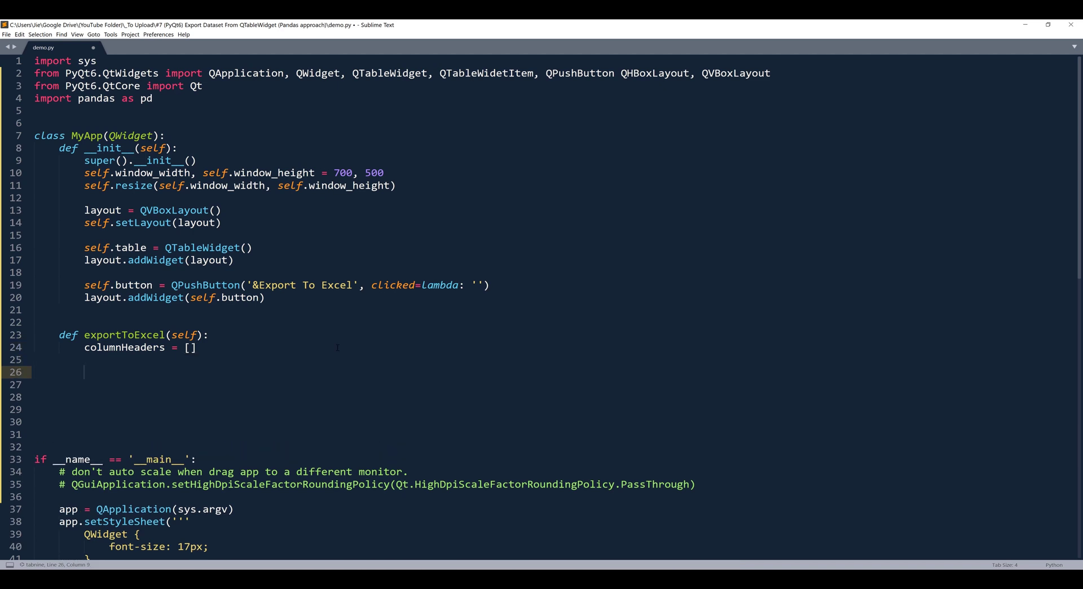
key(enter)
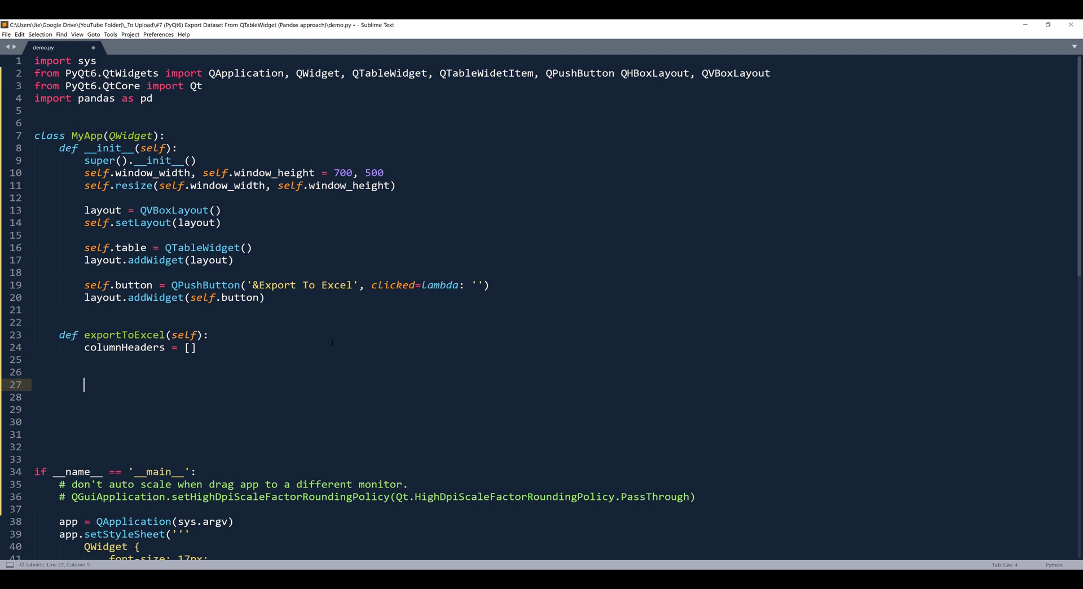
- Start def loadData(self): with headerLabels = list('ABCDEFG') and n = 3000
text(def)
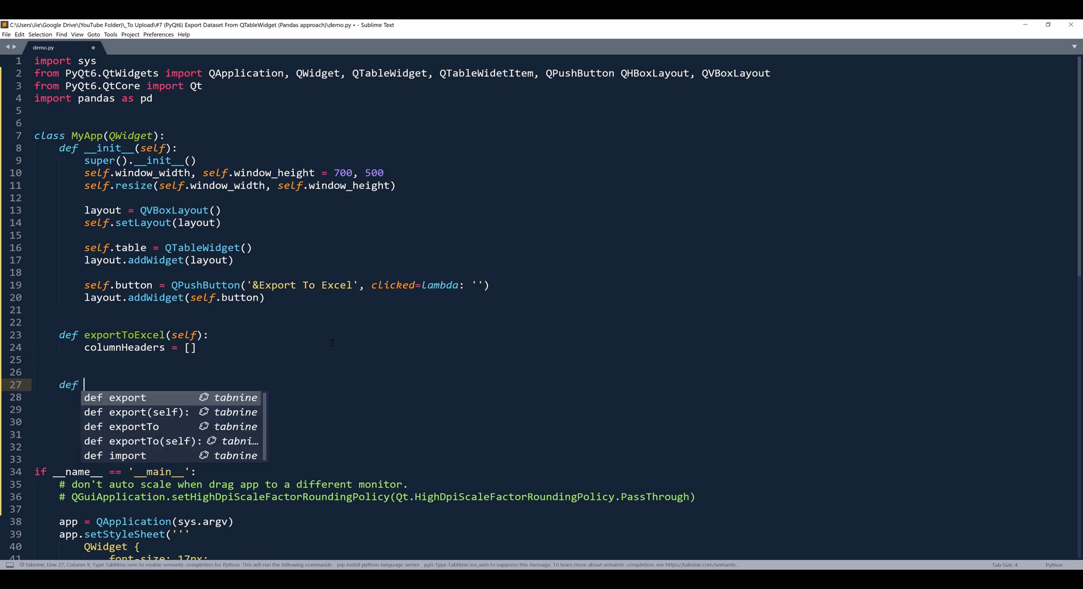
text(loadData(self):)
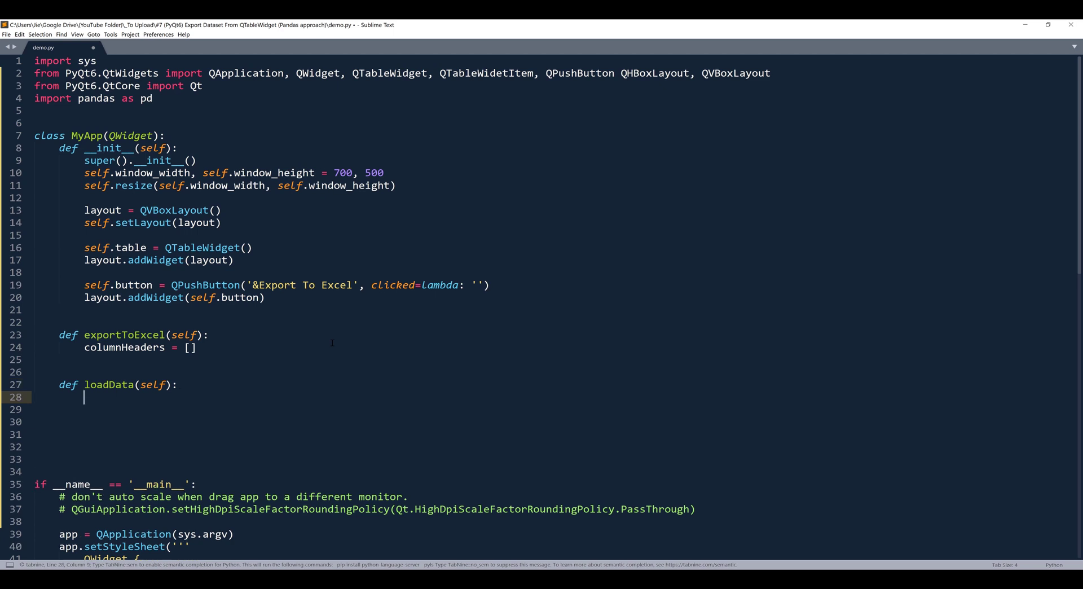
scroll(down, 3)
text(self.)
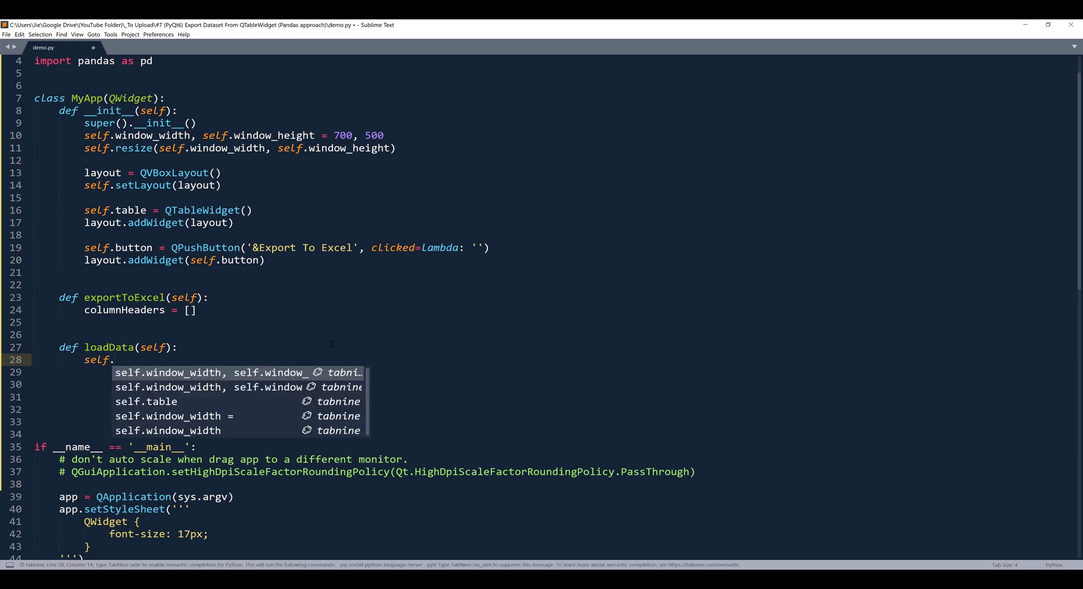
text(header)
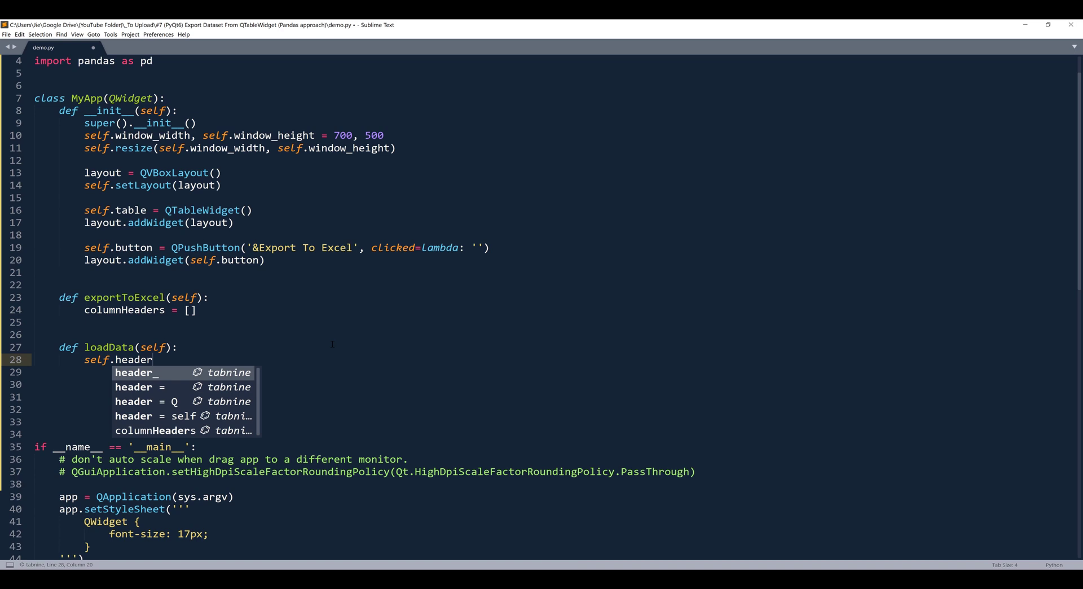
text(Labels = list()
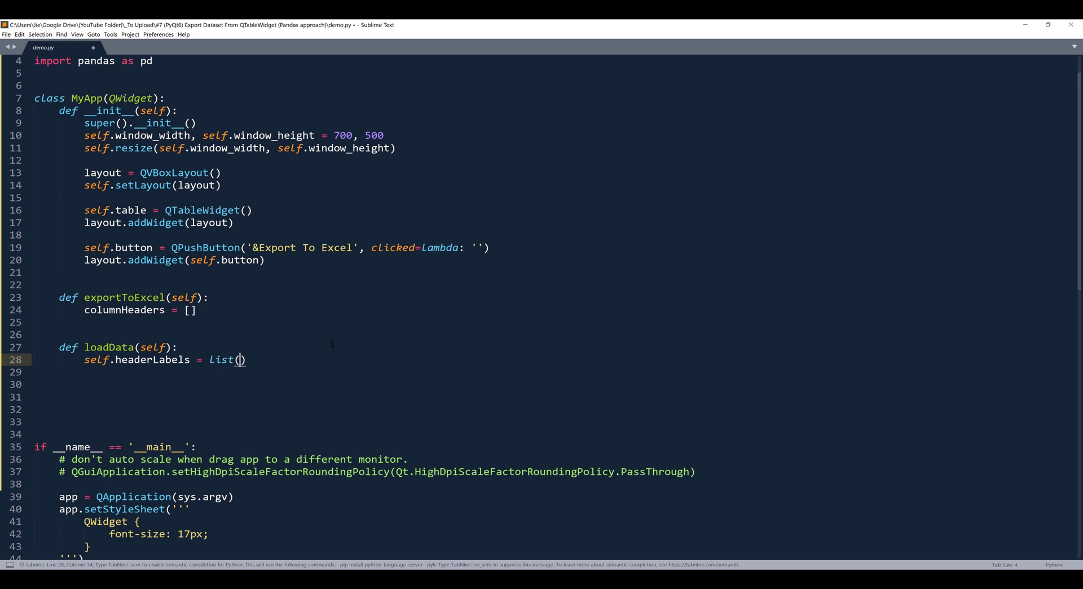
text('A')
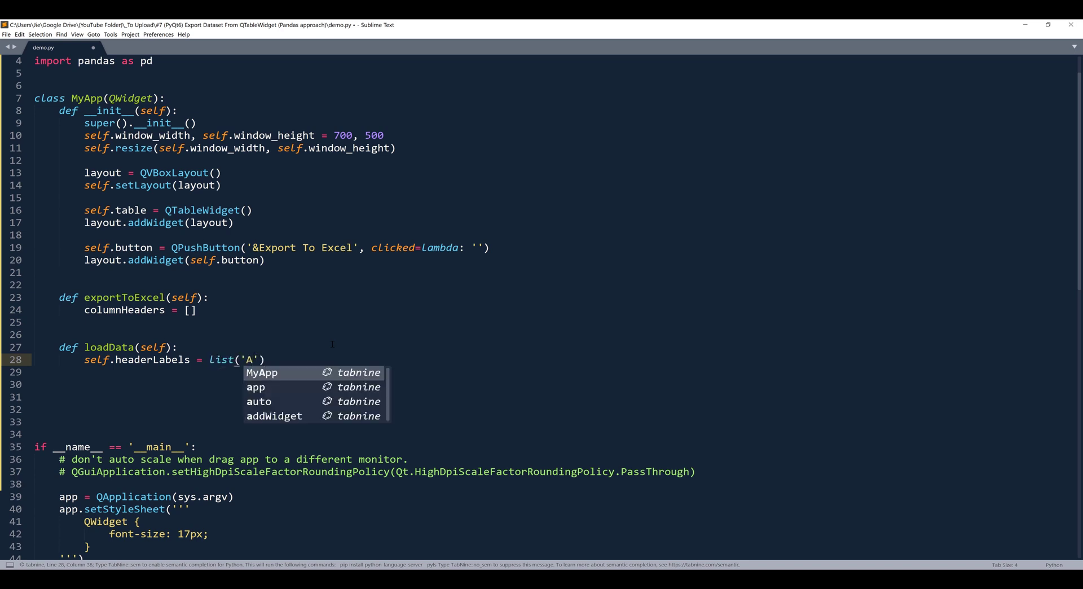
text(BCDEFG)
click(554, 385)
text(n =)
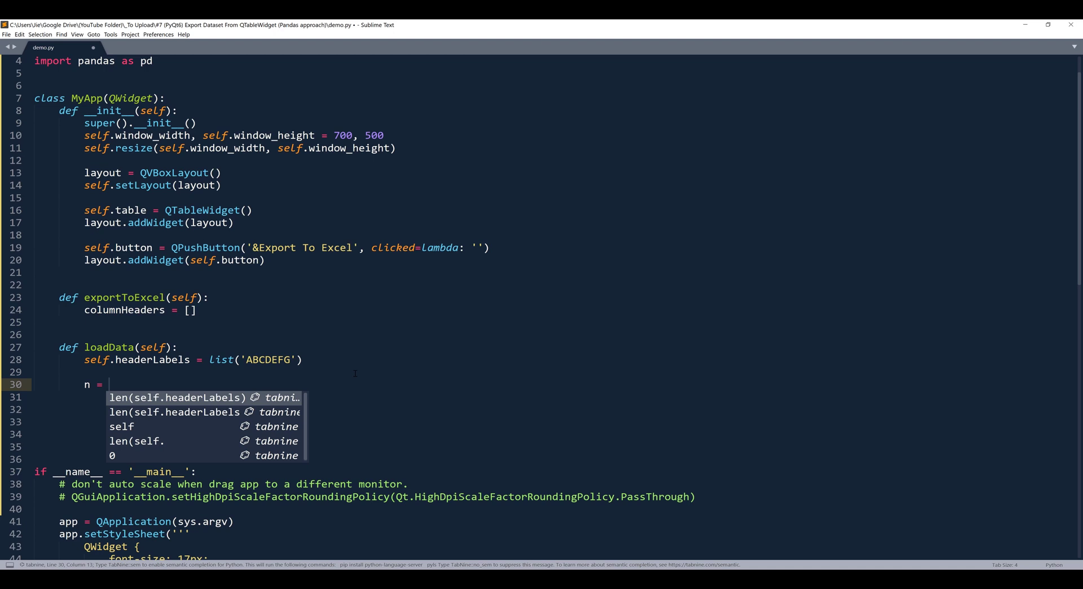
text(3000)
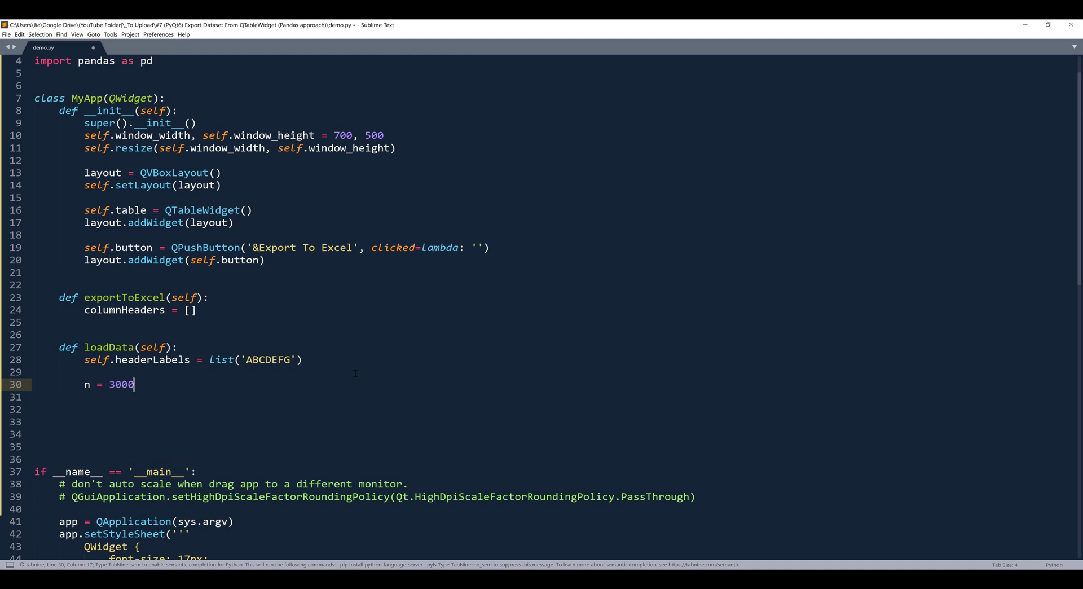
key(enter)
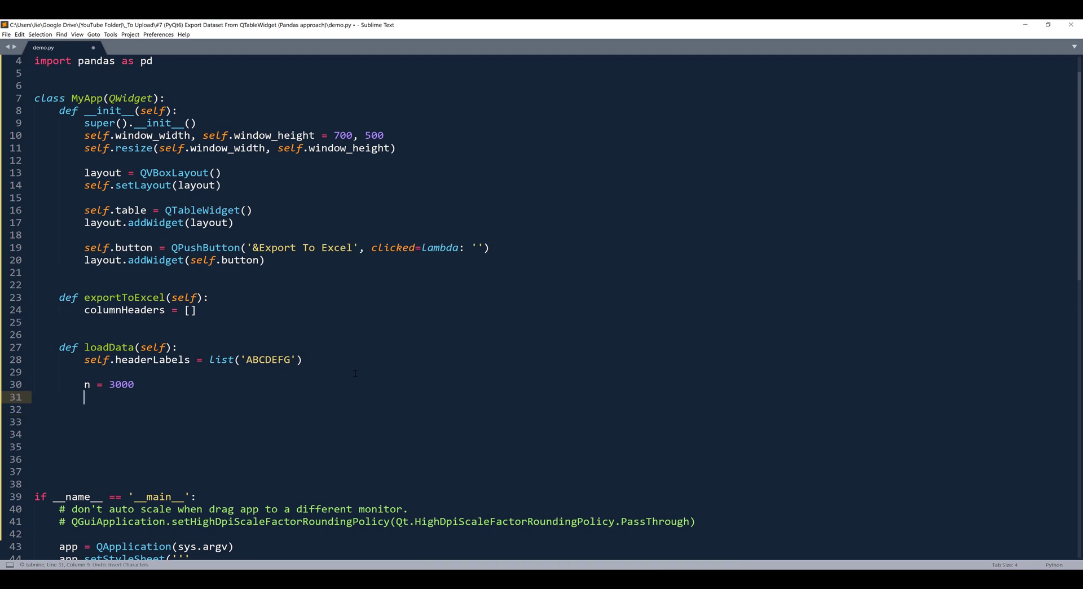
- Set the table's row count to n and column count to len(self.headerLabels)
text(self.table)
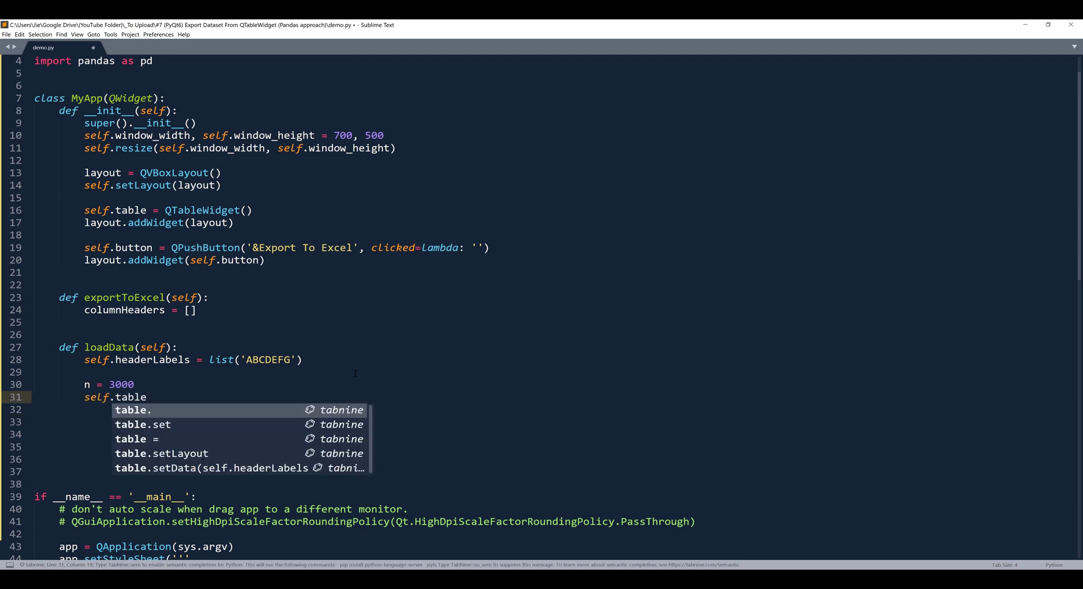
text(.set)
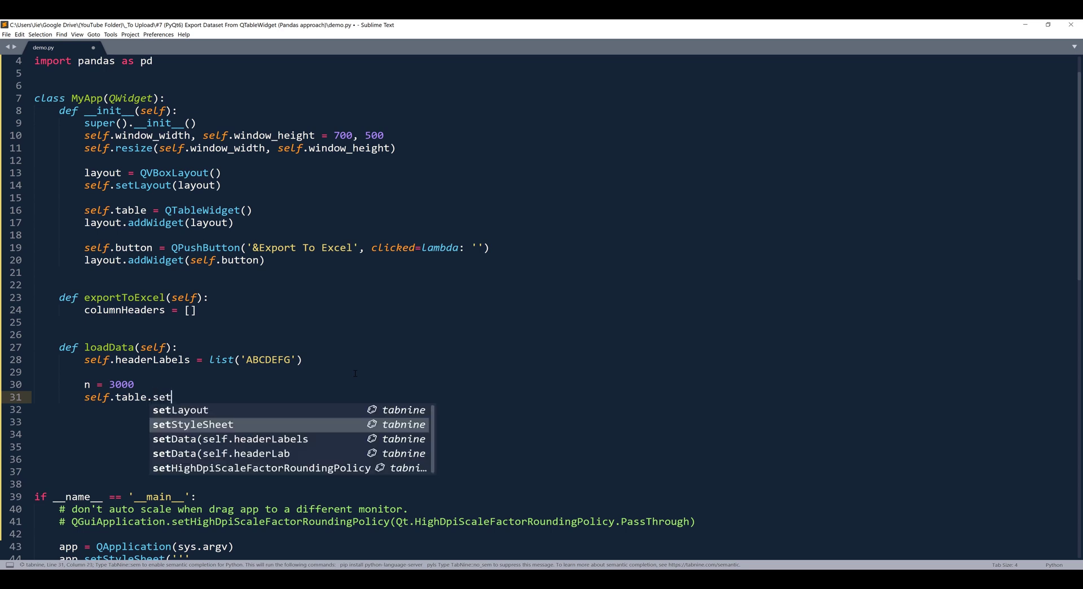
text(RowCount()
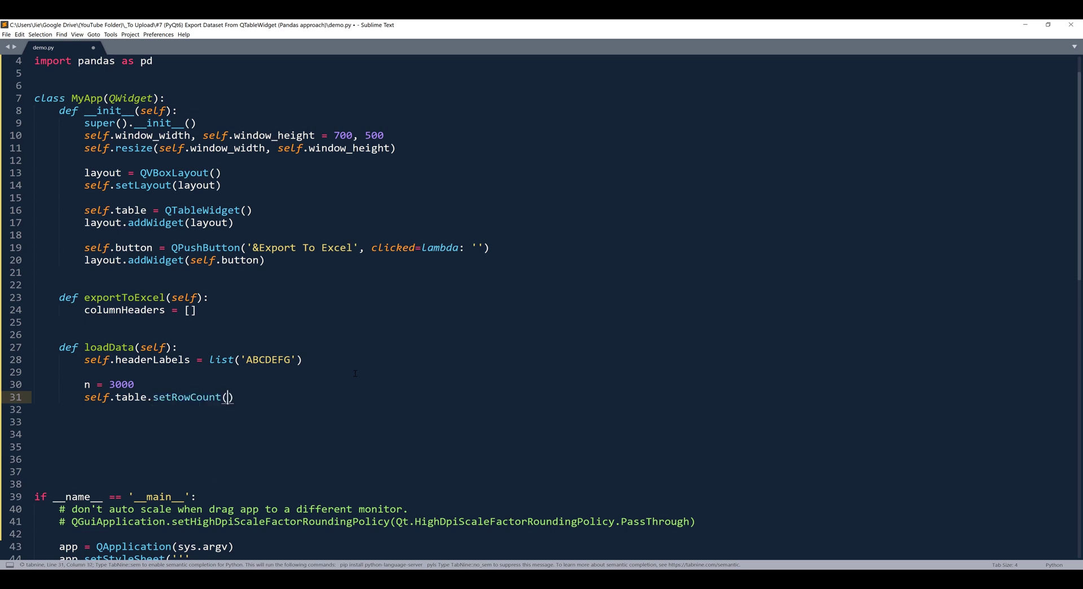
text(n))
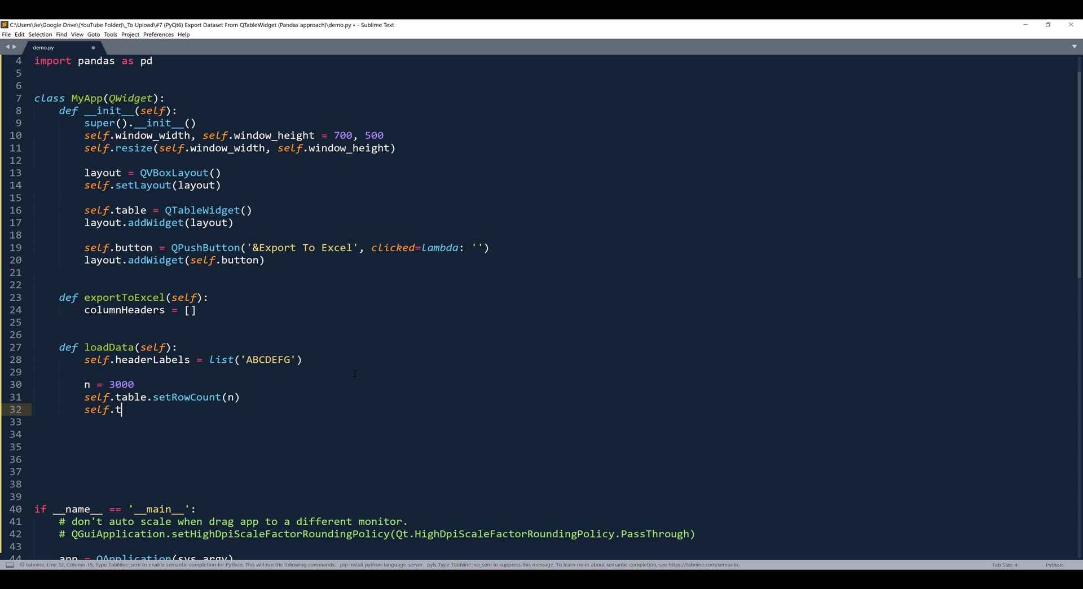
text(able.set)
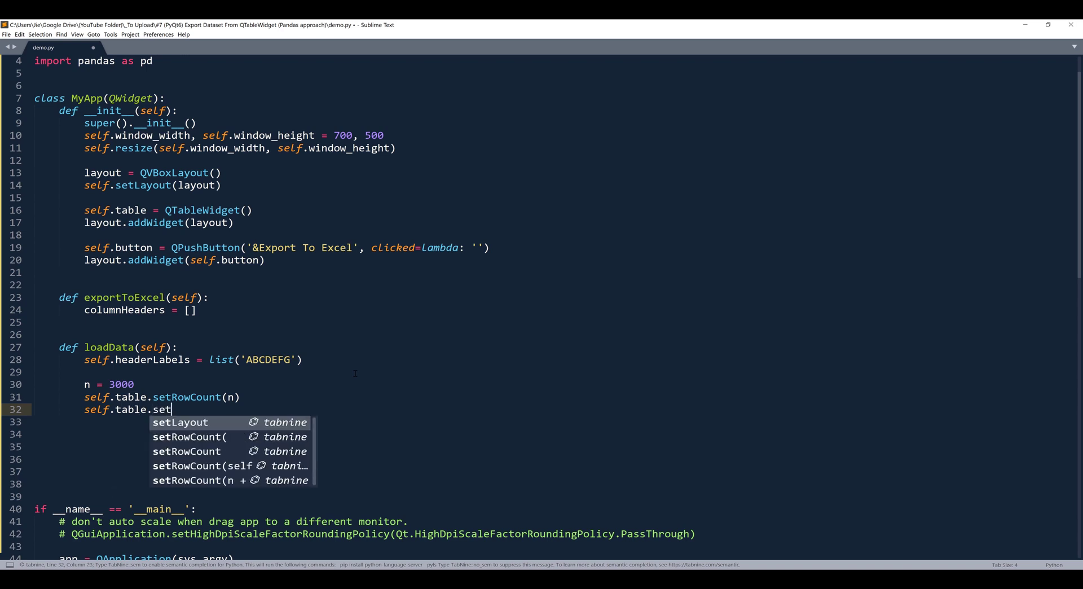
text(ColumnCount()
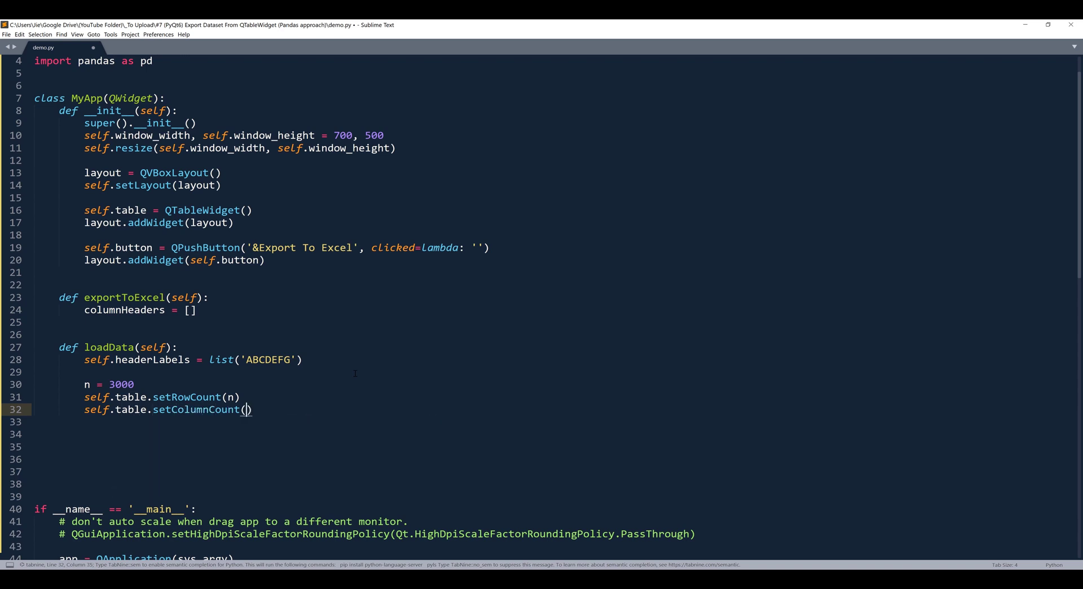
text(l)
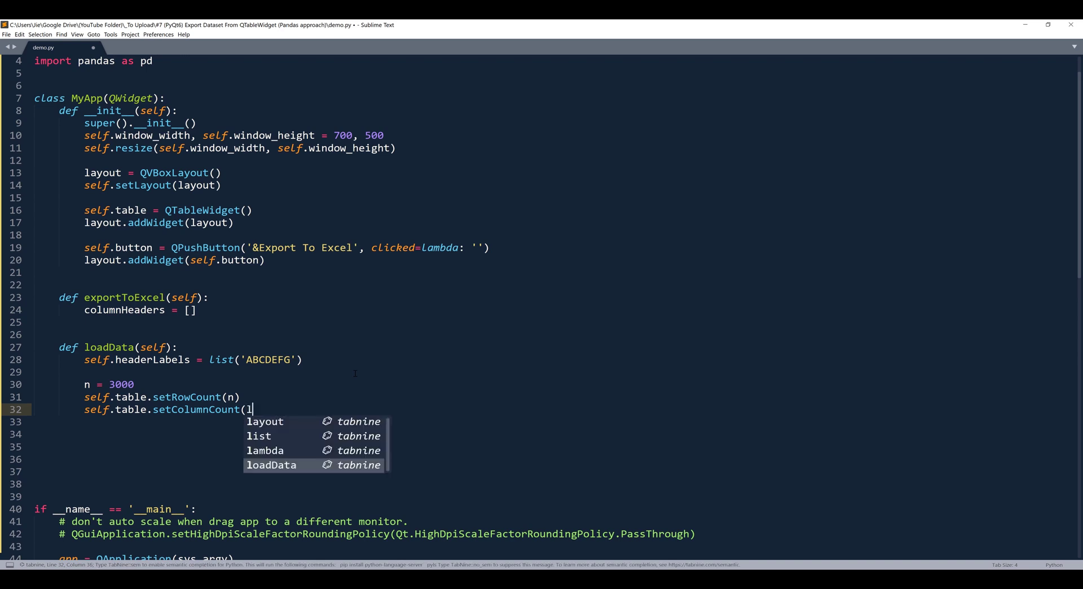
text(en(self.headerLabes)
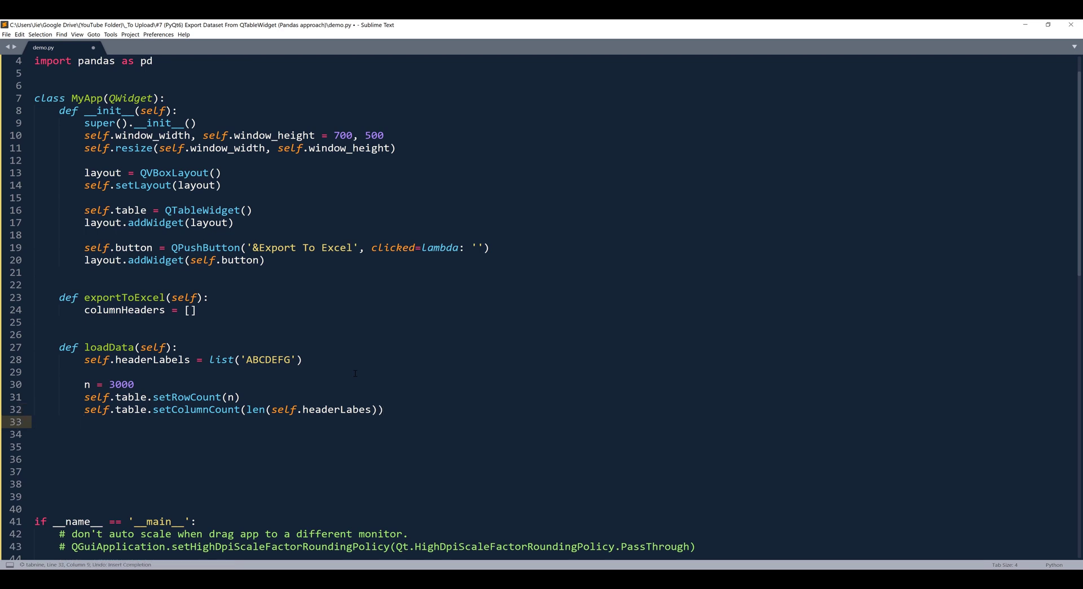
- Type self.table.setHorizontalHeaderLabels(self.headerLabels) in loadData
text(self.table)
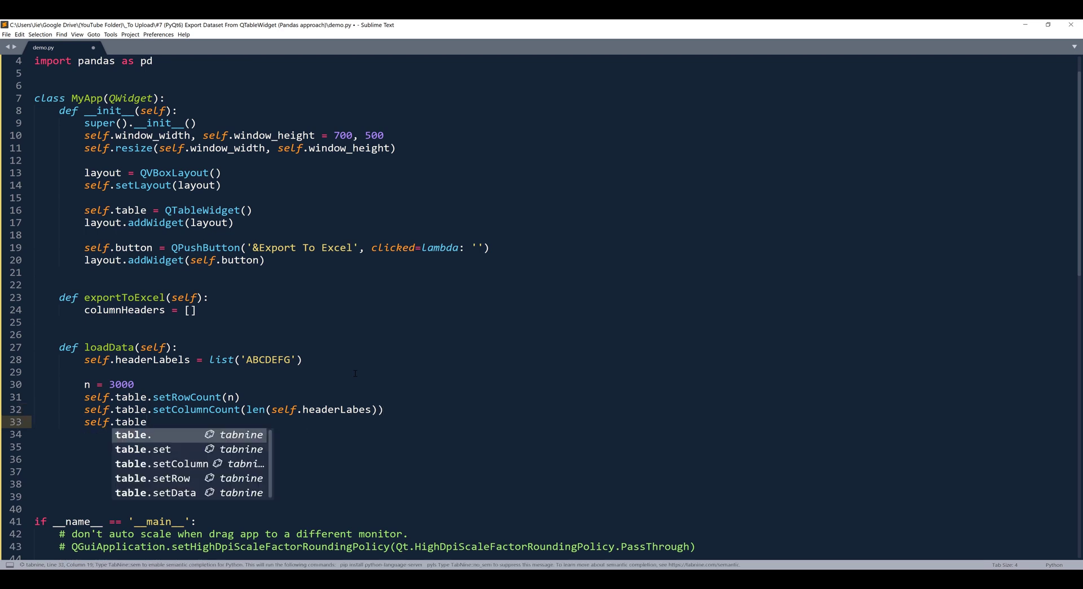
text(setHori)
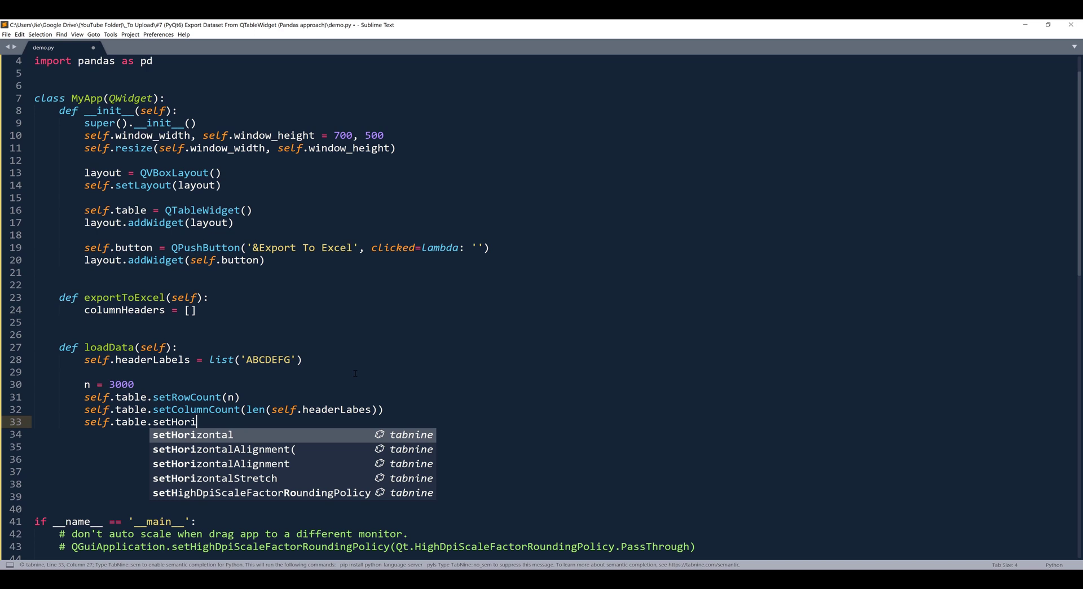
text(zontalHeaderL)
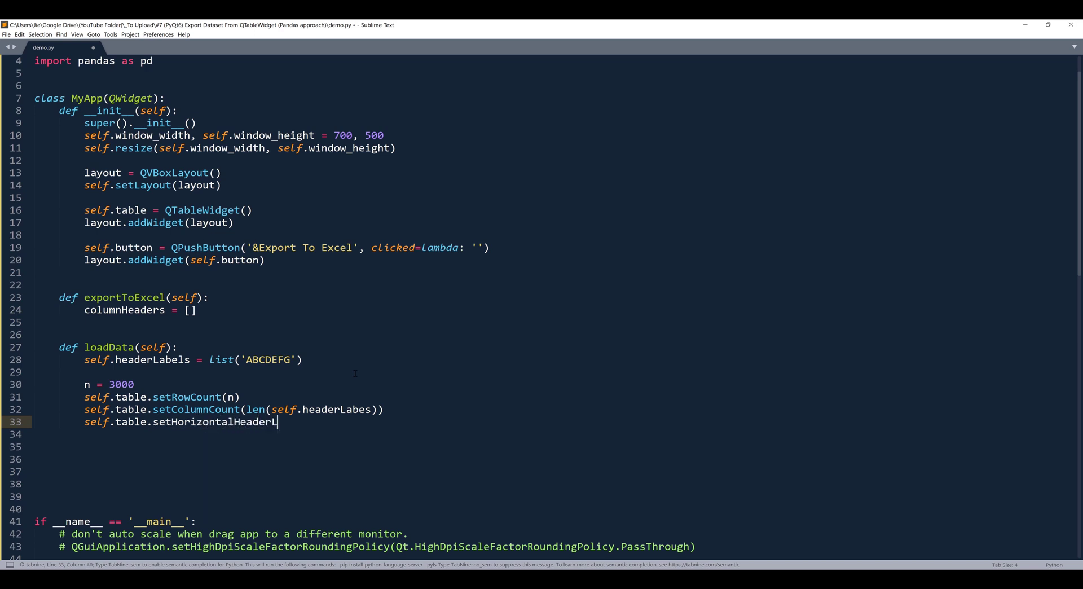
text(abels(sel)
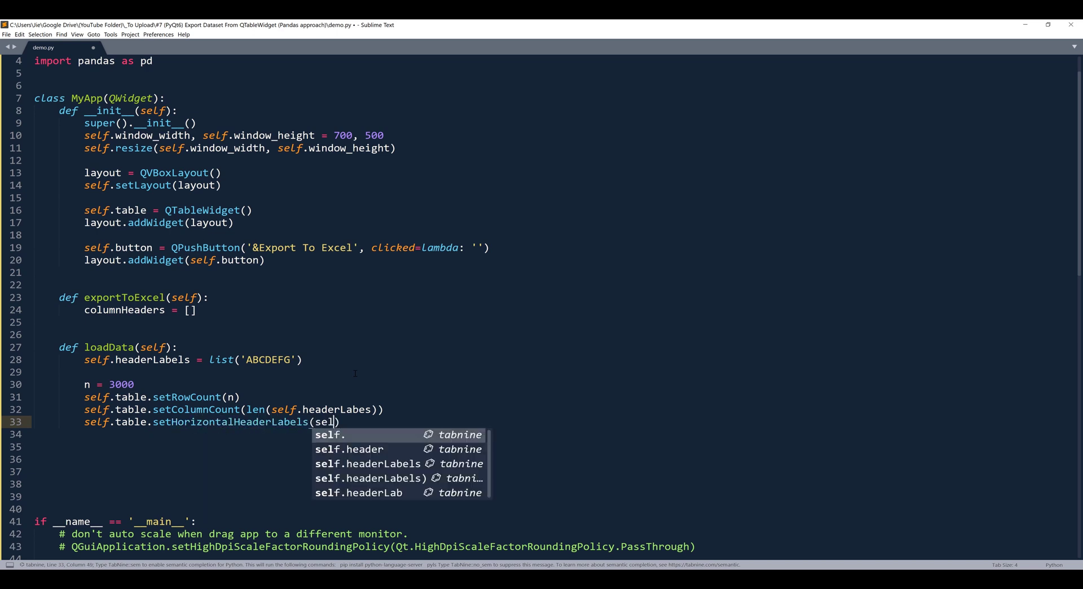
text(.headerLabels)
click(555, 446)
text(for )
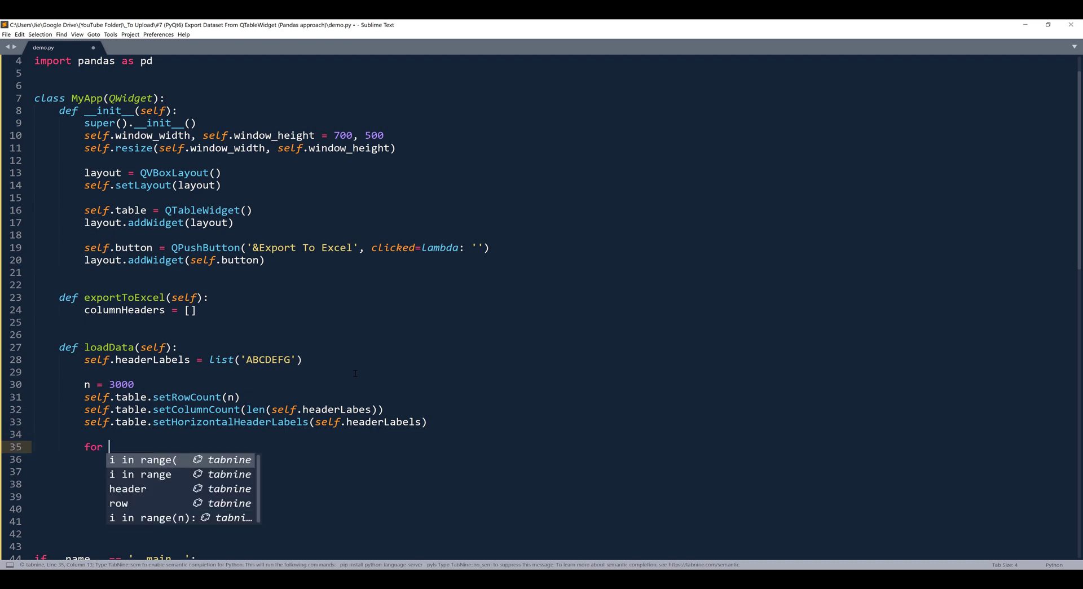
- Write 'for row in range(n):' with nested 'for col in range(len(self.headerLabels)):'
text(row)
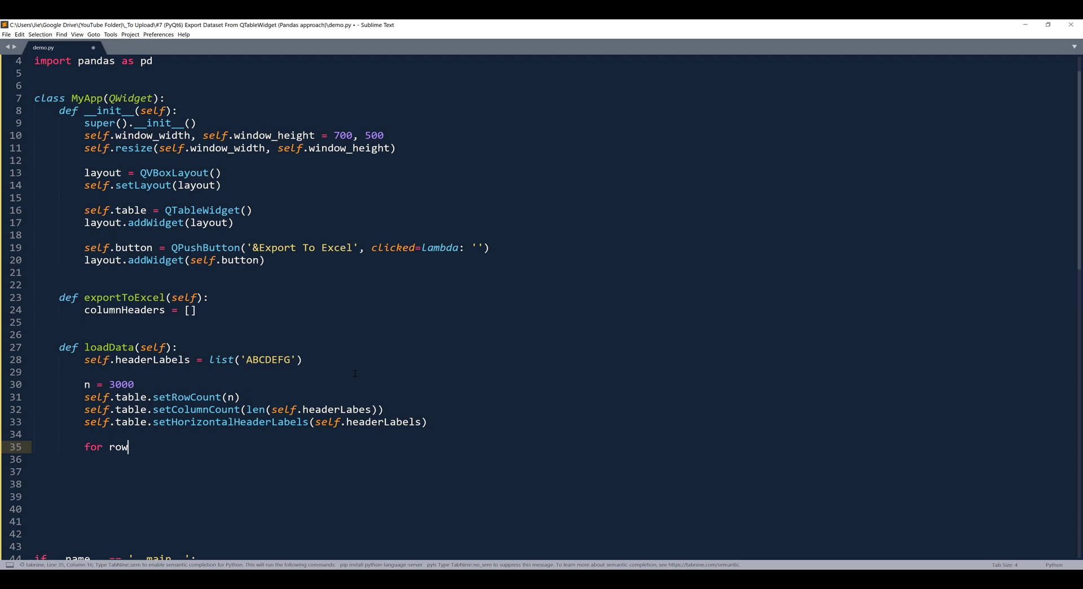
text(in range()
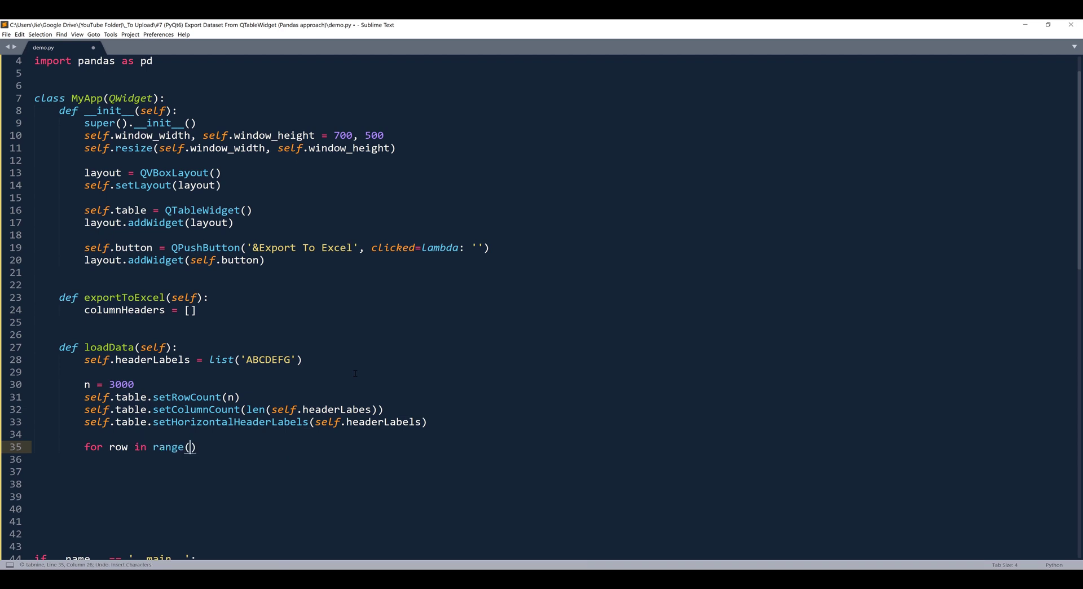
text(n):)
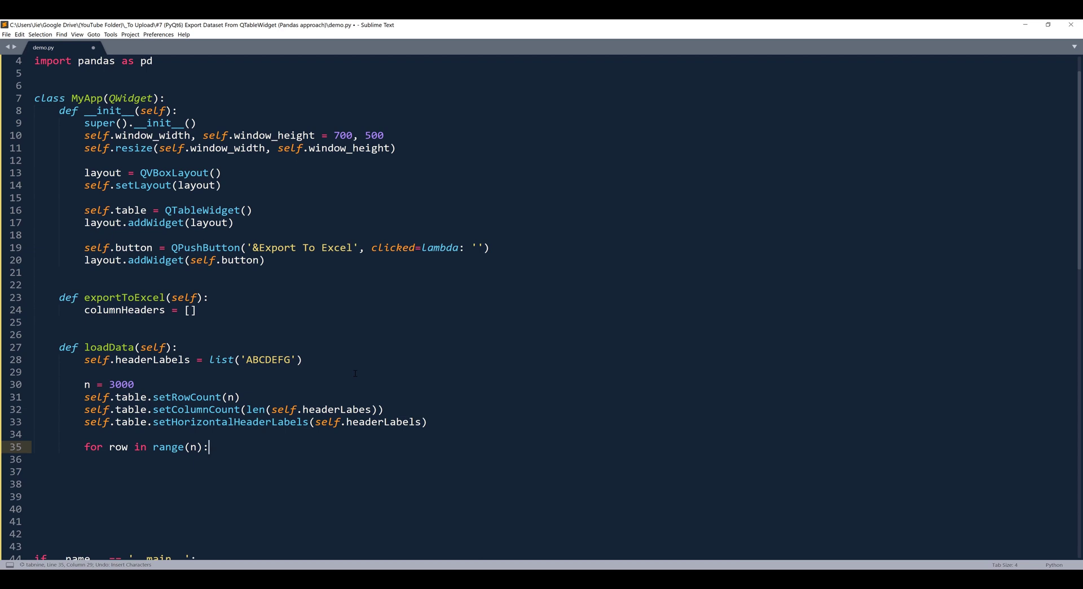
text(for col)
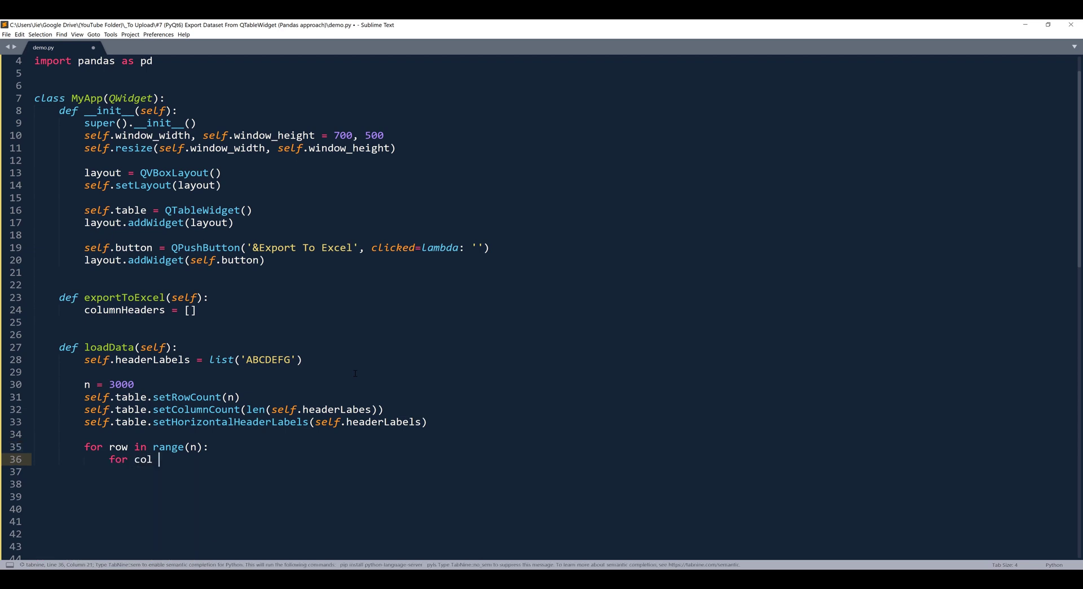
text(in range())
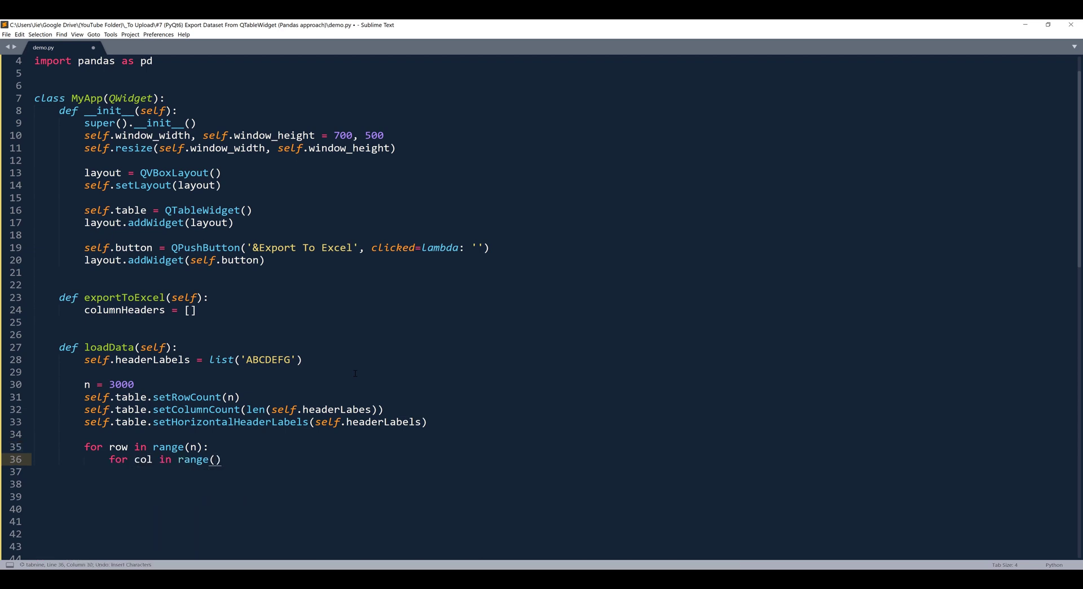
text(len(self.headerLabels)
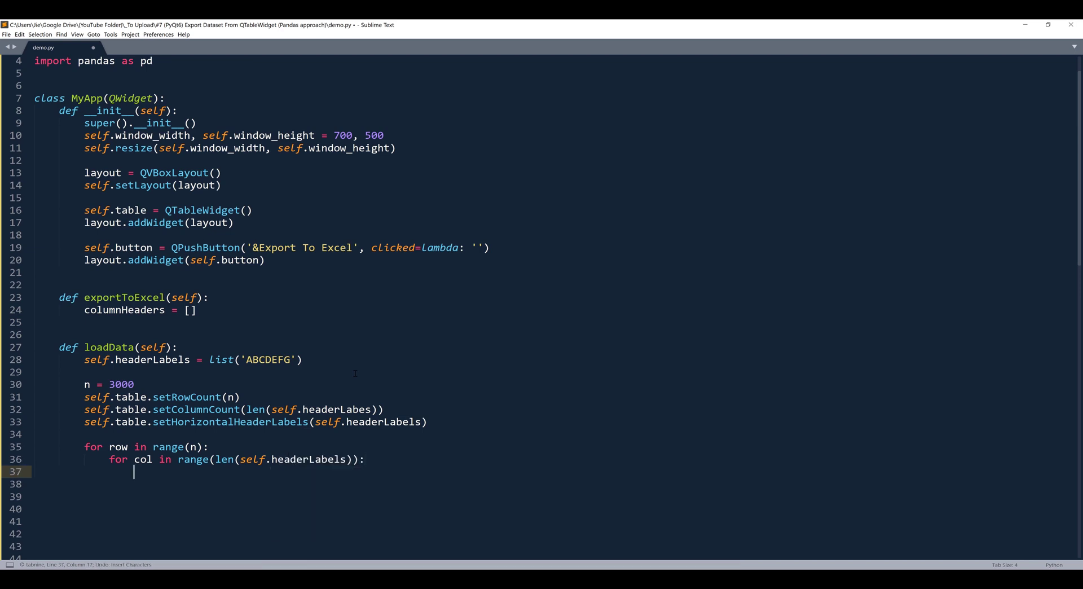
- Type itme = QTableWidgetItem('Cell {0}-{1}'.format(self.headerLabels[col], row + 1))
text(itme)
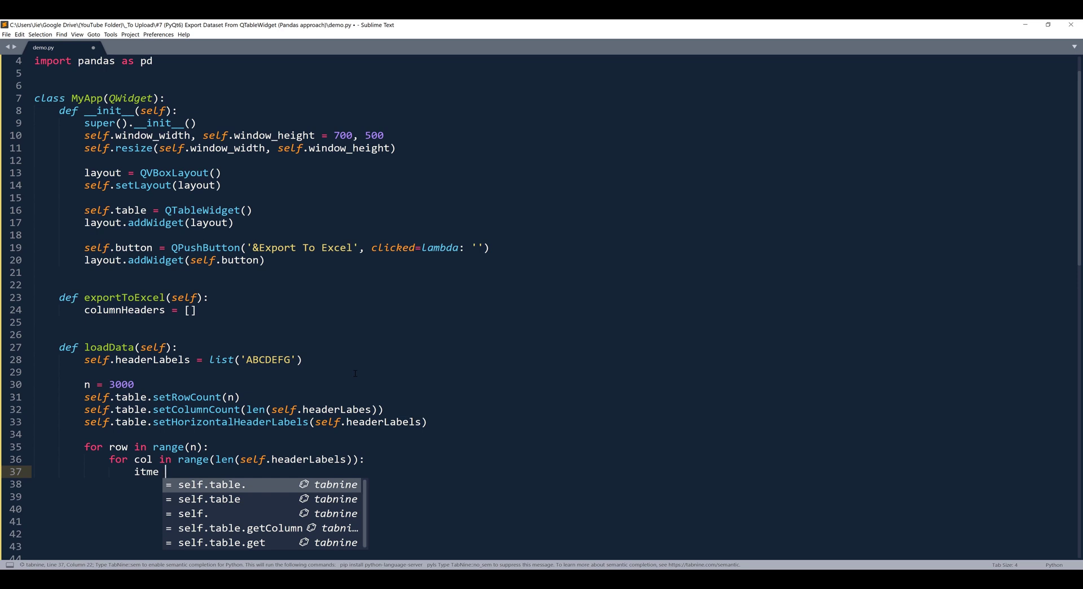
text(QTableWidetItem()
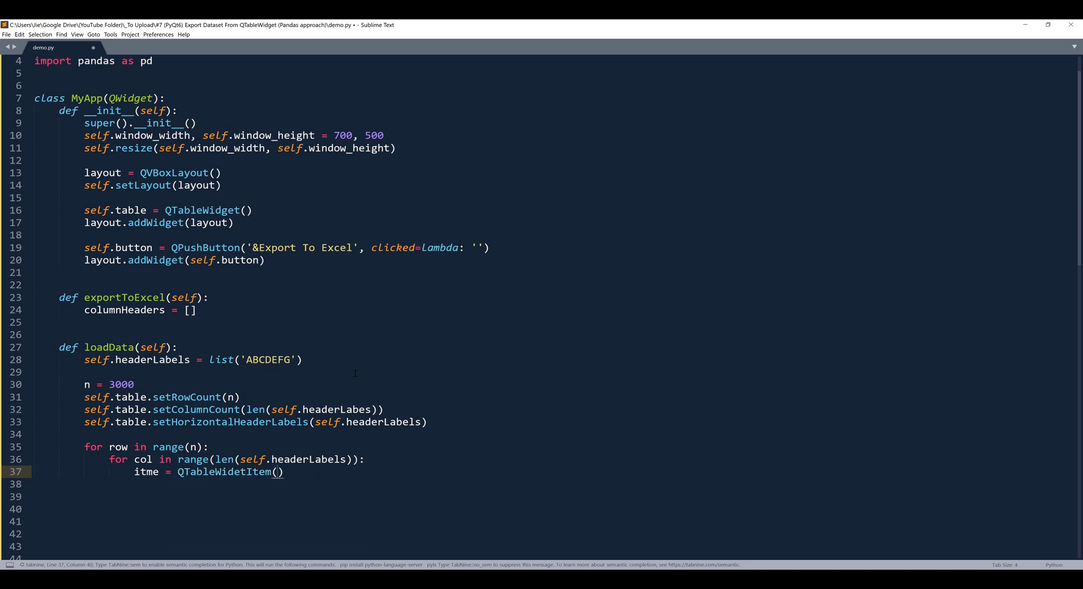
text('Cell ')
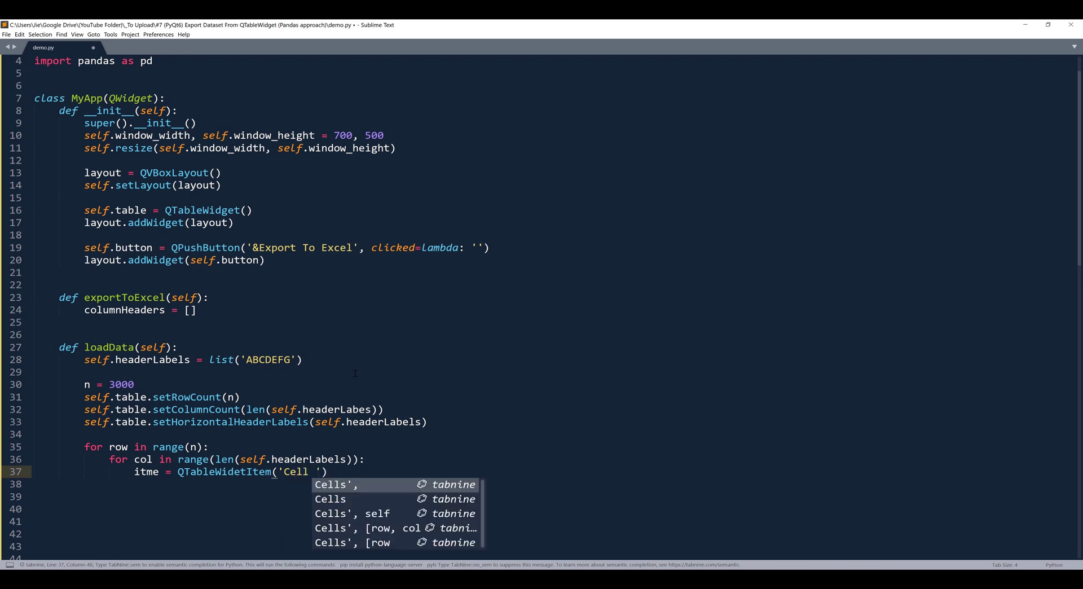
text({0-)
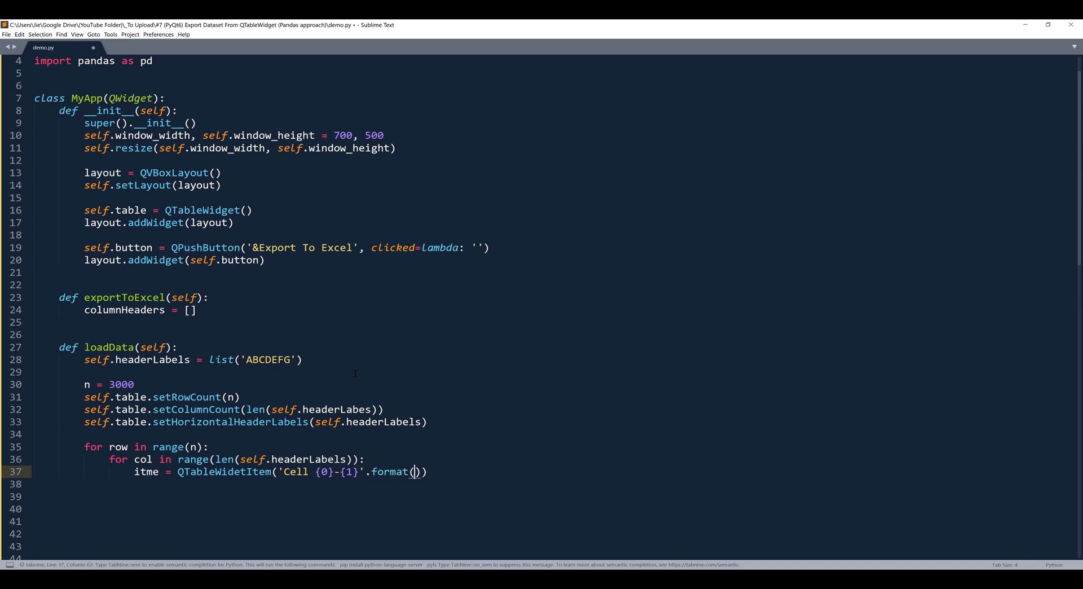
scroll(down, 3)
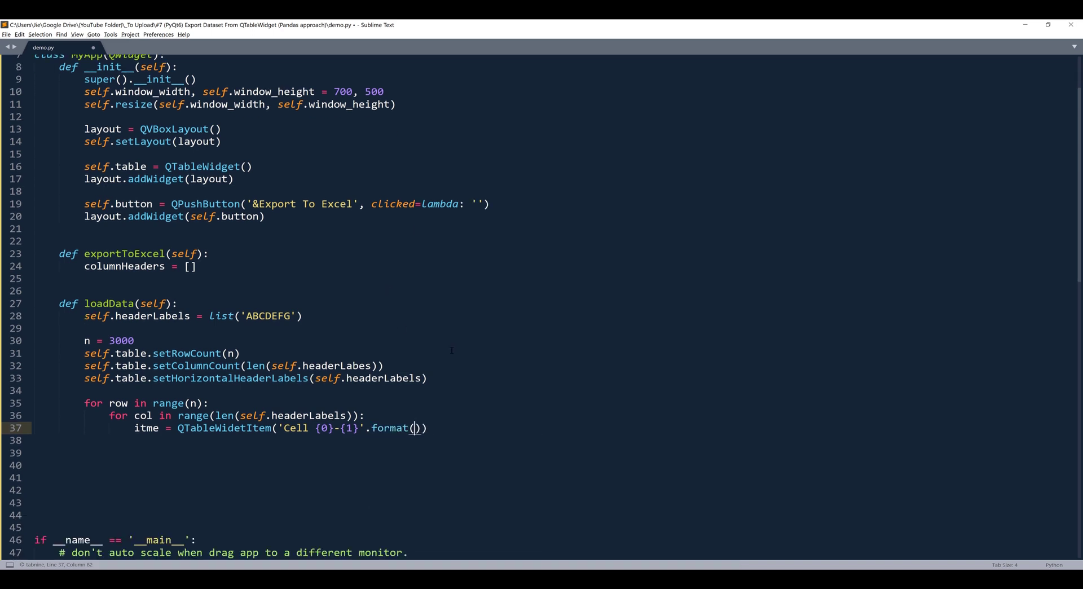
text(self.)
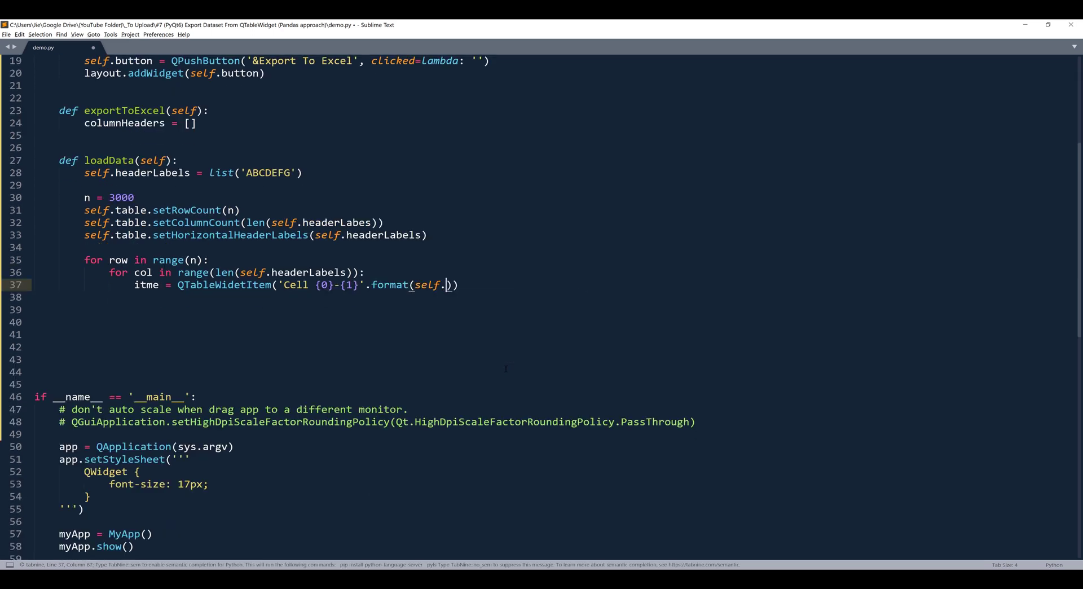
text(h)
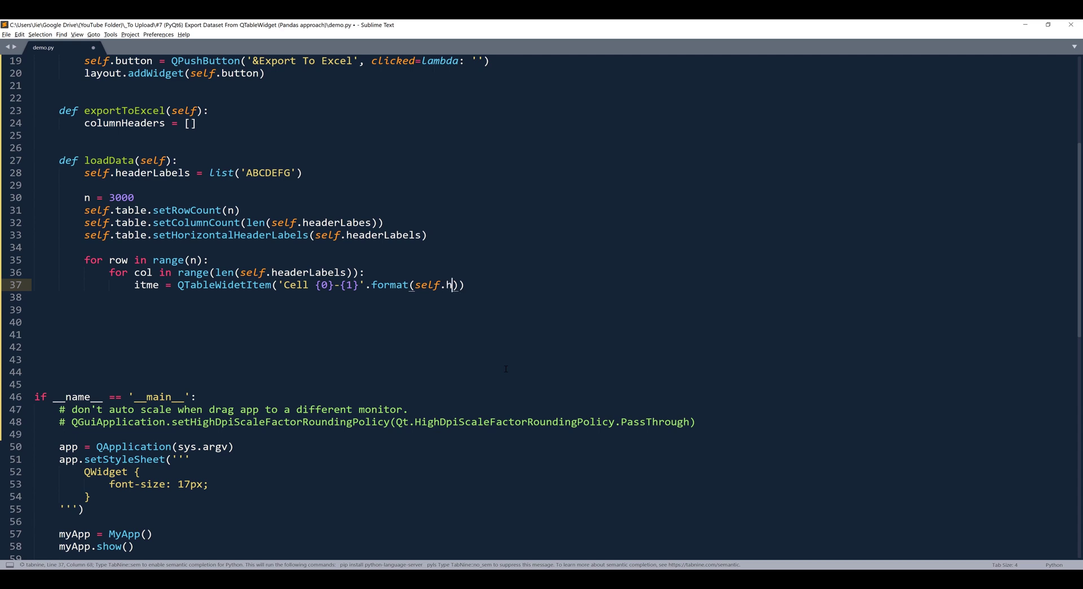
text(eaderLabels[])
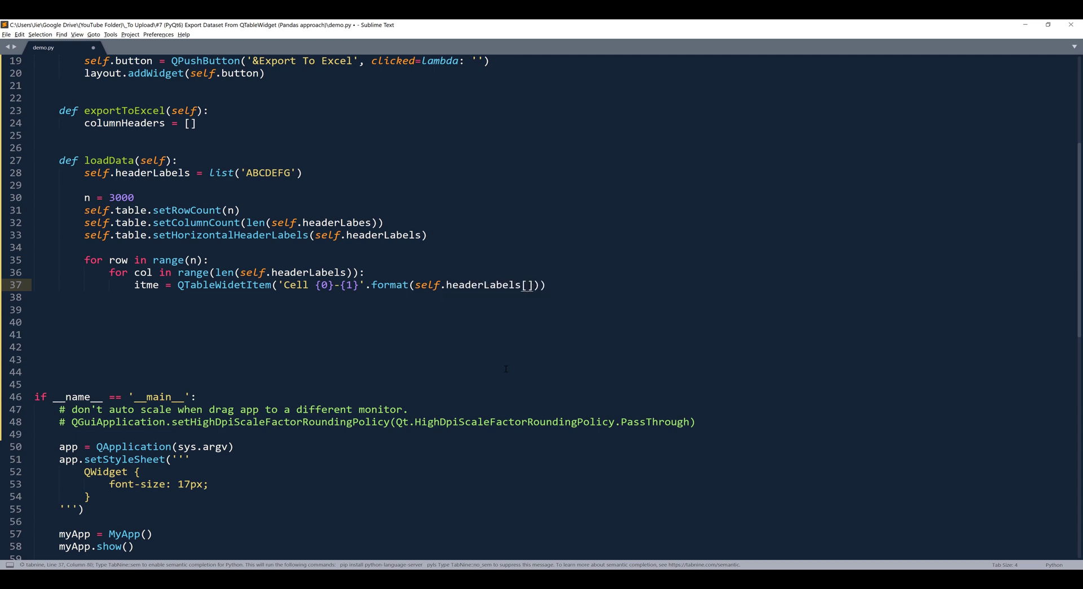
text(col)
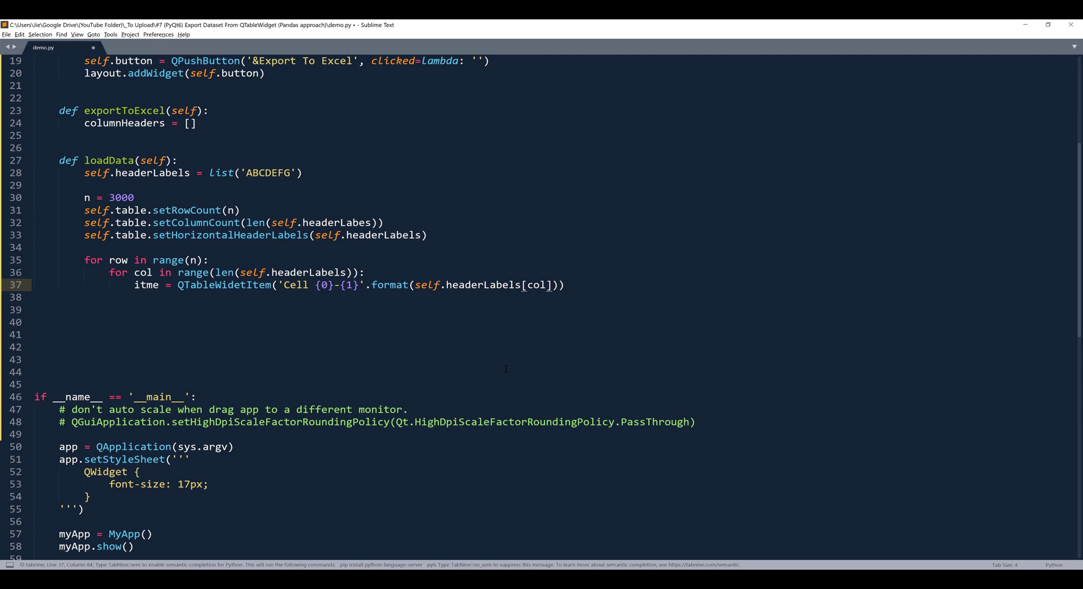
text(, row)
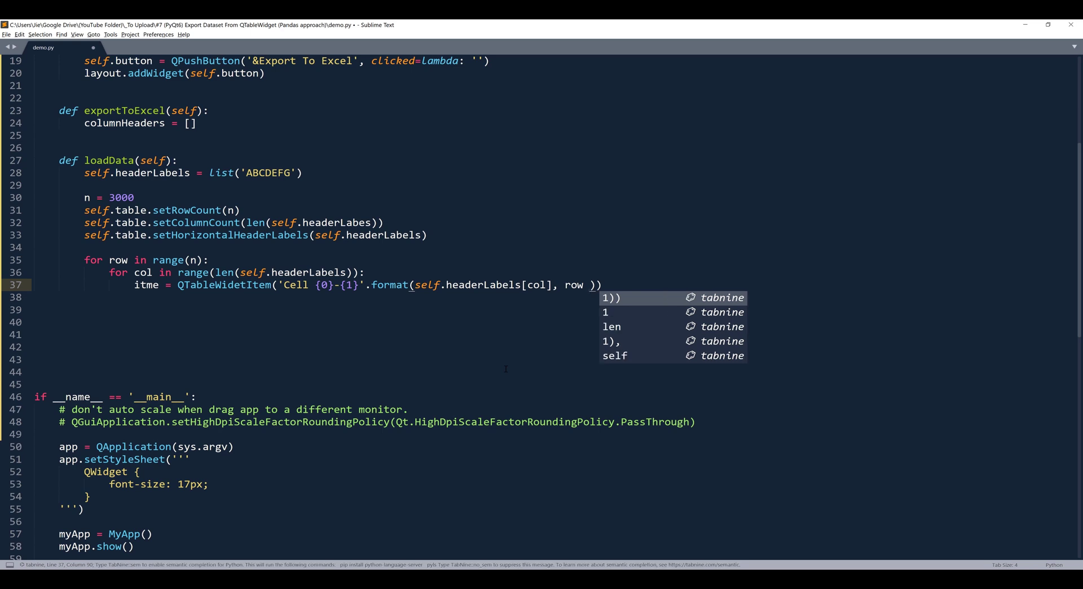
text(+)
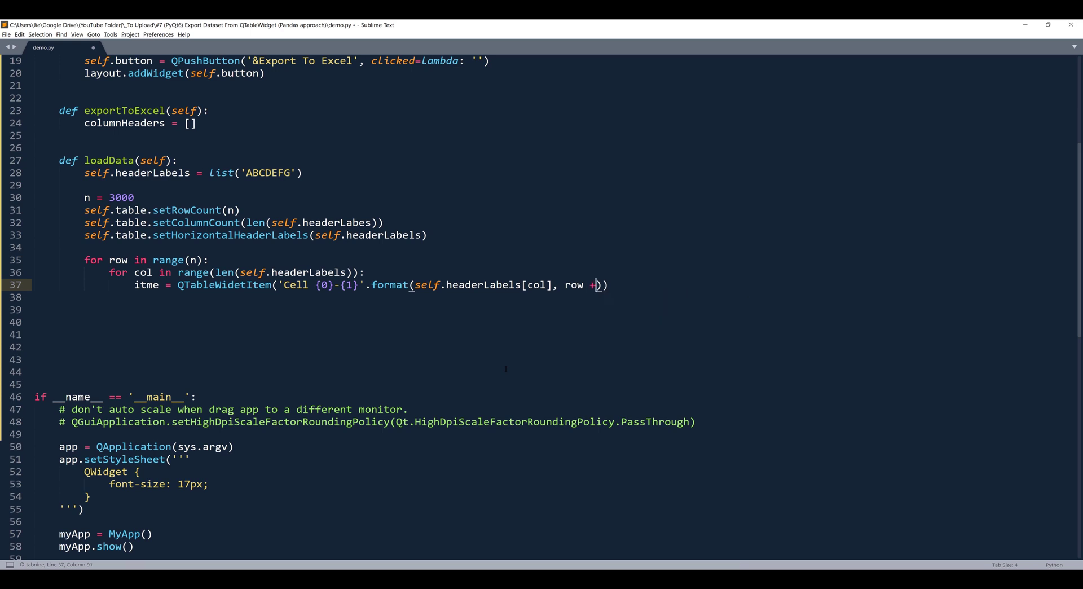
text(1))
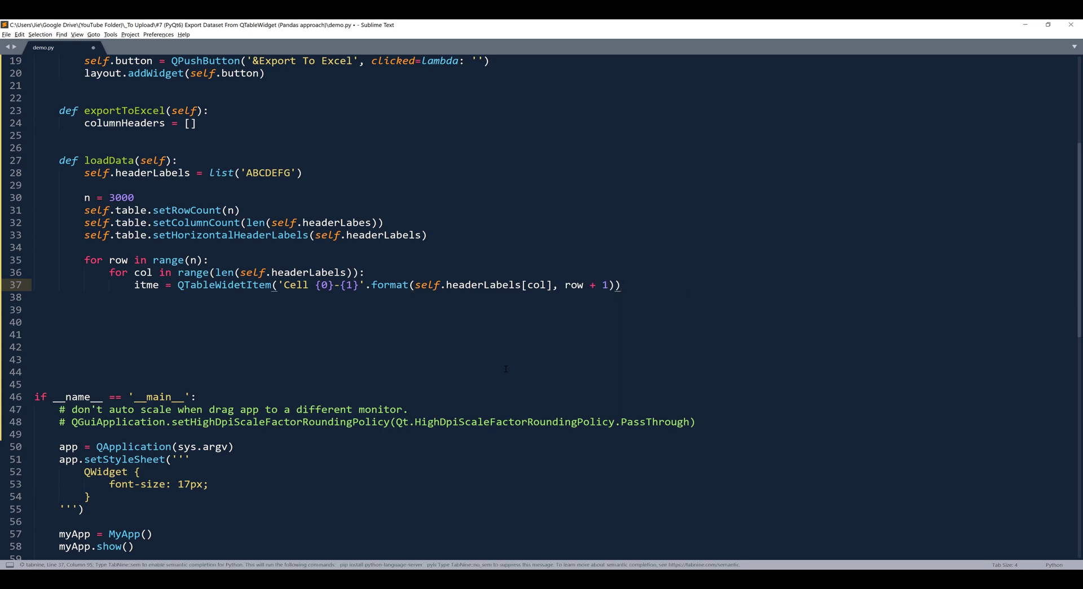
text(self.)
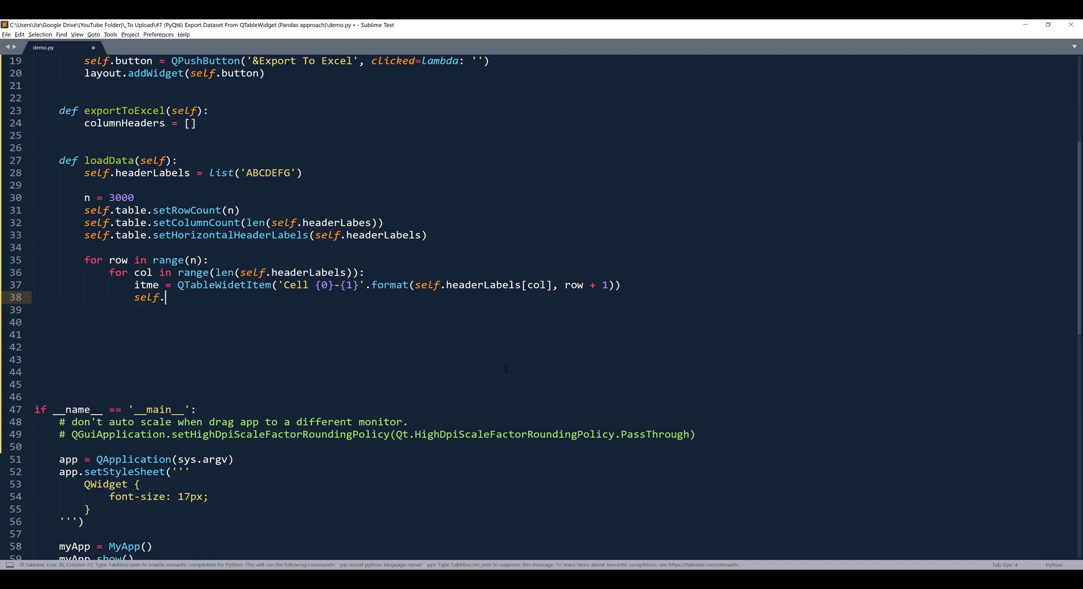
- Add self.table.setItem(row, col, item) and rename itme to item
text(table)
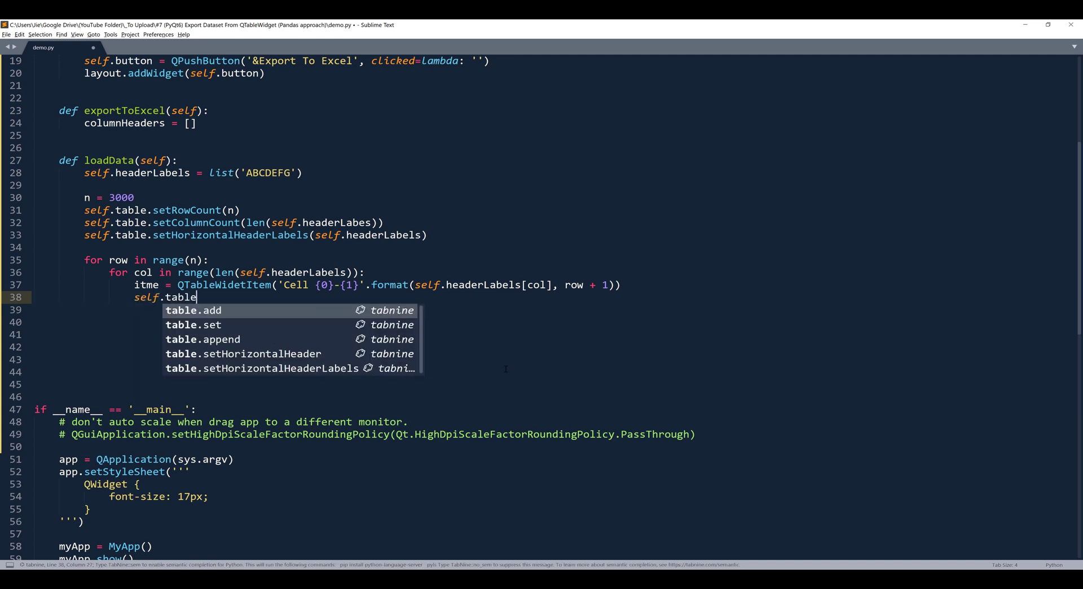
text(.)
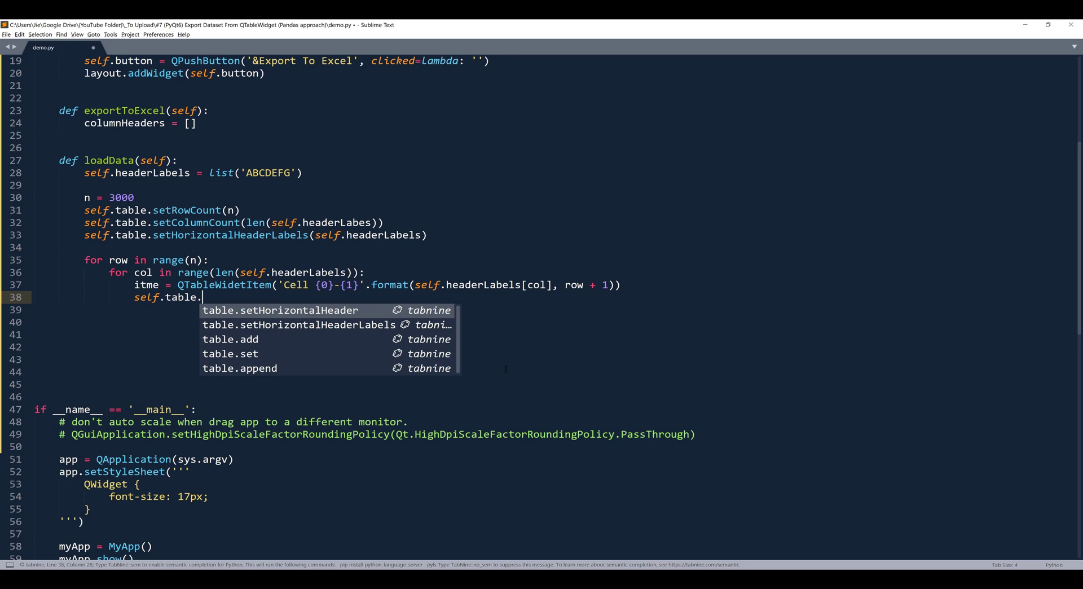
text(setItem())
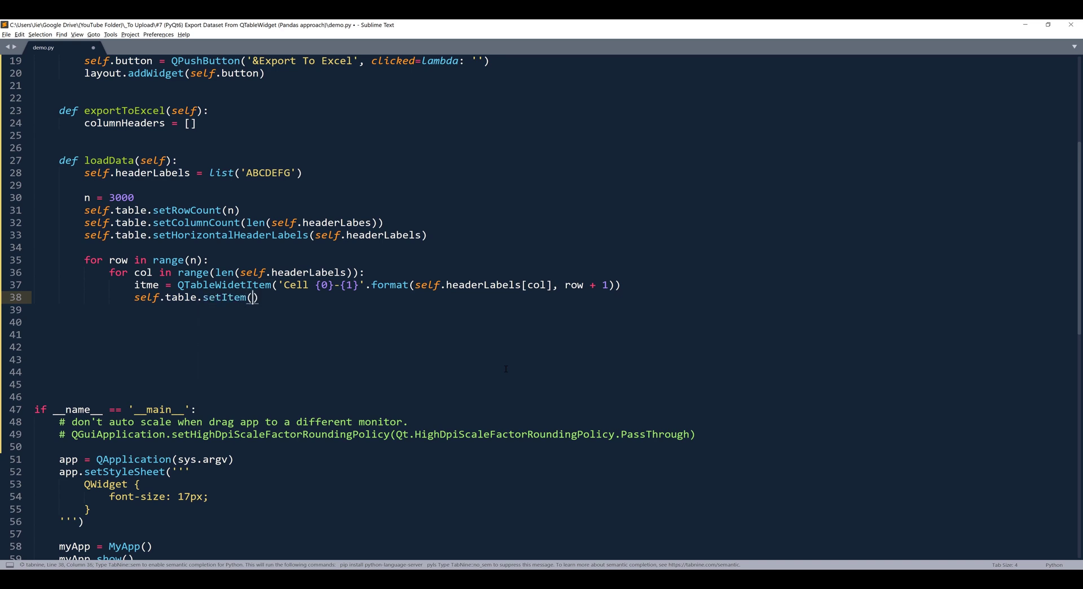
text(row,)
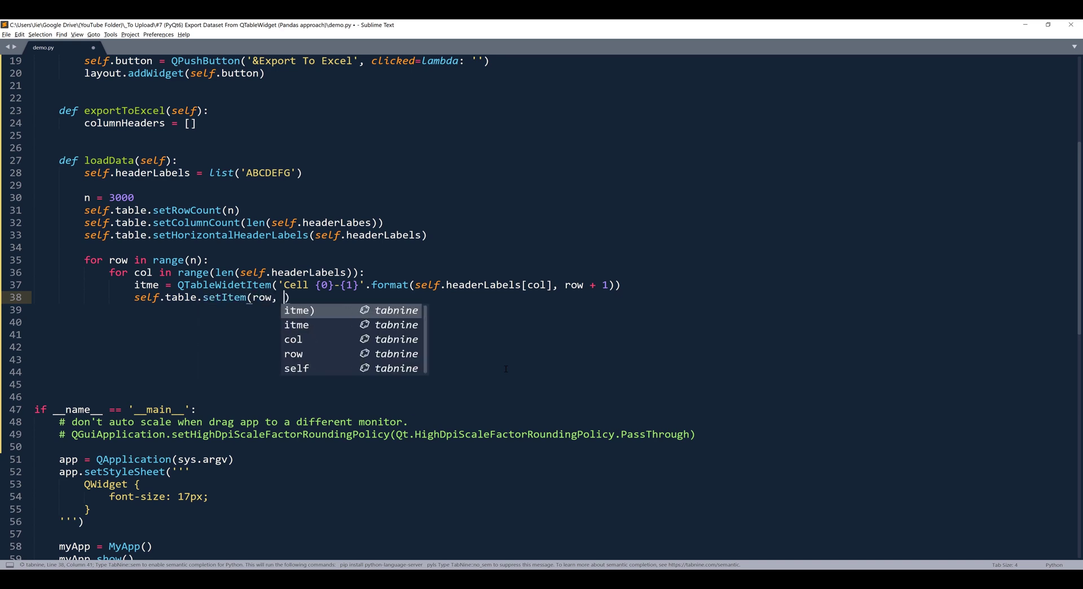
text(col, item)
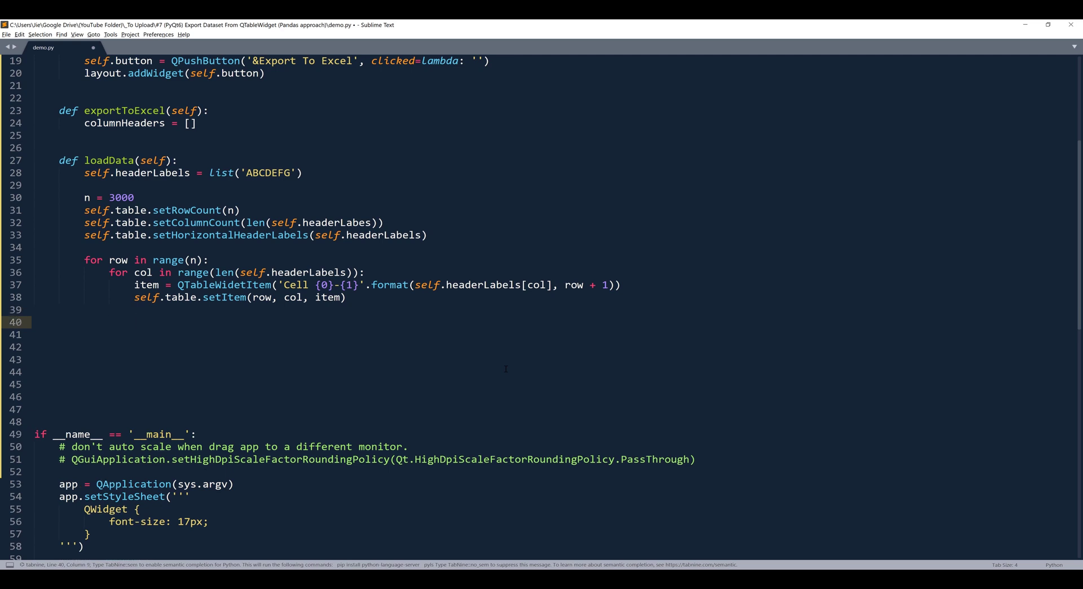
text(self.table.resize)
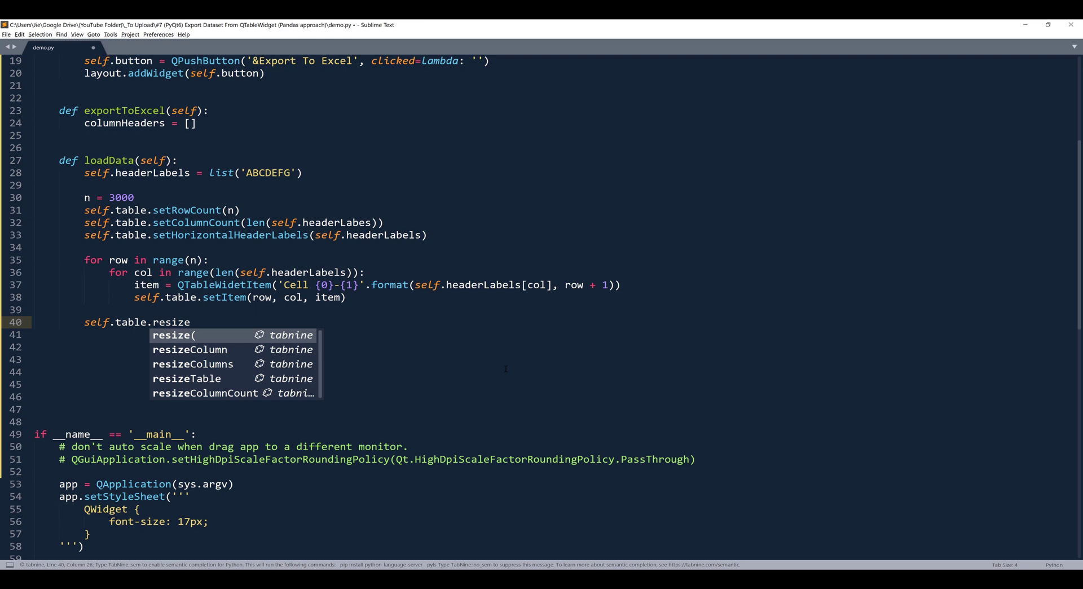
- Add self.table.resizeColumnsToContents() and self.table.resizeRowsToContents() to loadData
text(ColumnsToC)
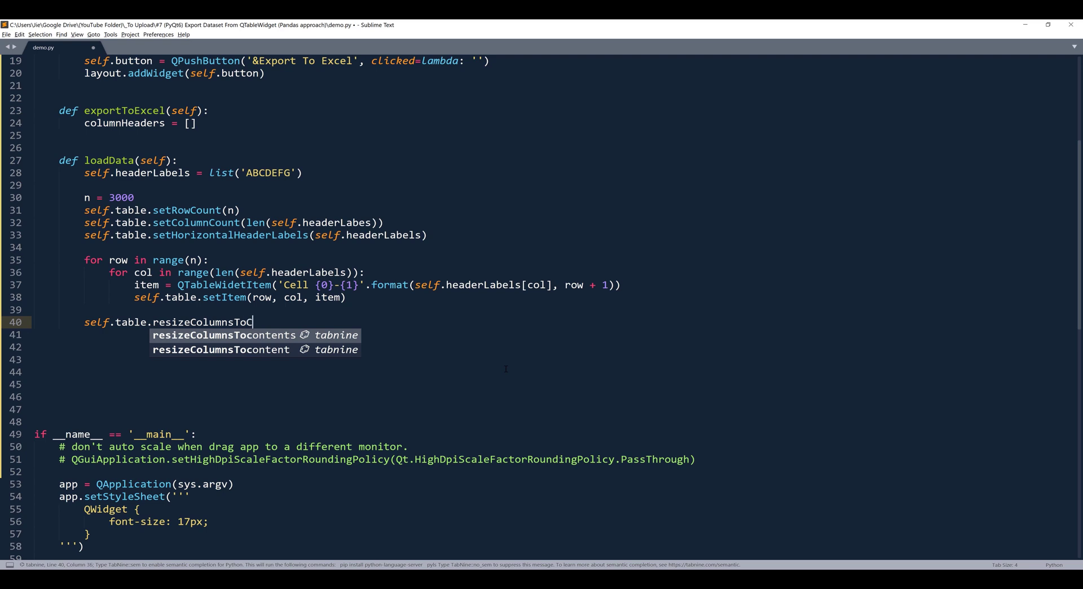
key(Tab)
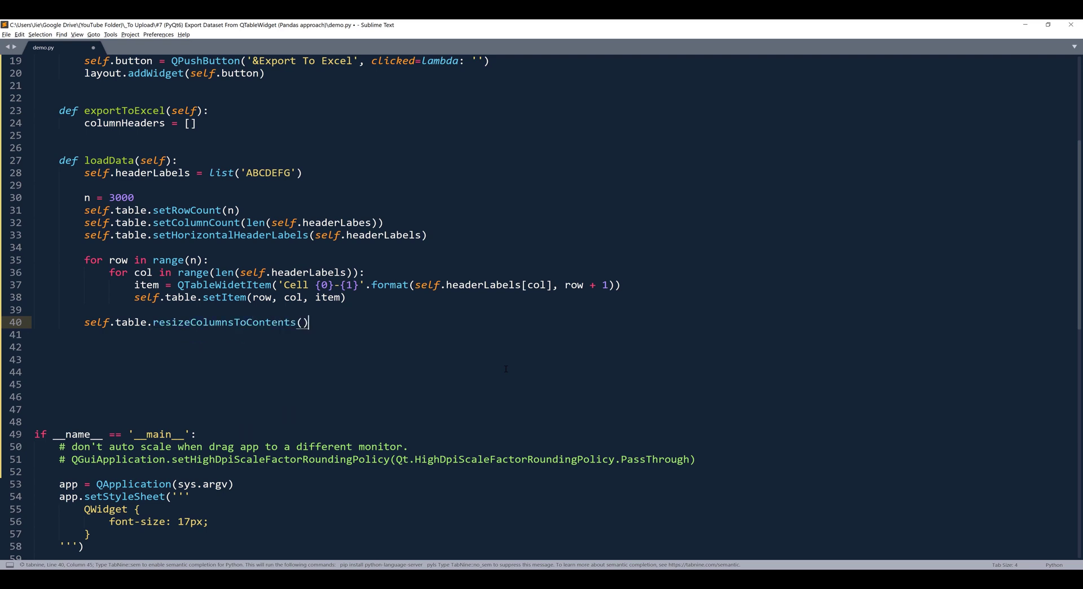
text(self.table)
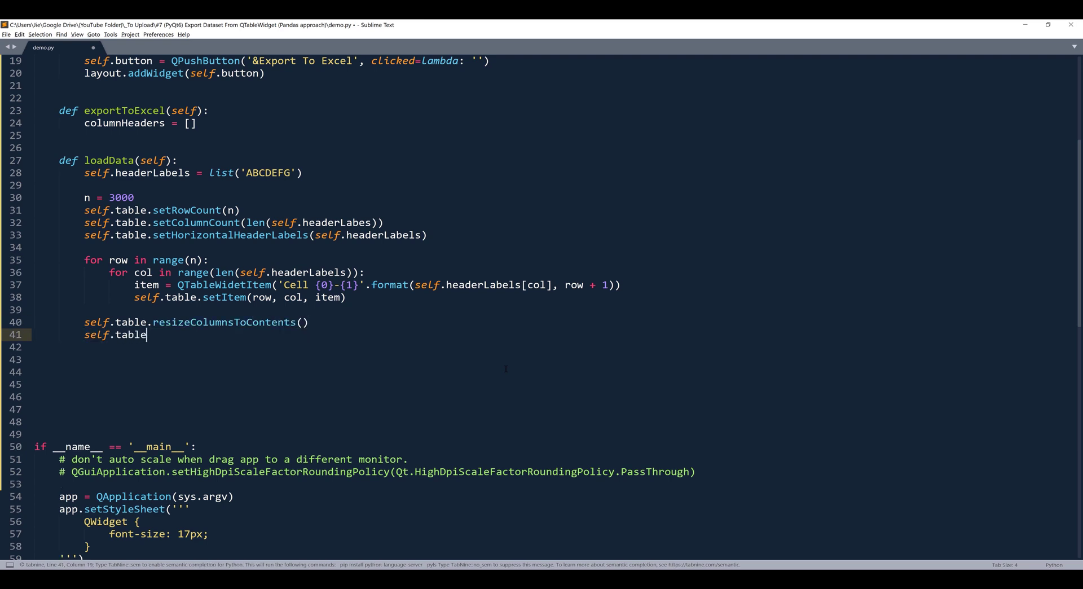
text(.resizeRows)
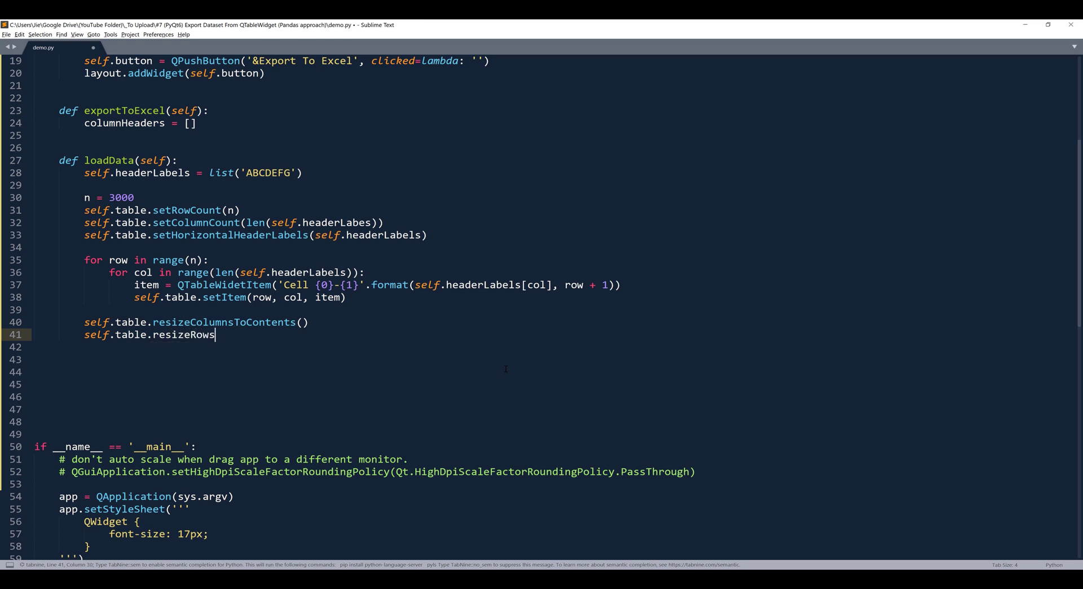
text(ToCon)
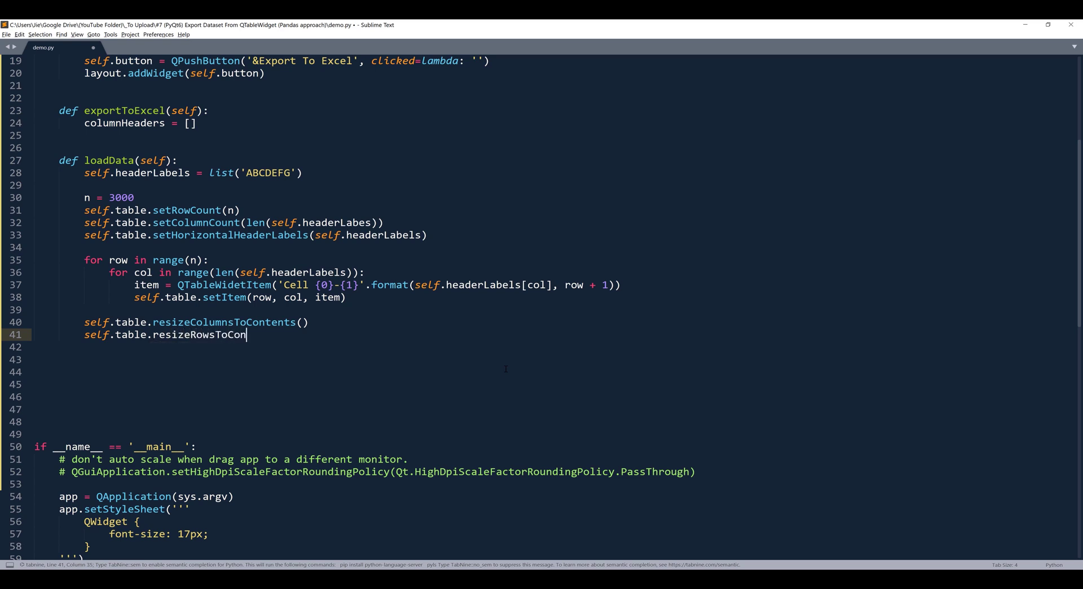
text(tents())
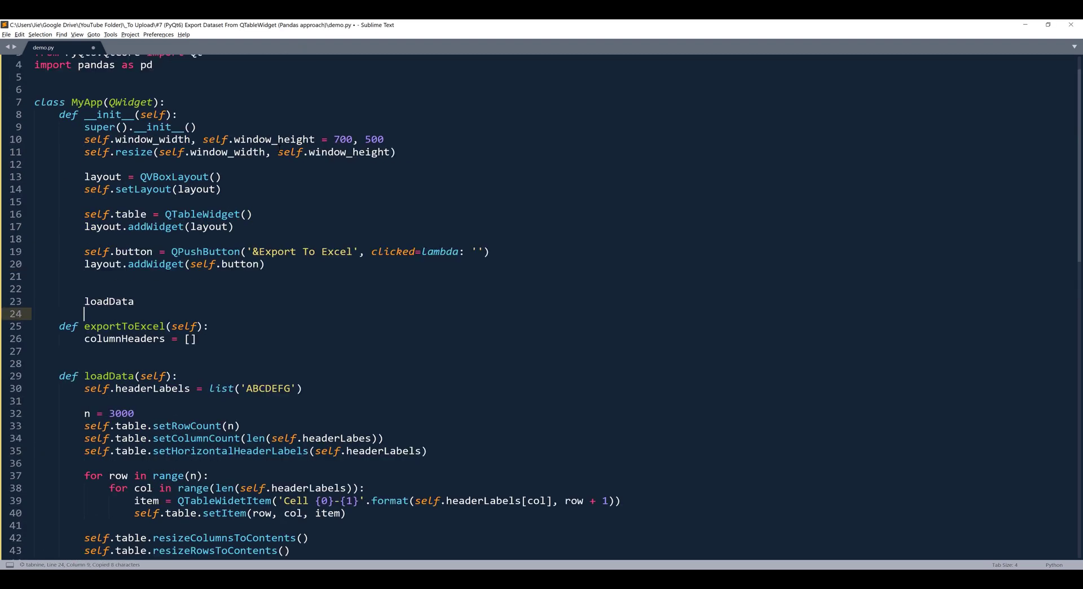
- Call self.loadData() in __init__ and fix the addWidget and QTableWidgetItem import typos
text(self.)
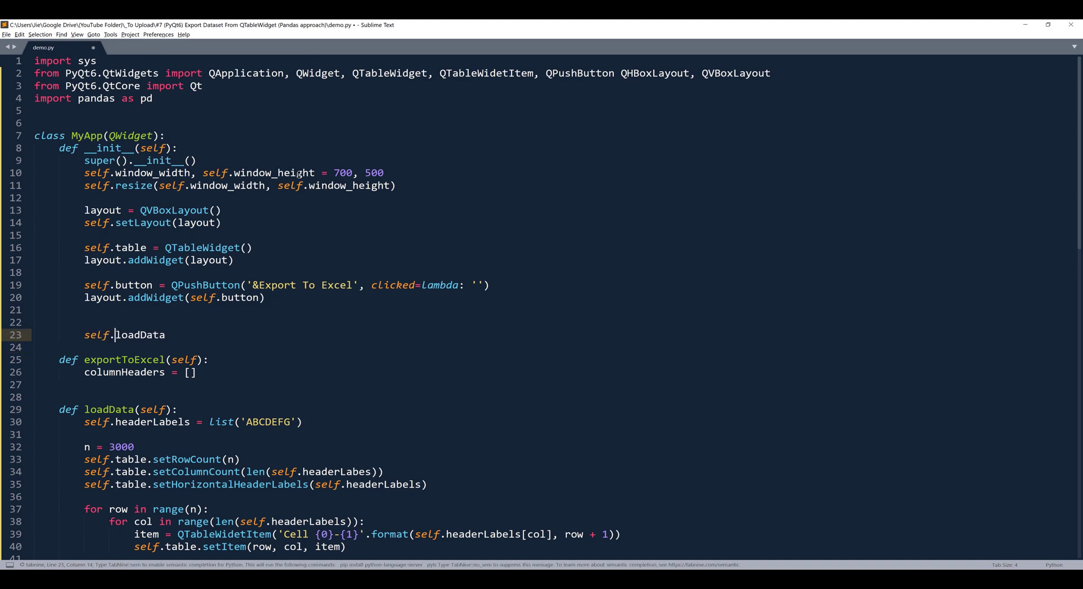
text(())
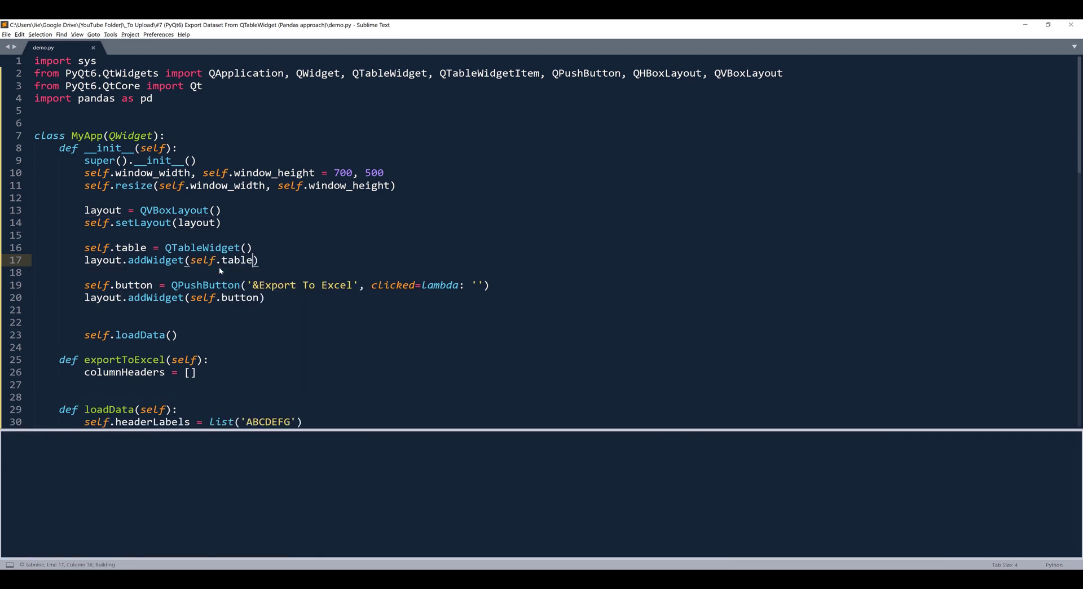
- Run the fixed demo and scroll its table down to row 3000 of cells A–G
key(ctrl+b)
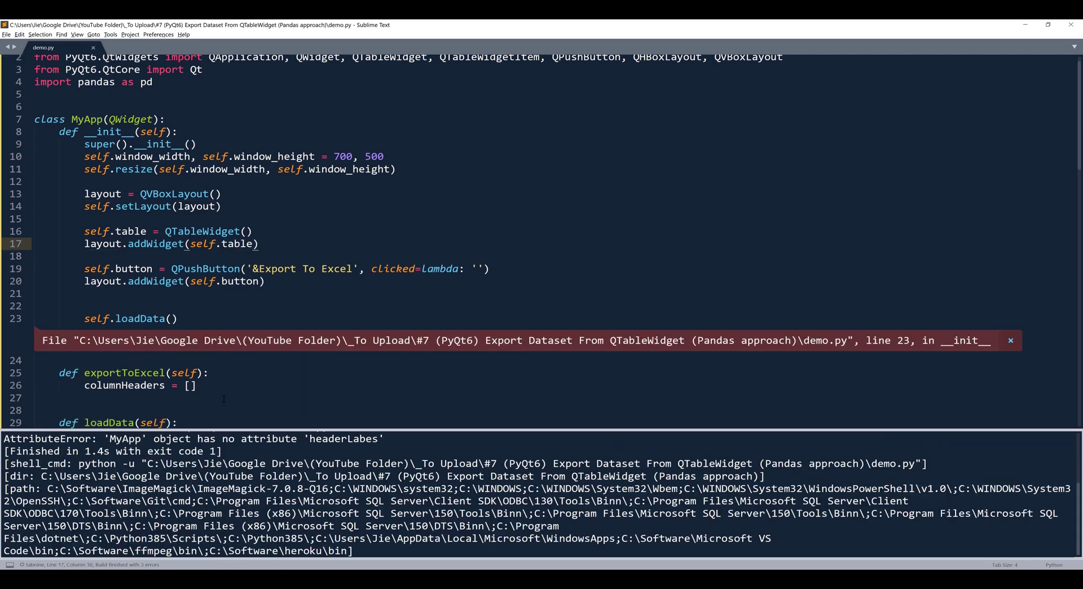
scroll(down, 3)
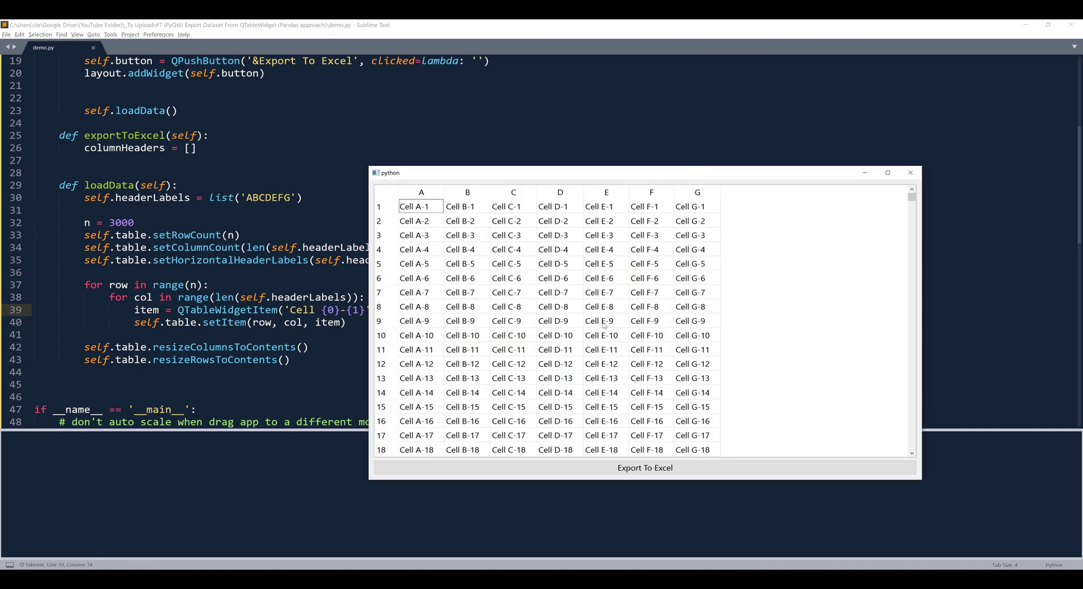
scroll(down, 3)
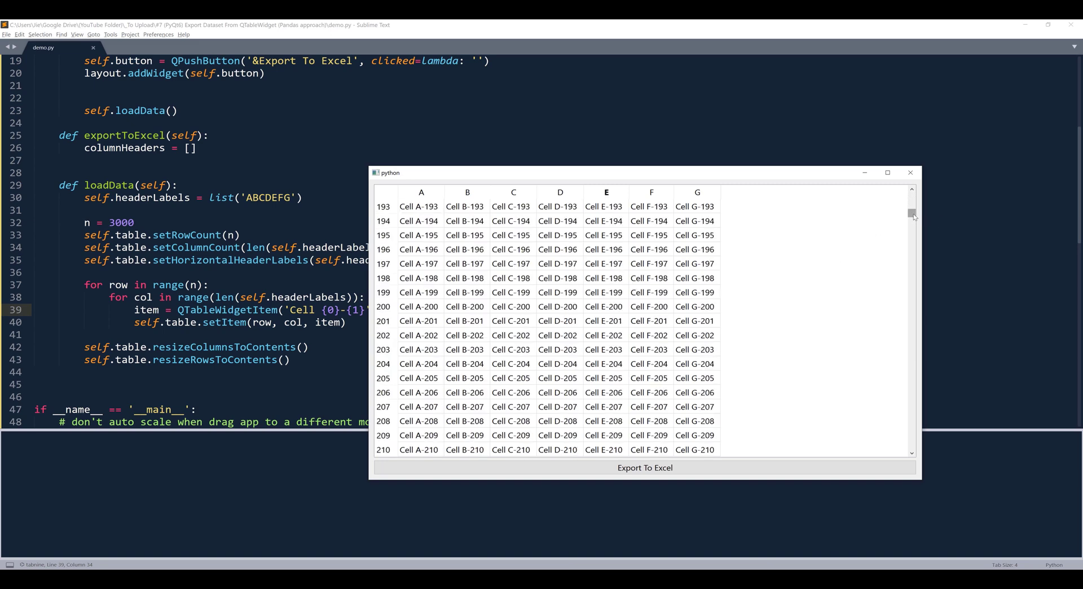
scroll(down, 3)
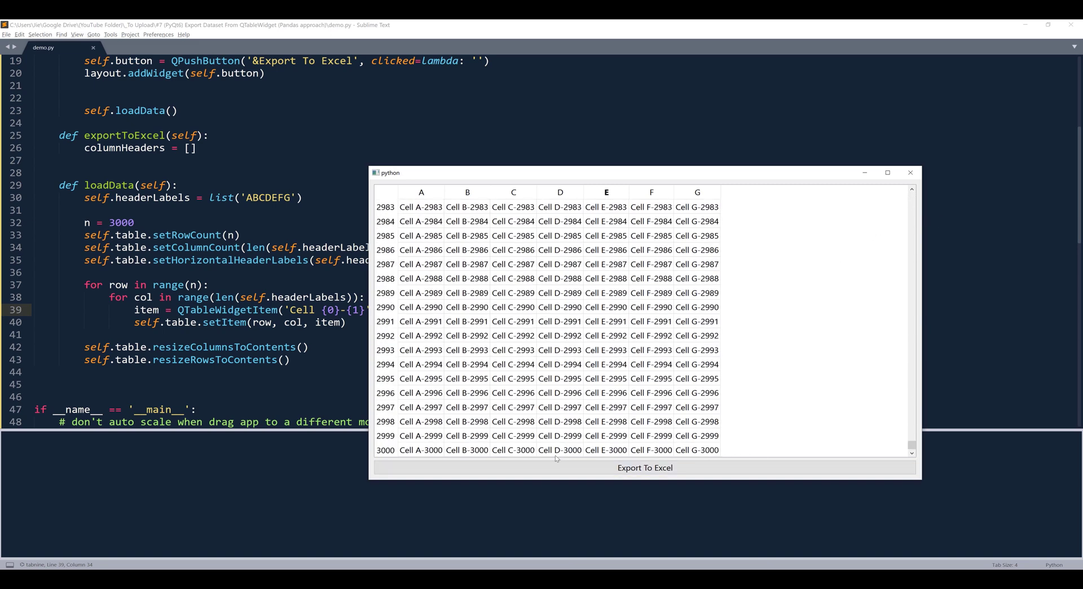
mouse_move(684, 226)
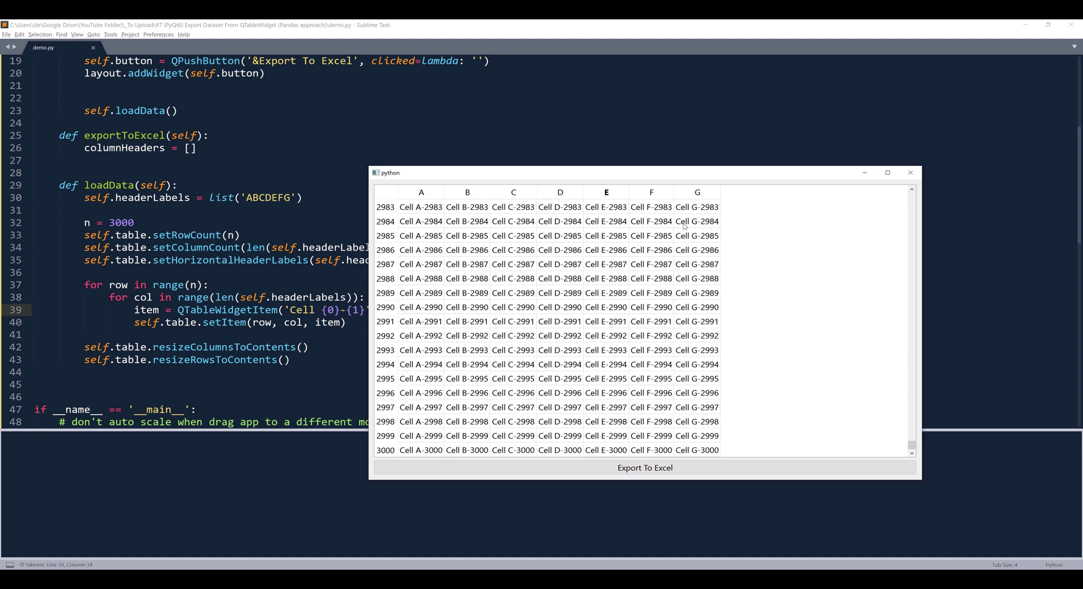
mouse_move(767, 281)
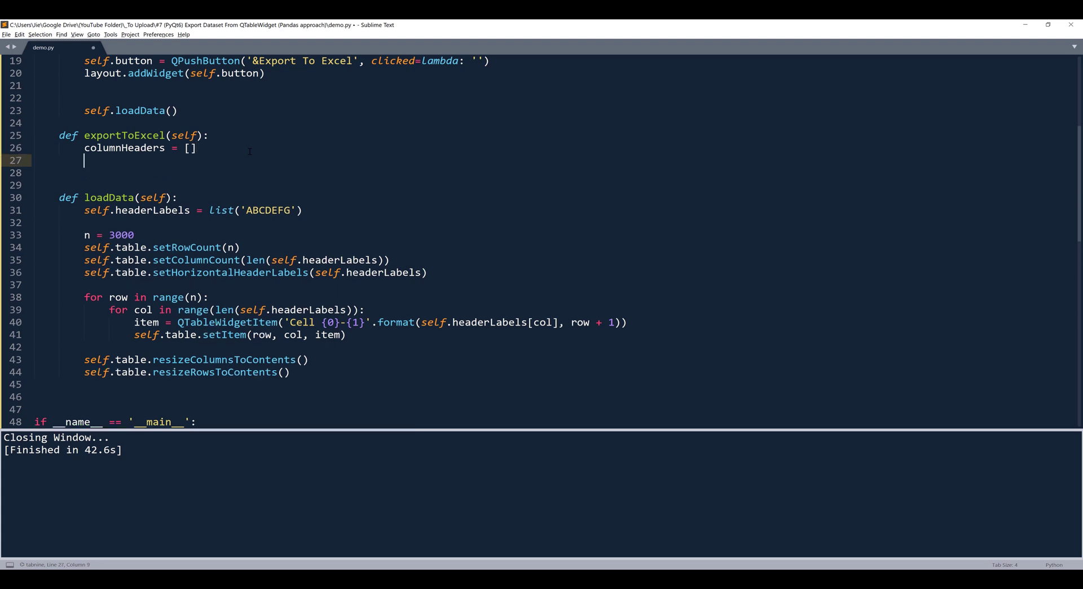
- Start exportToExcel with a loop over range(self.table.model().columnCount())
text(for)
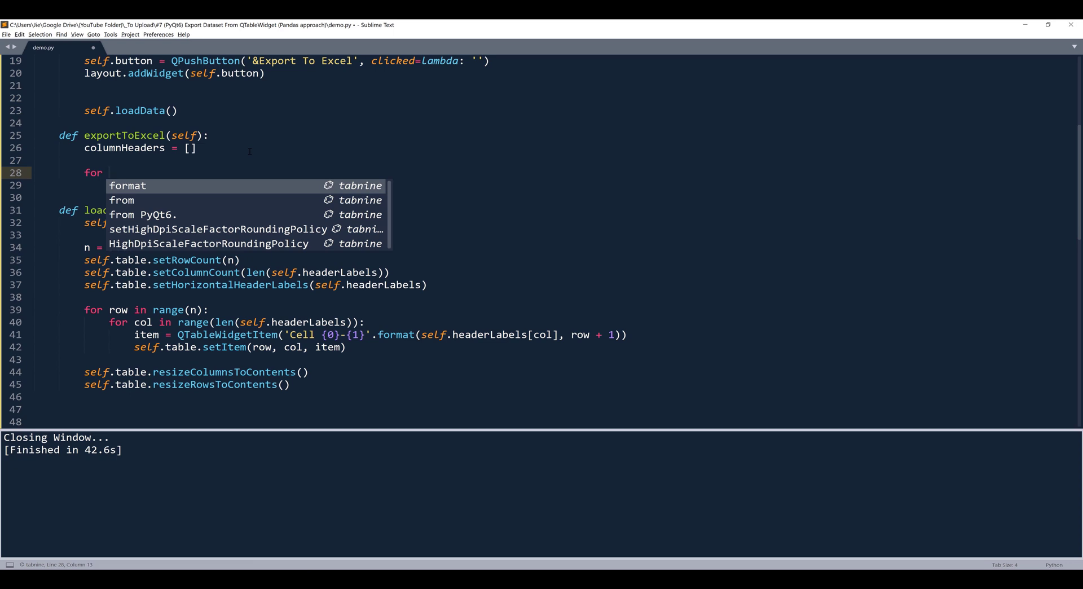
text(j in r)
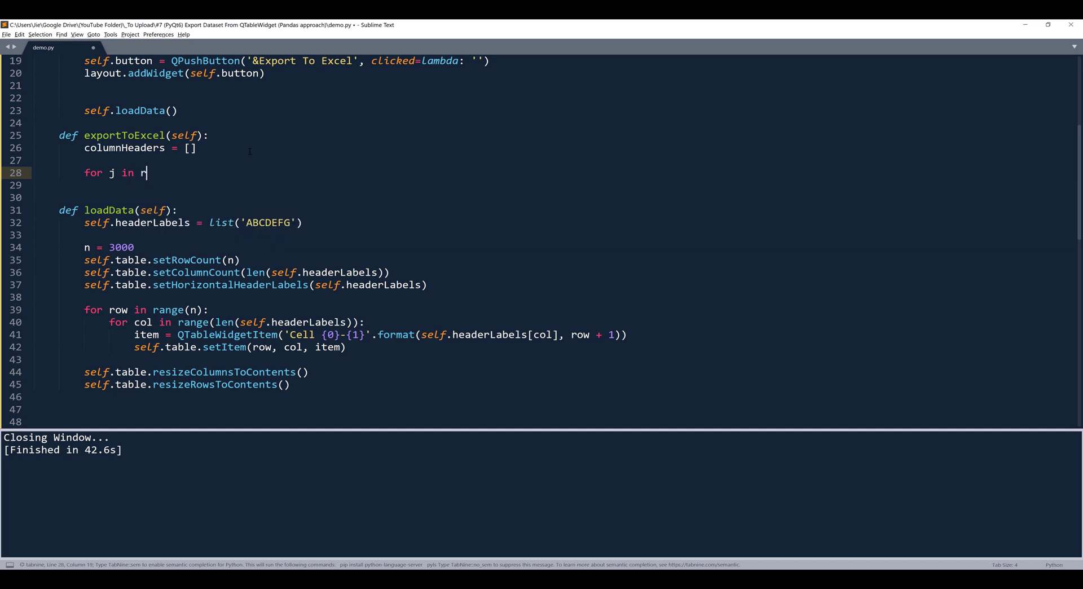
text(ange())
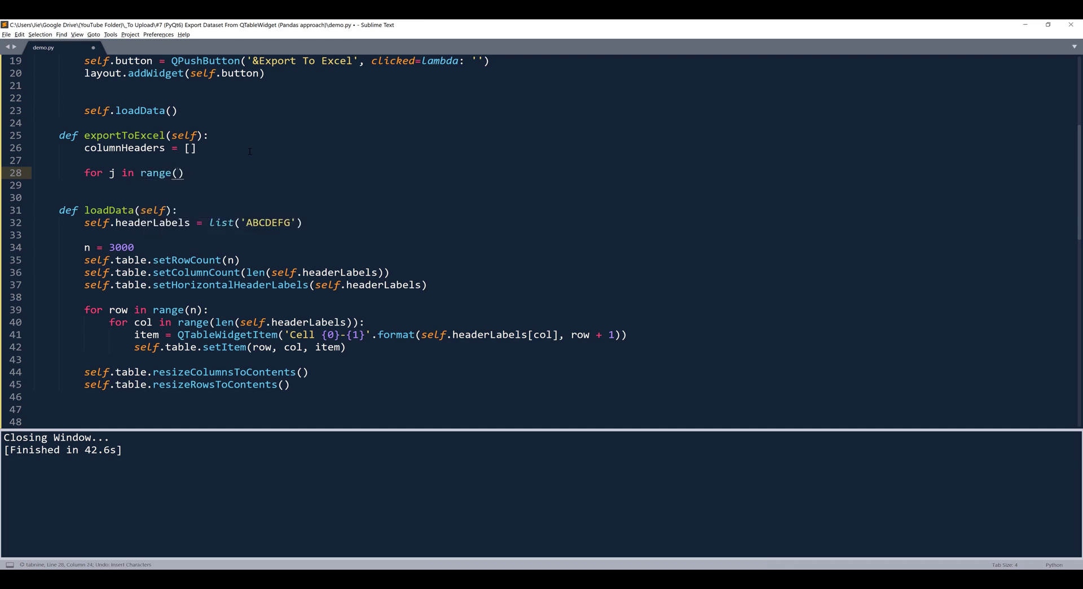
text(self.)
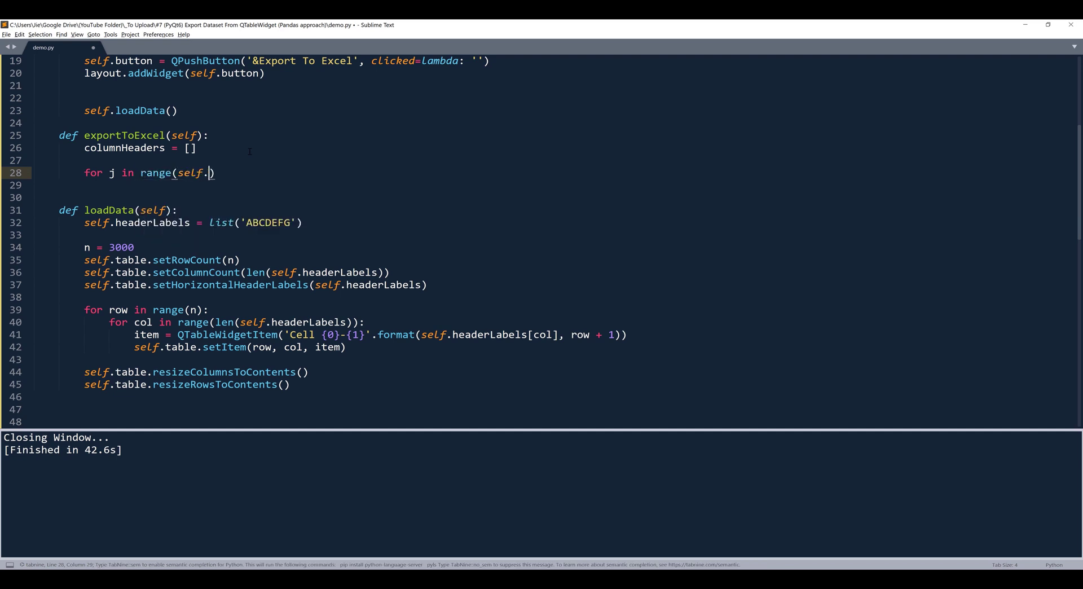
text(table)
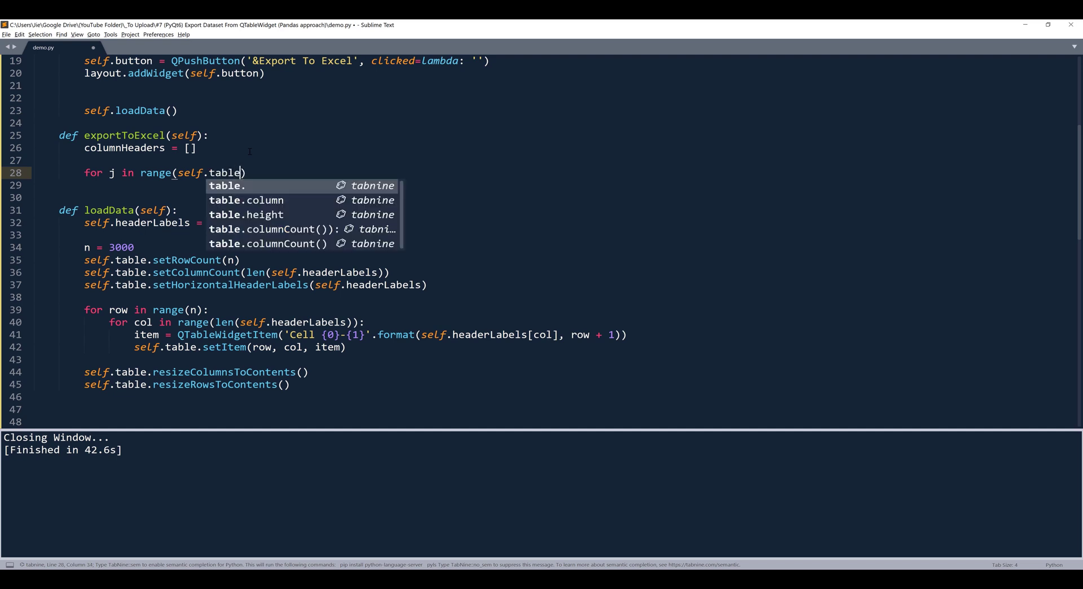
text(.model()
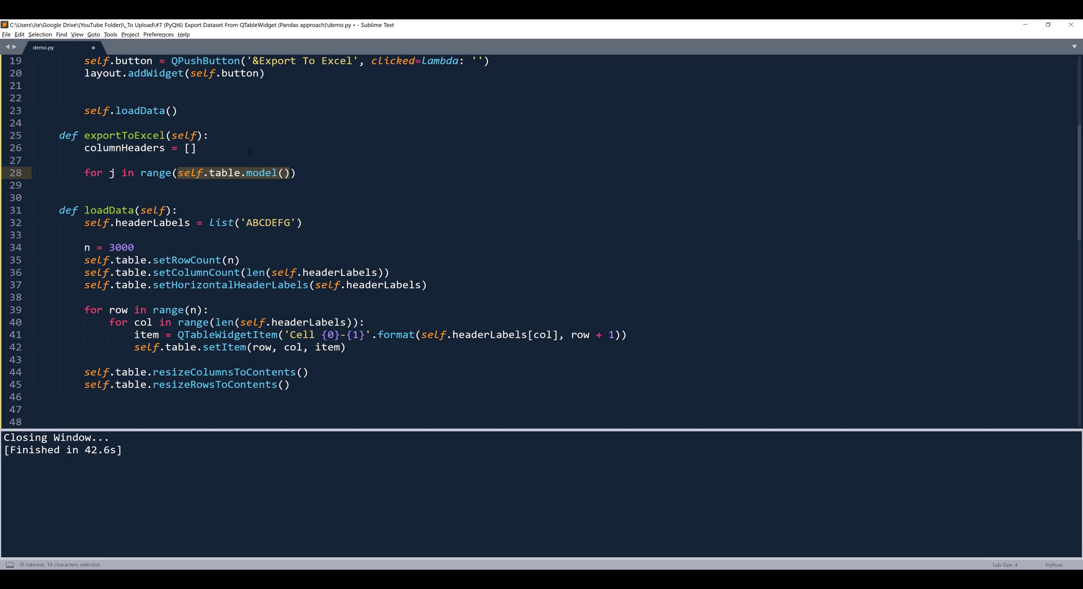
click(286, 173)
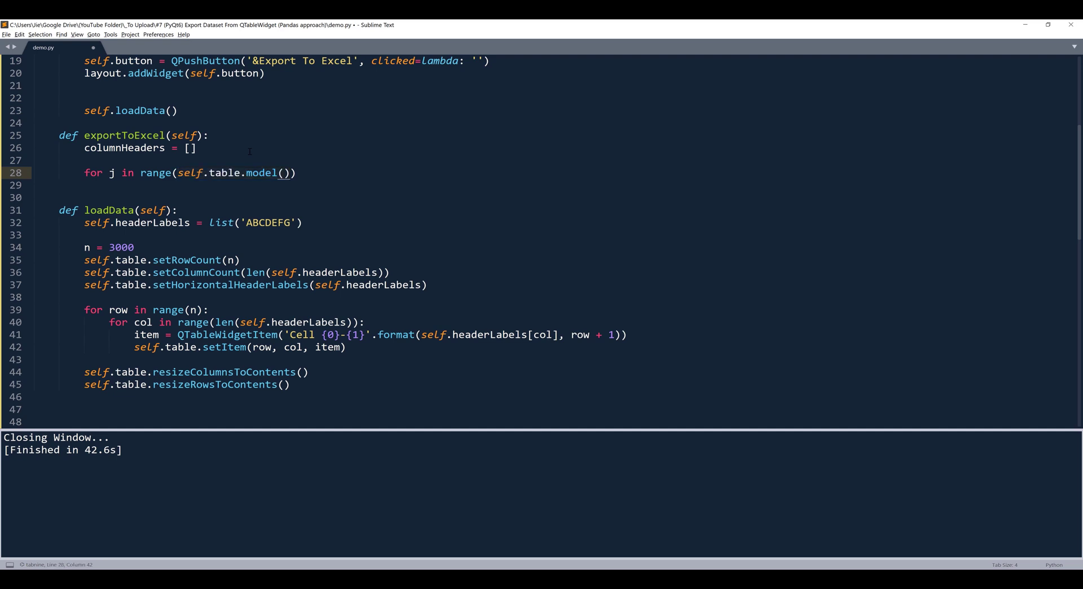
text(.columnCount()
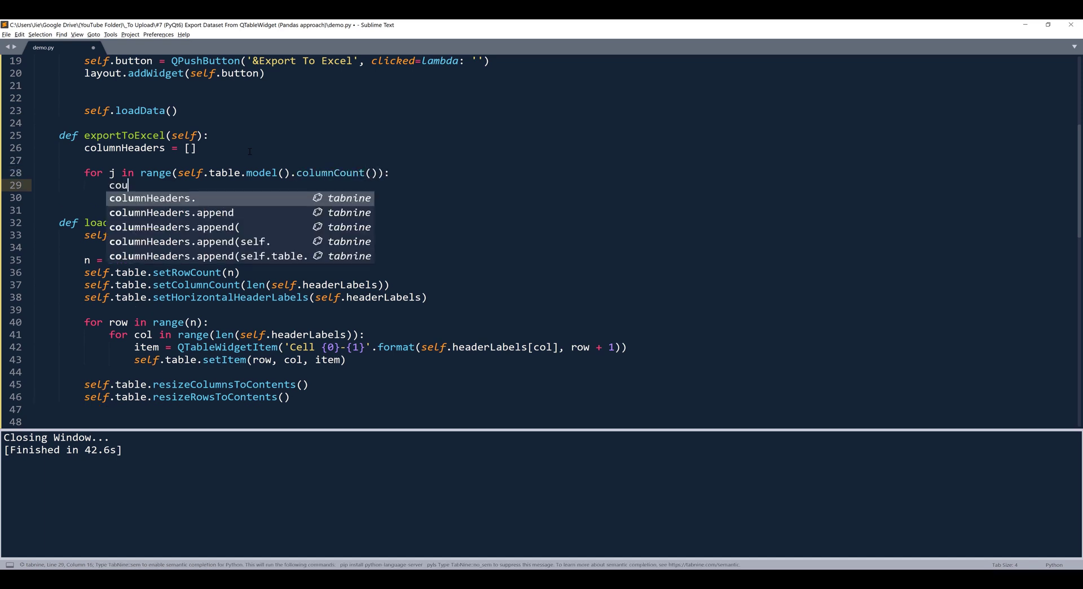
text(mn)
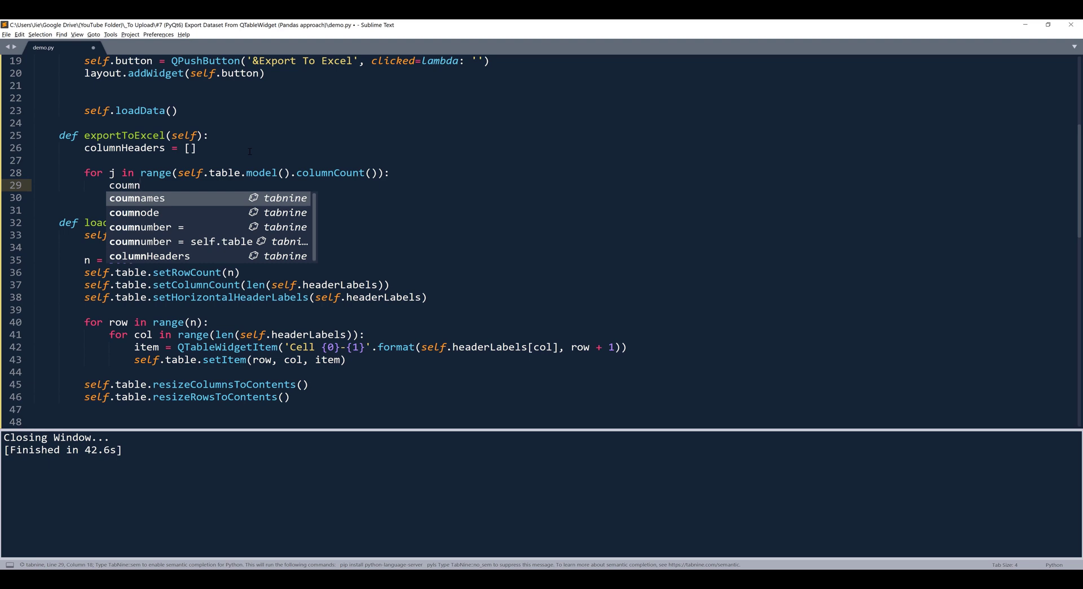
- Append self.table.horizontalHeaderItem(j).text() to the column header list inside the loop
text(Header.a)
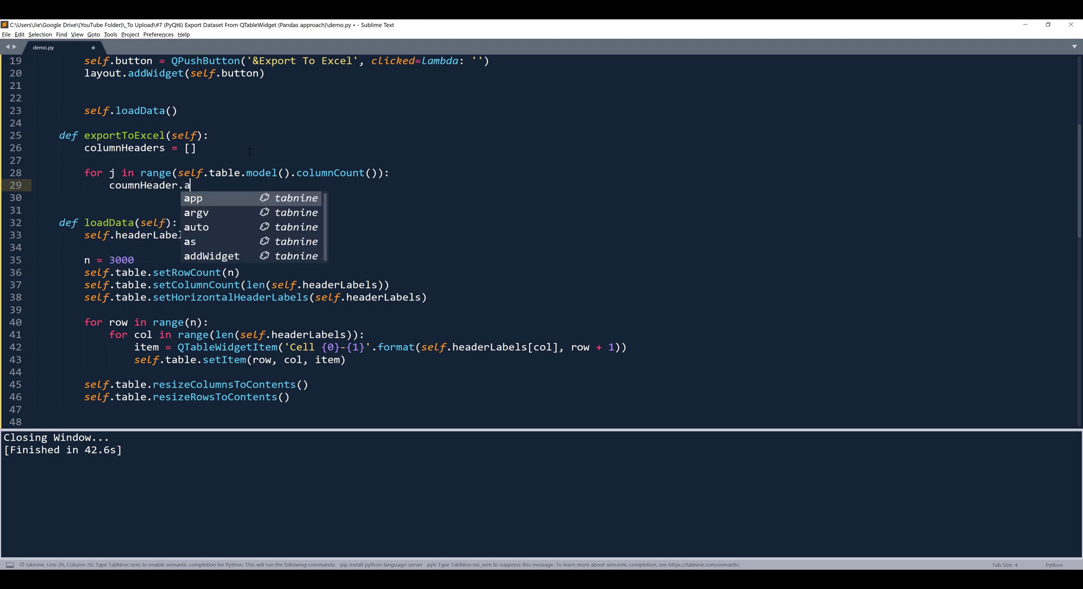
text(ppend())
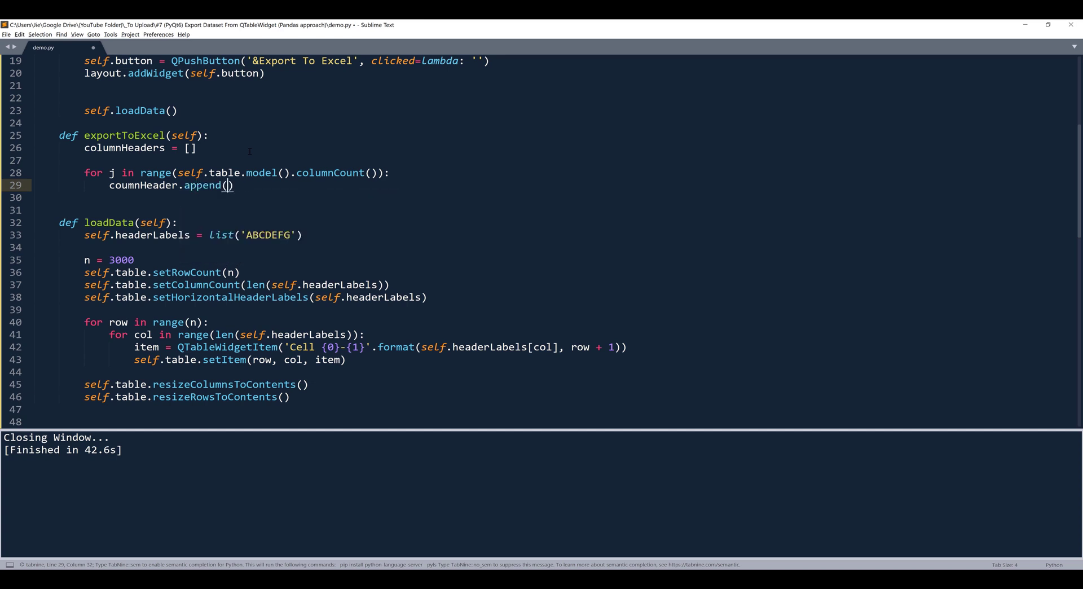
text(self.)
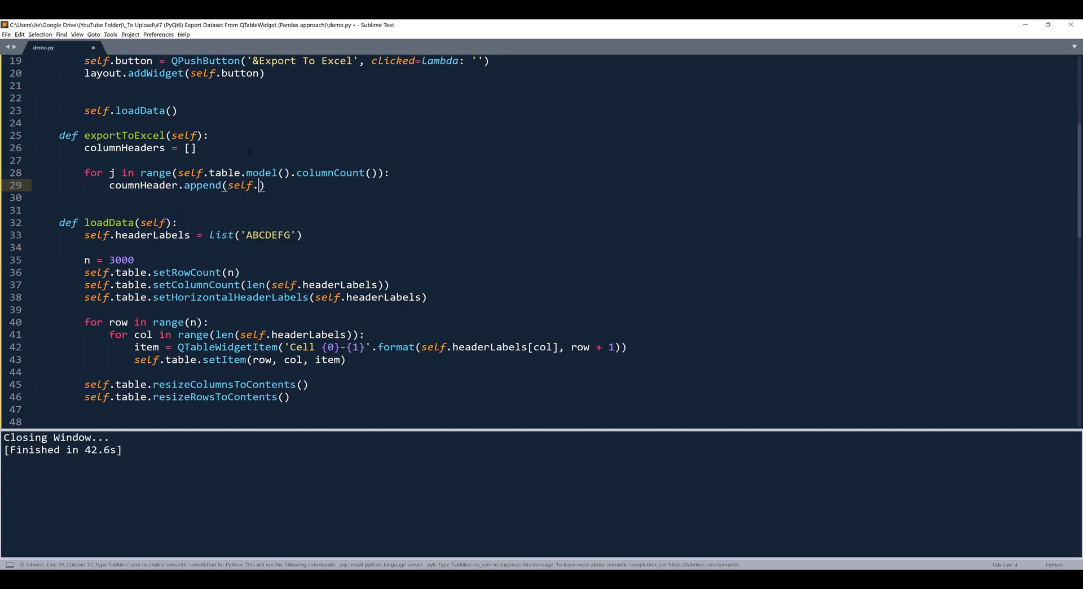
text(table.horizontalHeaderItem()
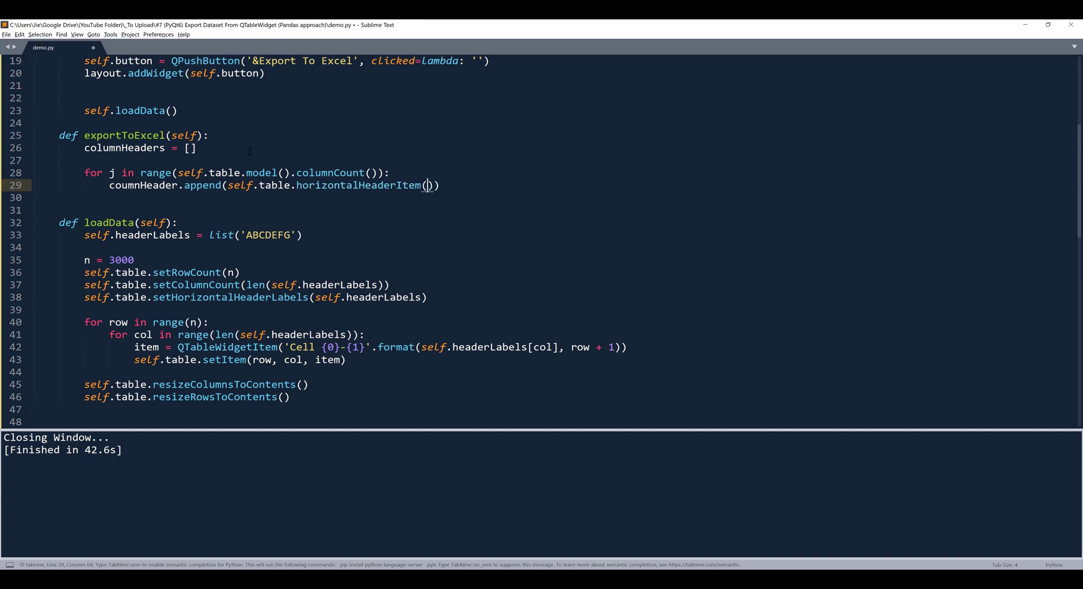
text(j).text()
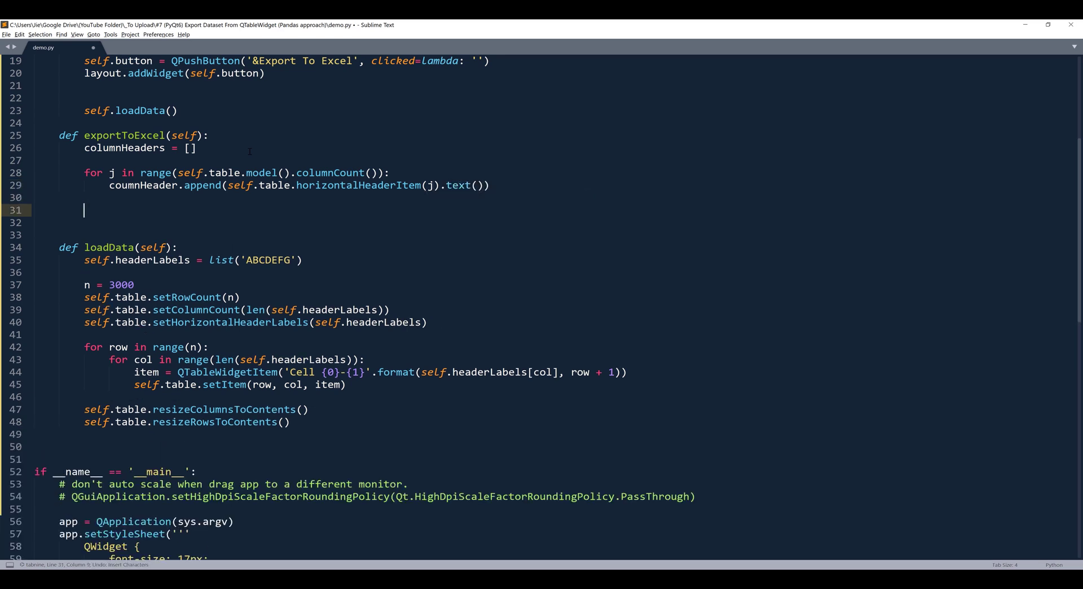
- Create df = pd.DataFrame(columns=columnHeaders) after the header loop
text(df = pd)
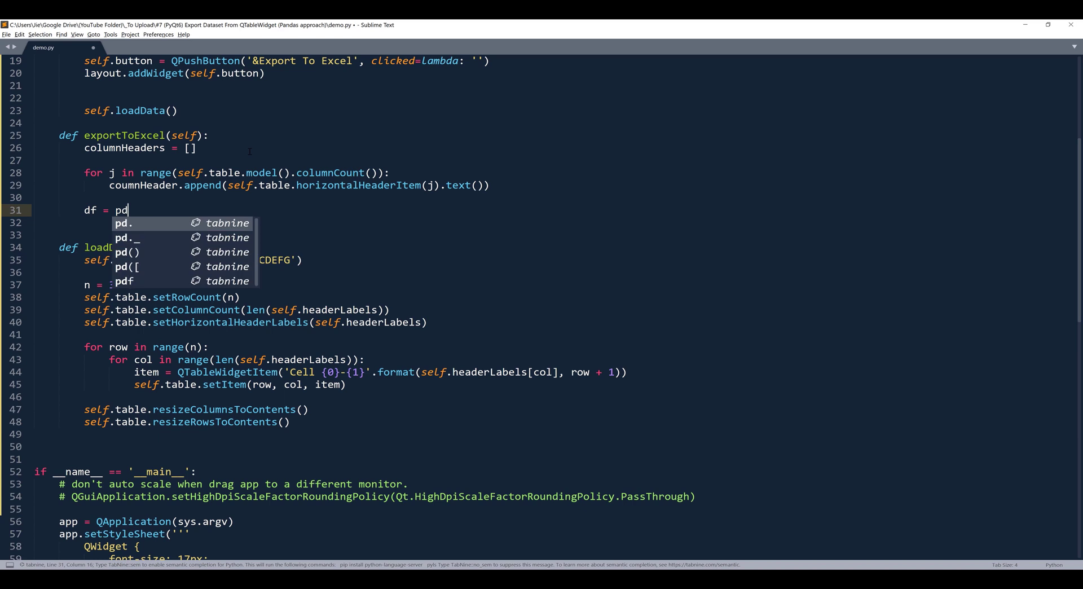
text(.DataFrame()
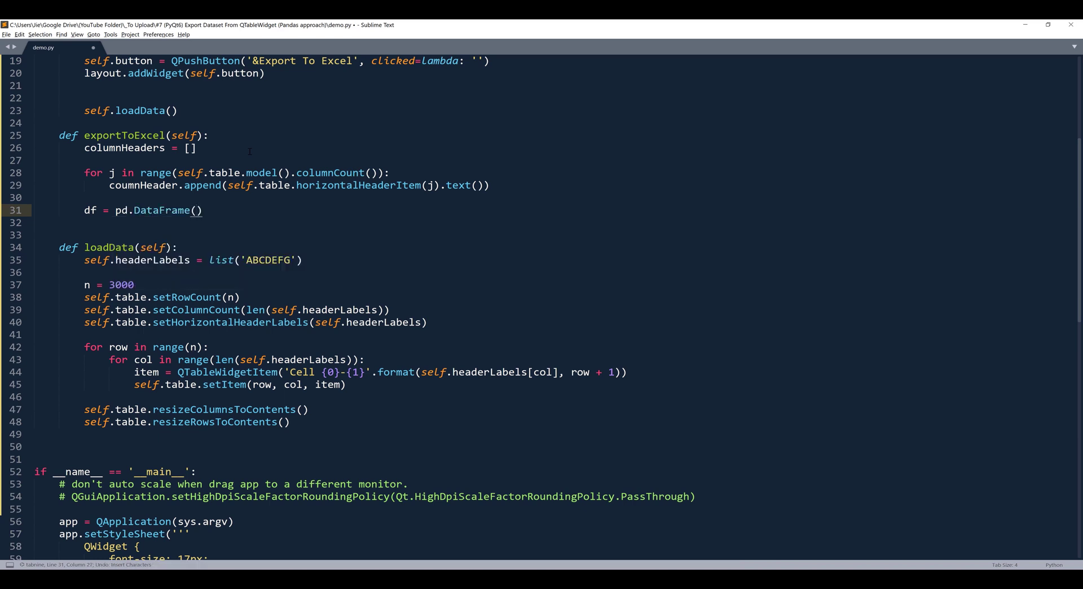
text(olumns)
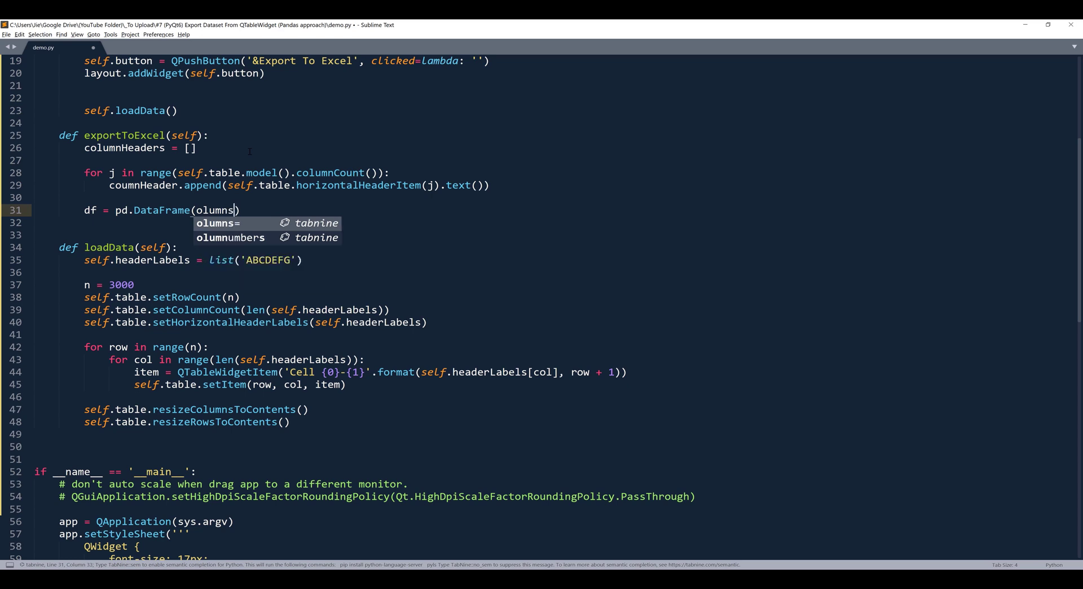
key(Tab)
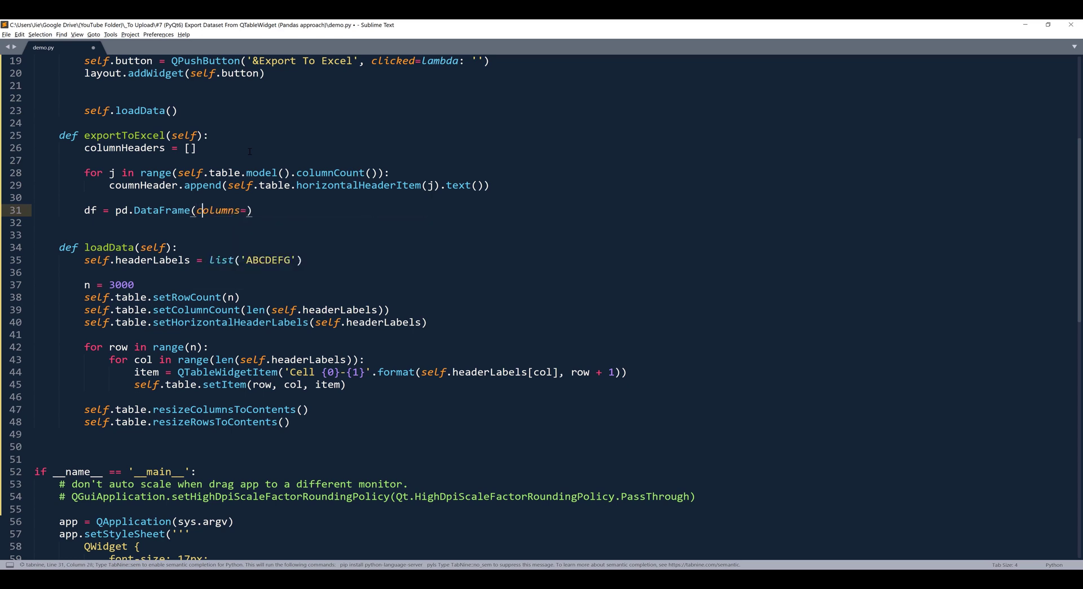
click(247, 210)
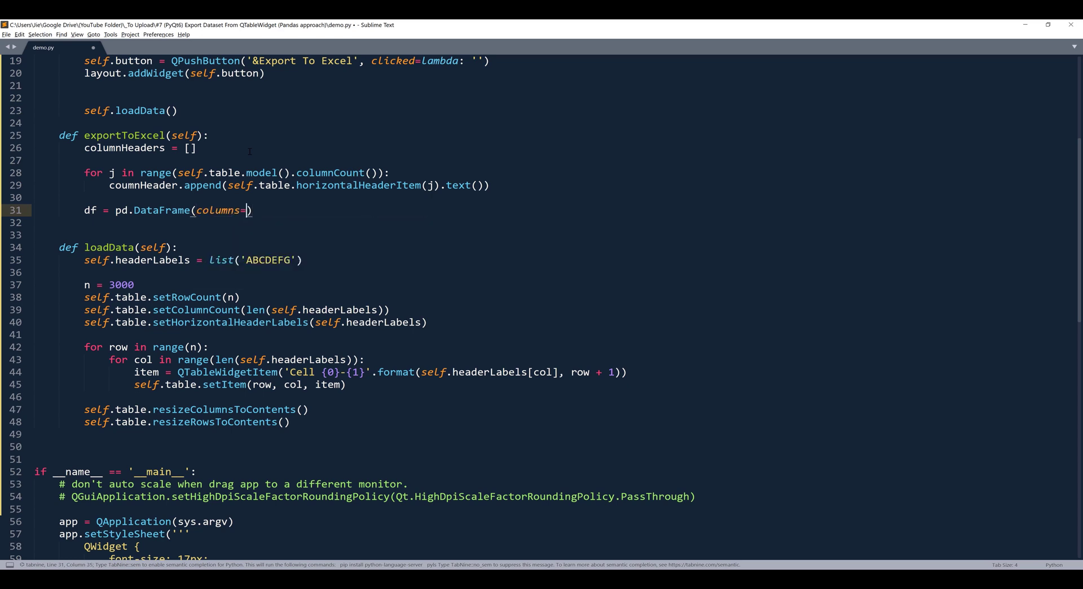
text(columnHeaders)
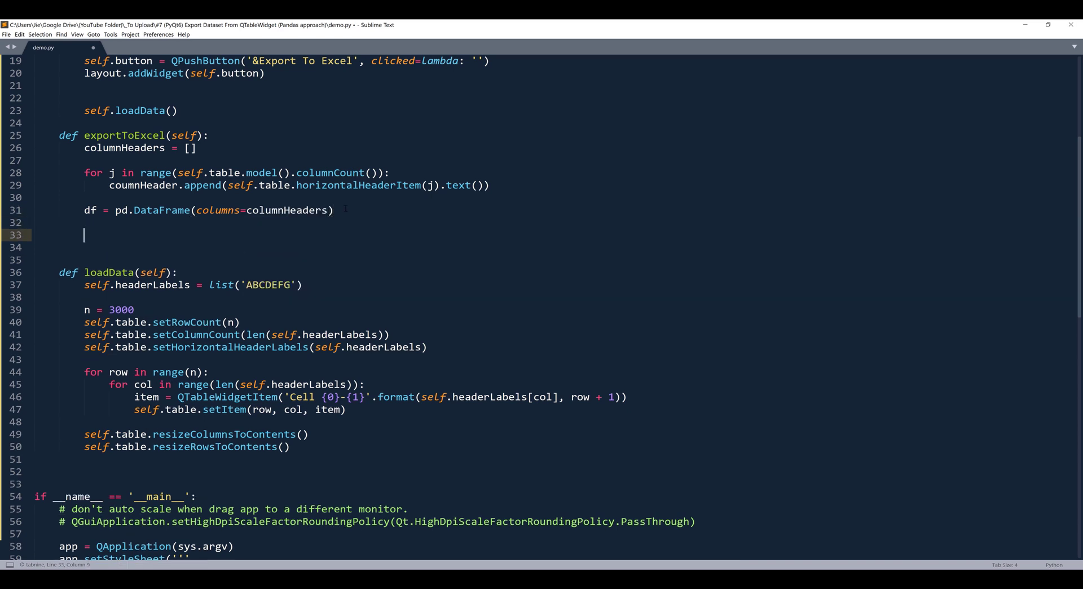
- Add nested loops over self.table.rowCount() and the table's columnCount()
text(for)
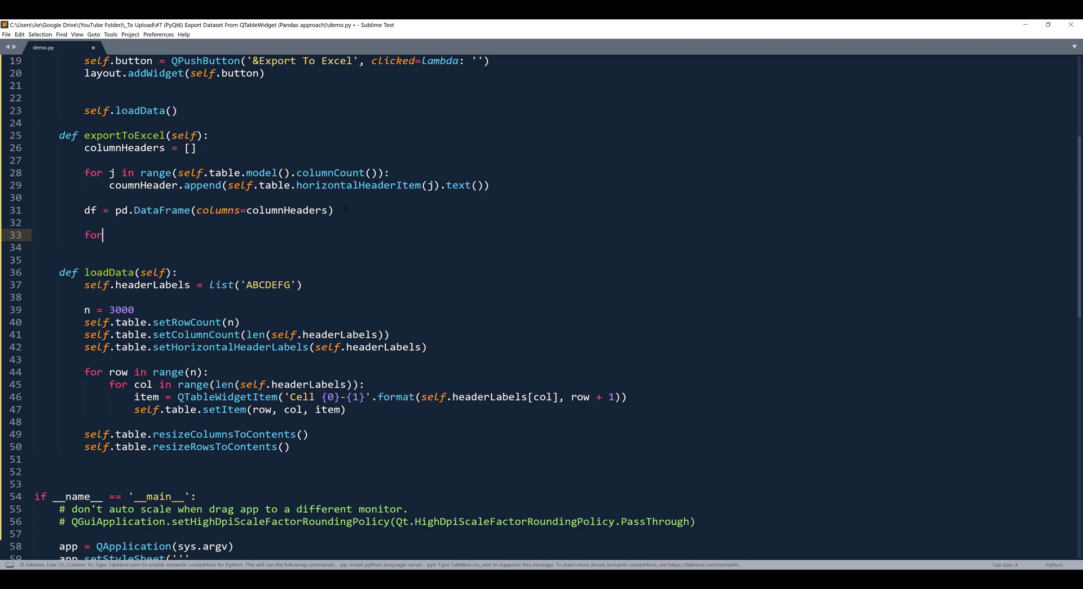
text(row in)
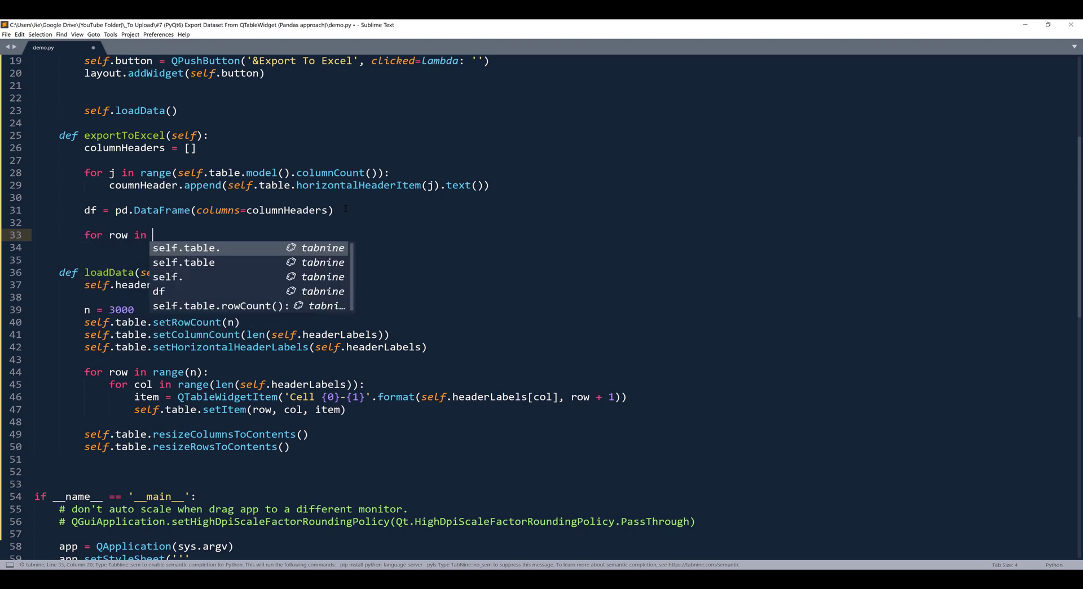
text(range(s)
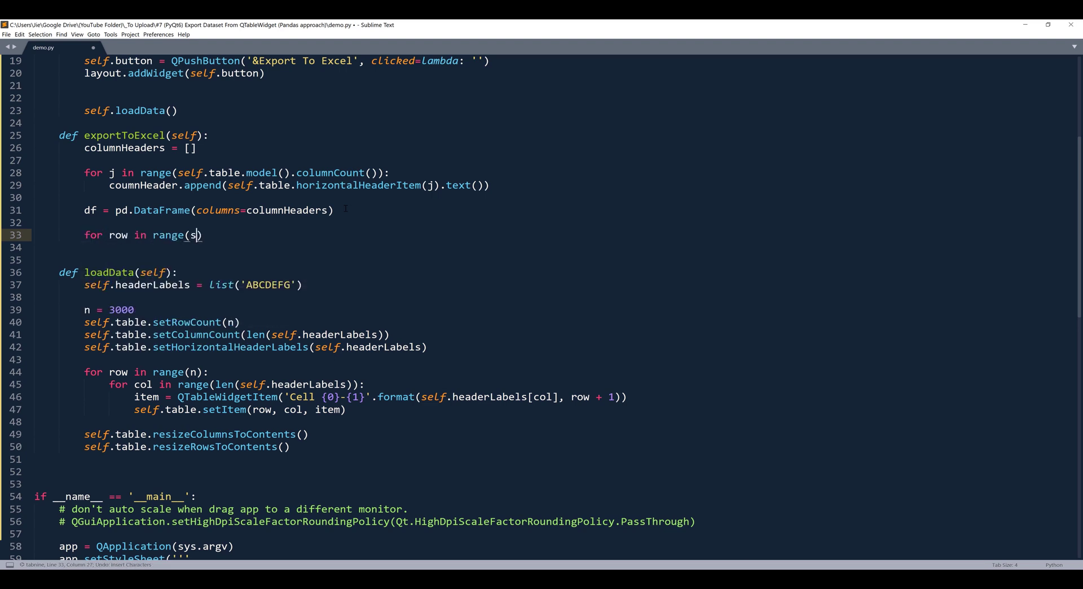
text(elf.table.)
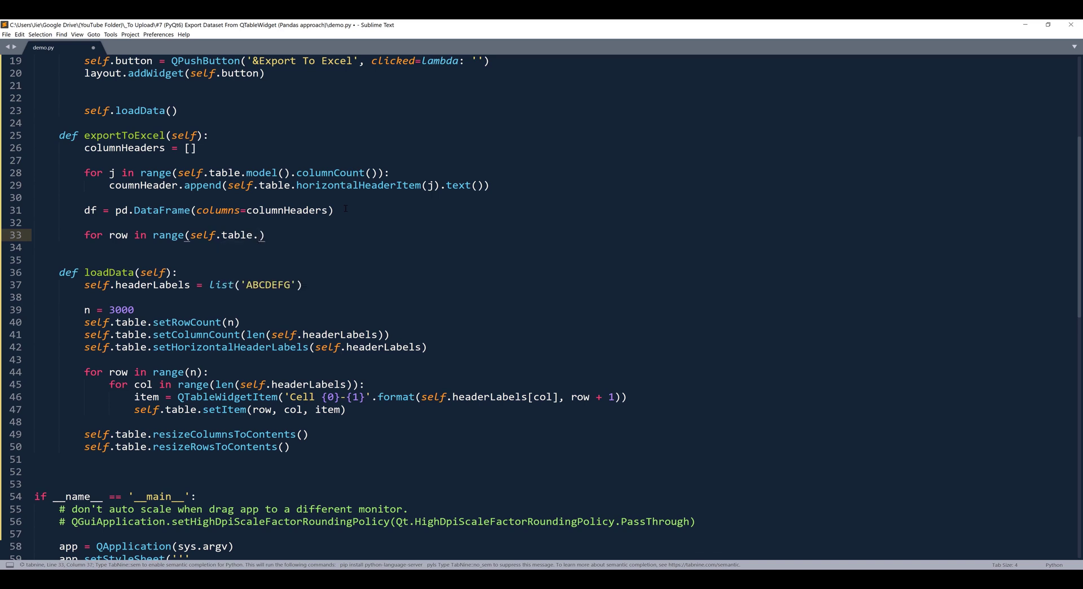
text(rowCount()))
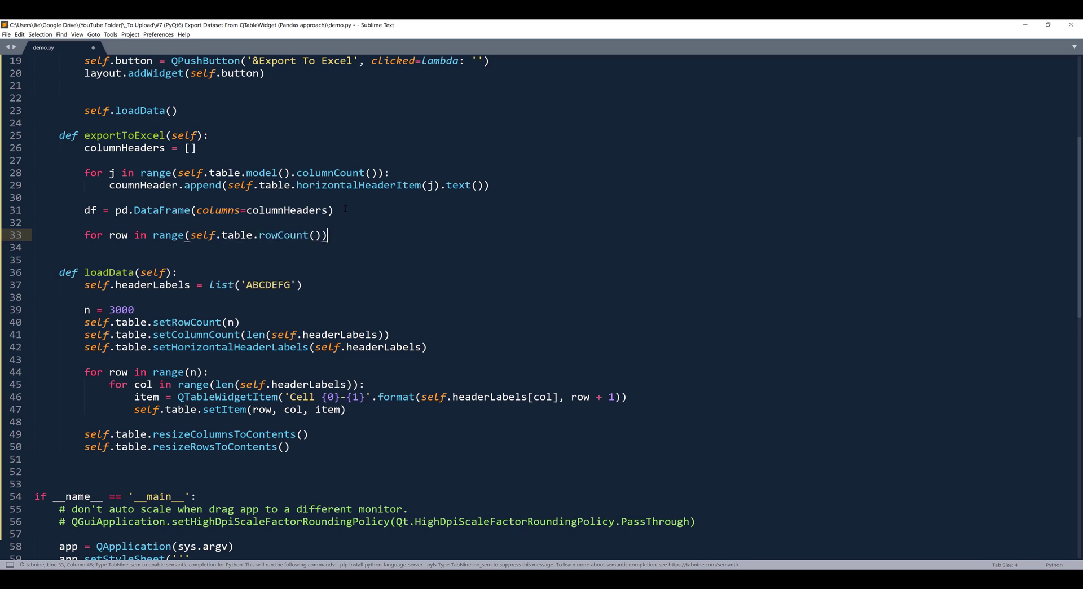
text(for)
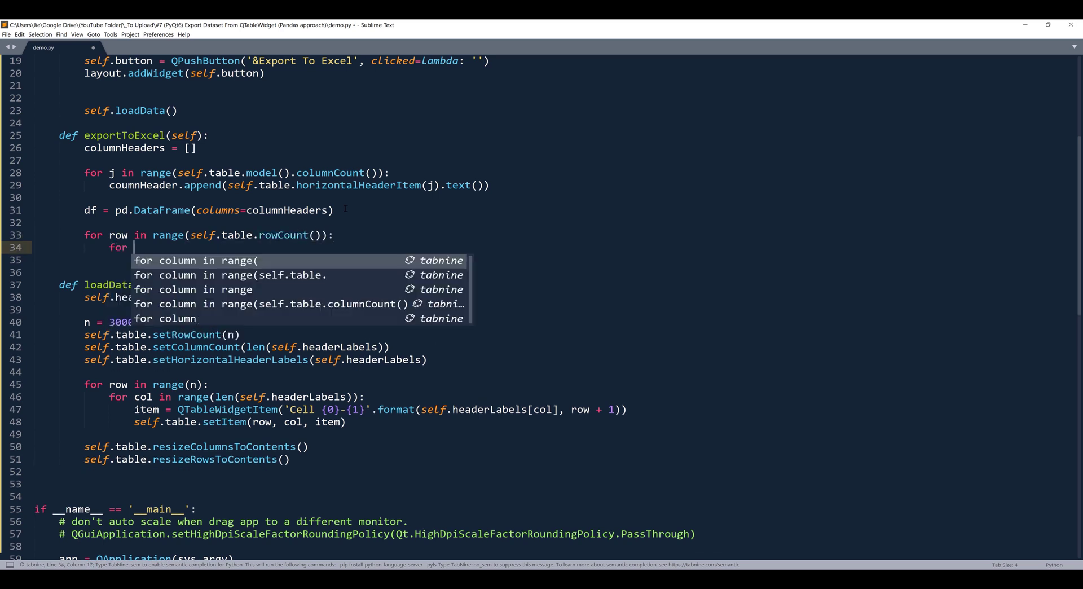
text(col in range(self.)
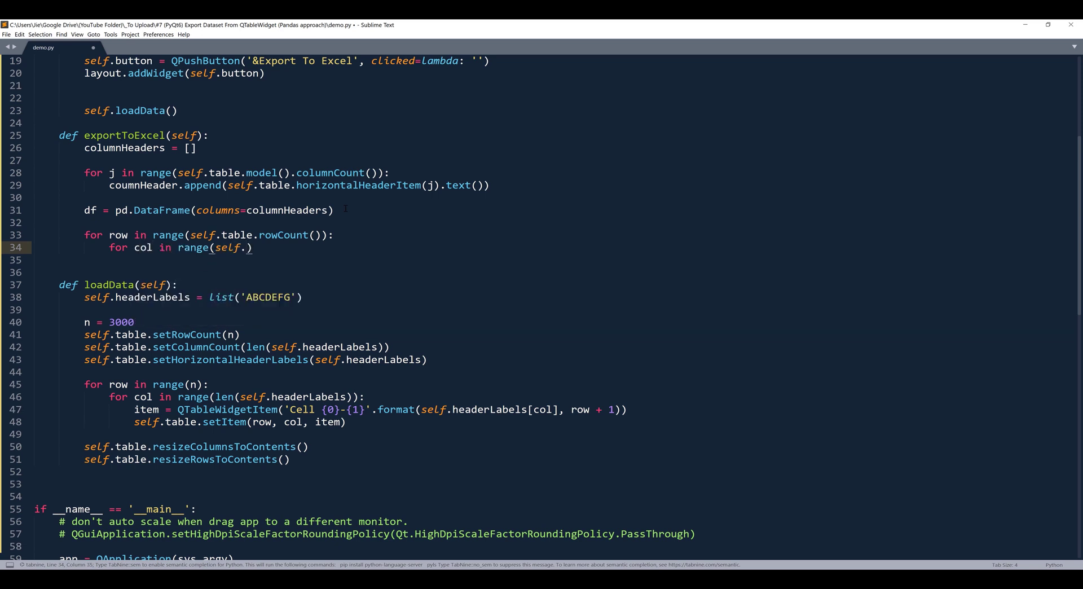
text(table.colum)
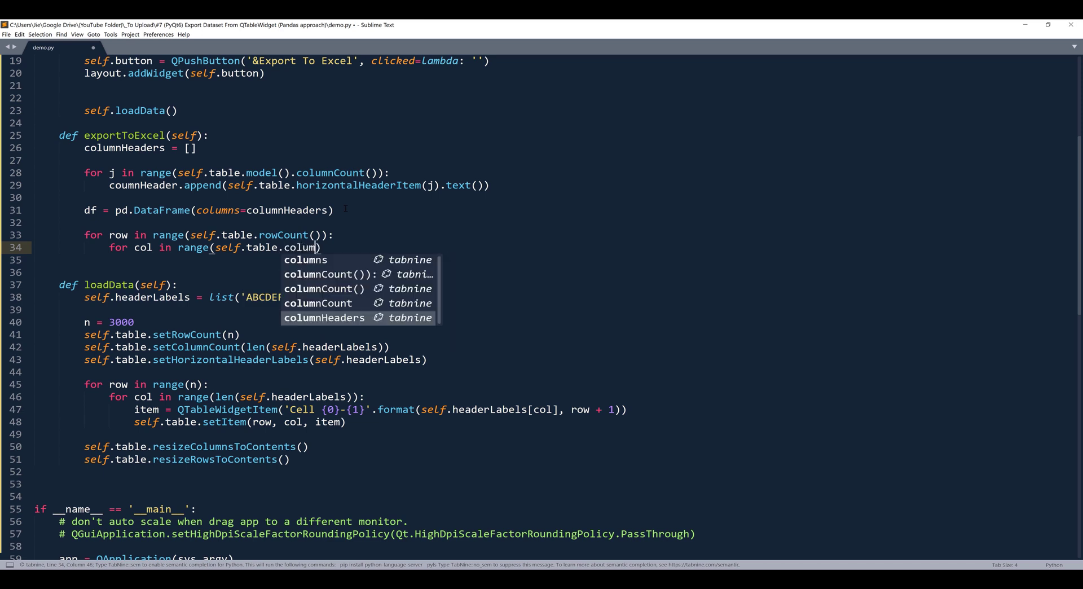
key(Tab)
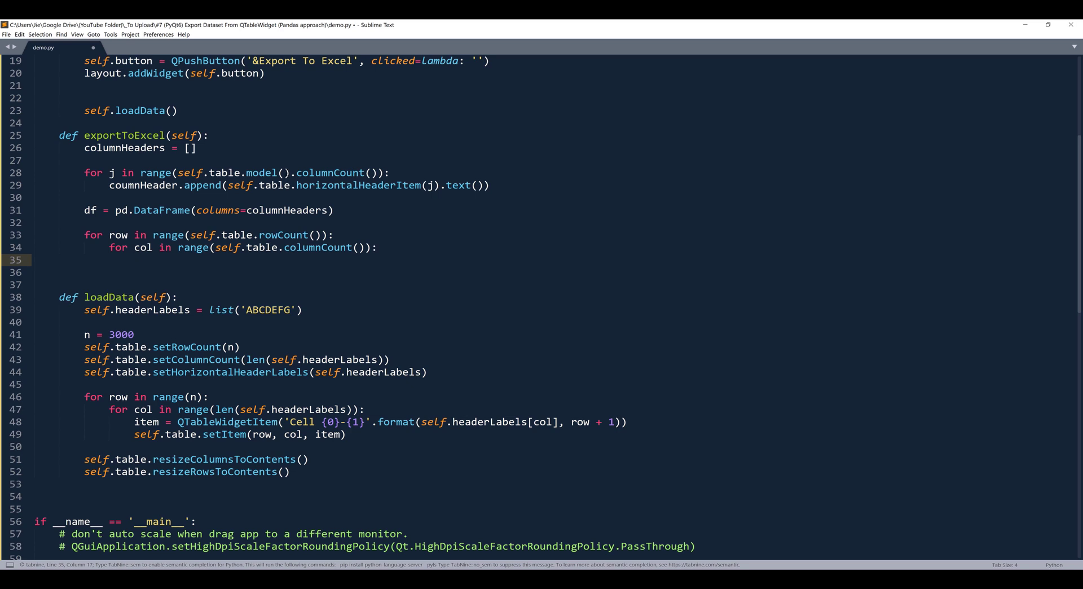
- Add '# create column header list' and '# create dataframe object recordset' comments
text(#)
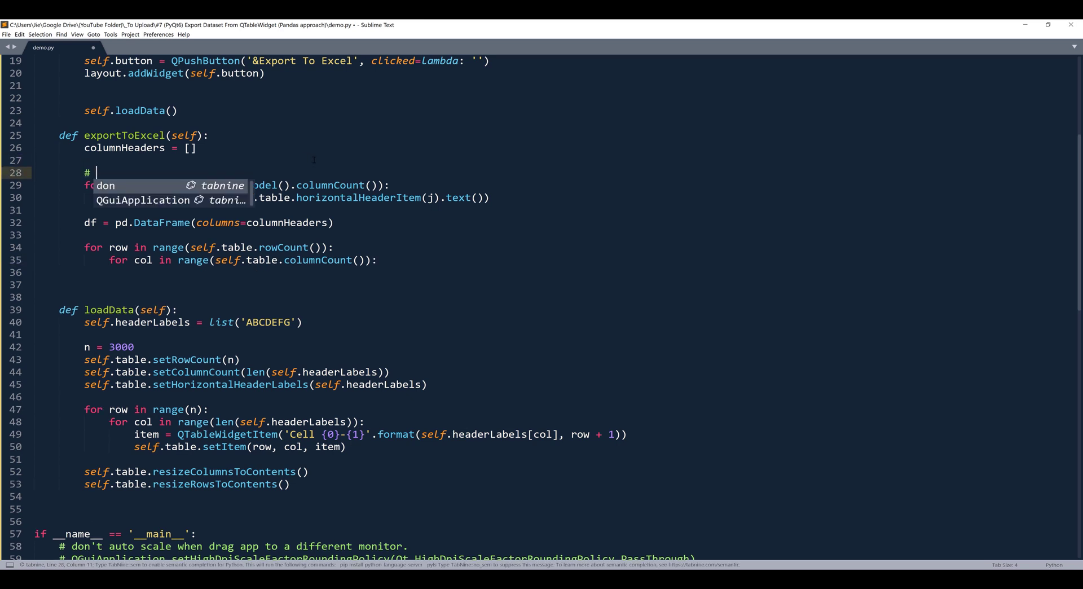
text(create)
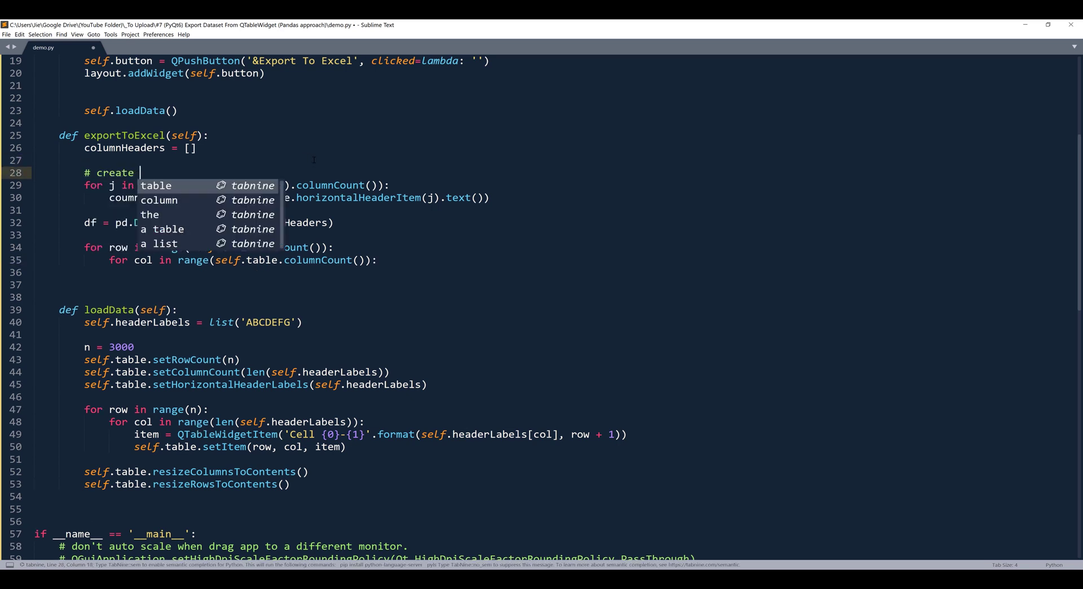
text(column header)
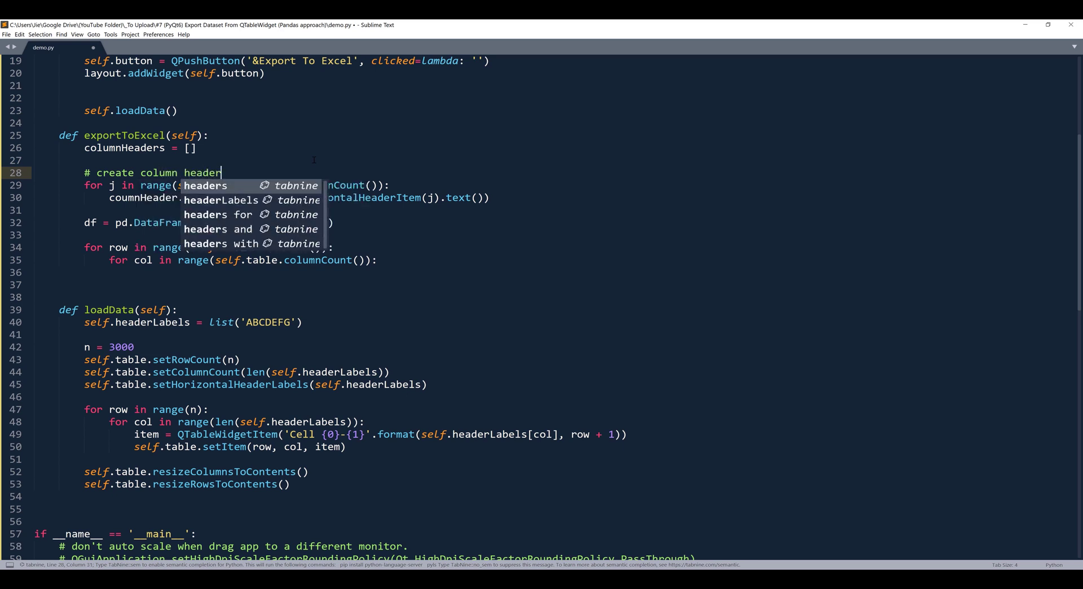
text(1)
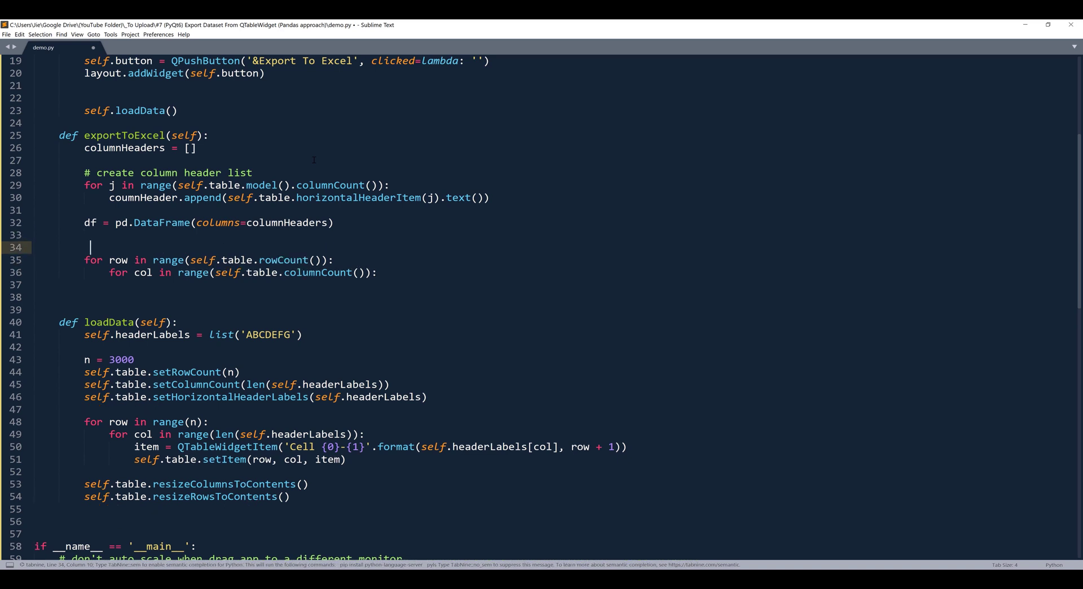
text(# create d)
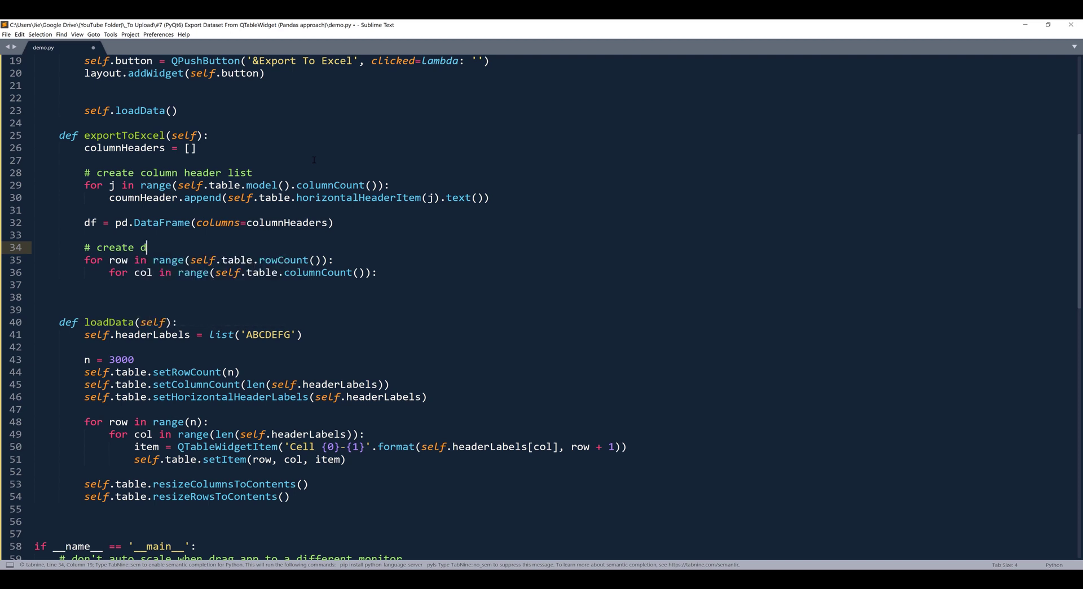
text(ataframe object recordset)
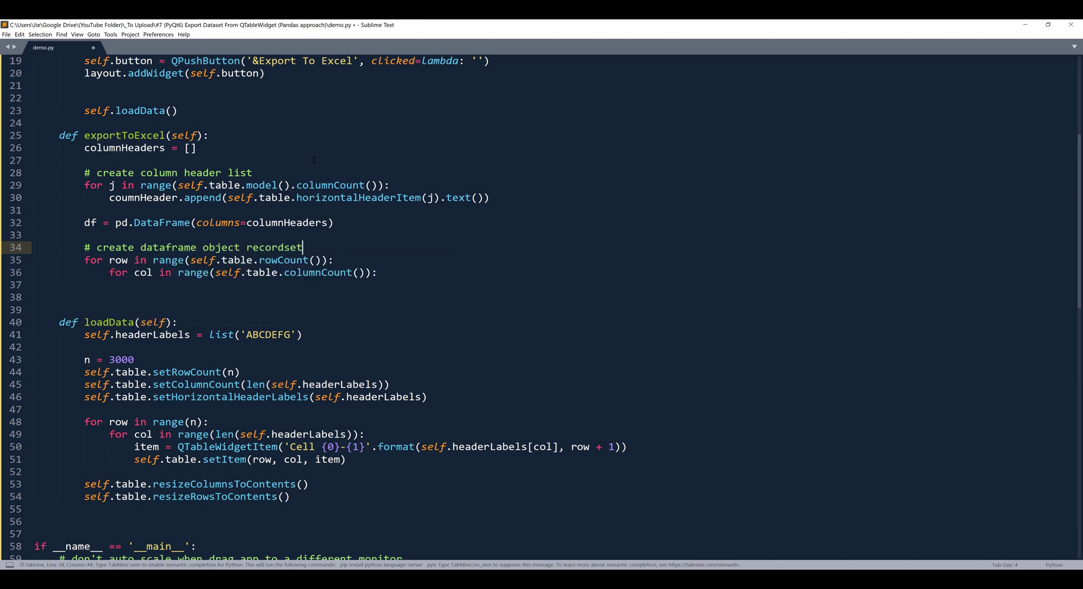
key(enter)
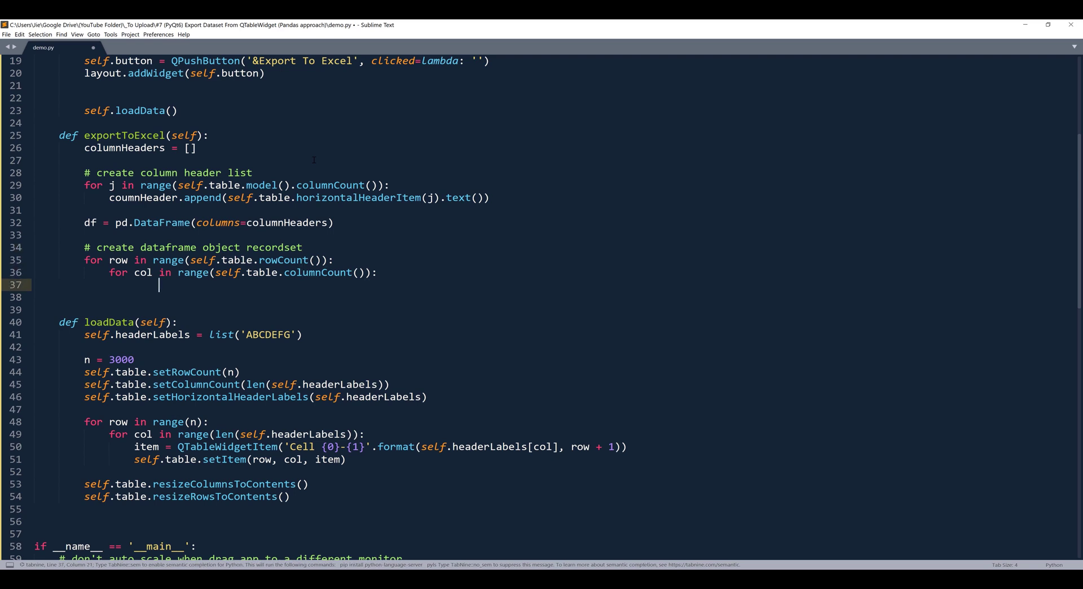
- Set df.at[row, col] to self.table.item(row, col).text() inside the inner loop
text(df)
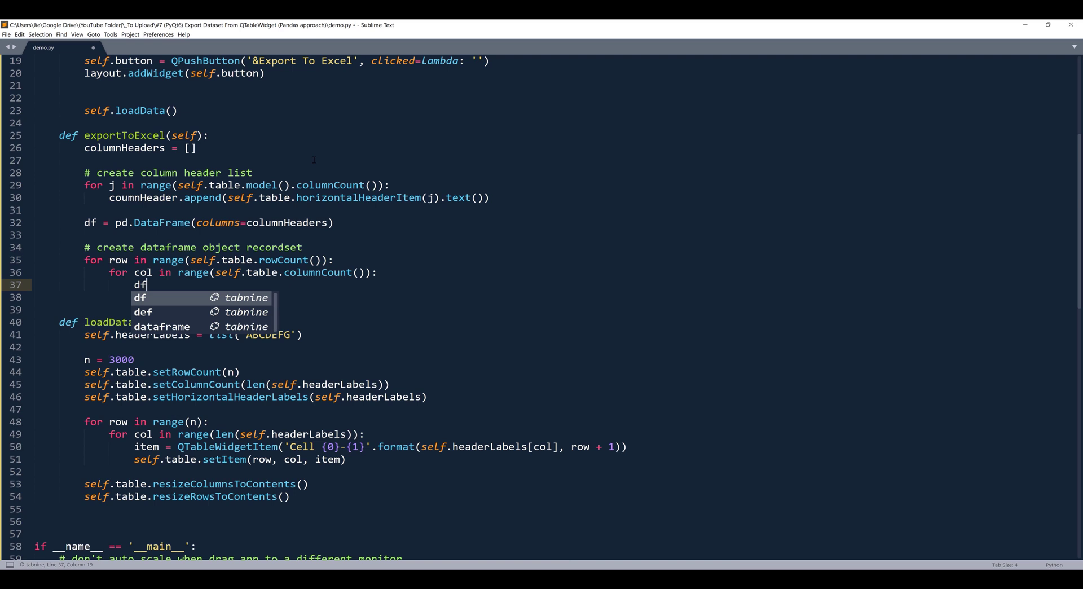
text(.)
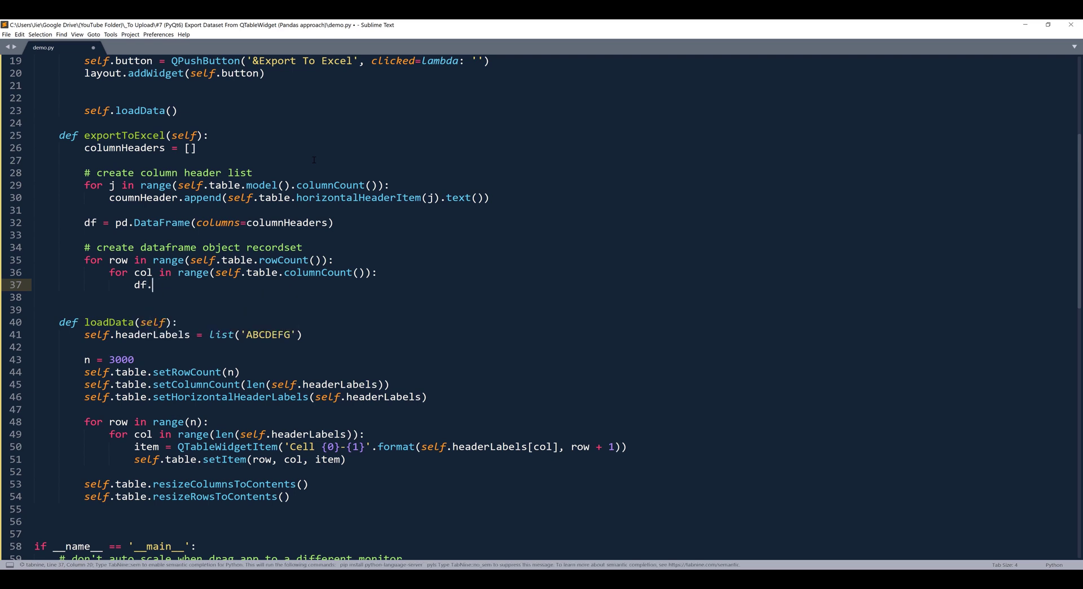
text(at)
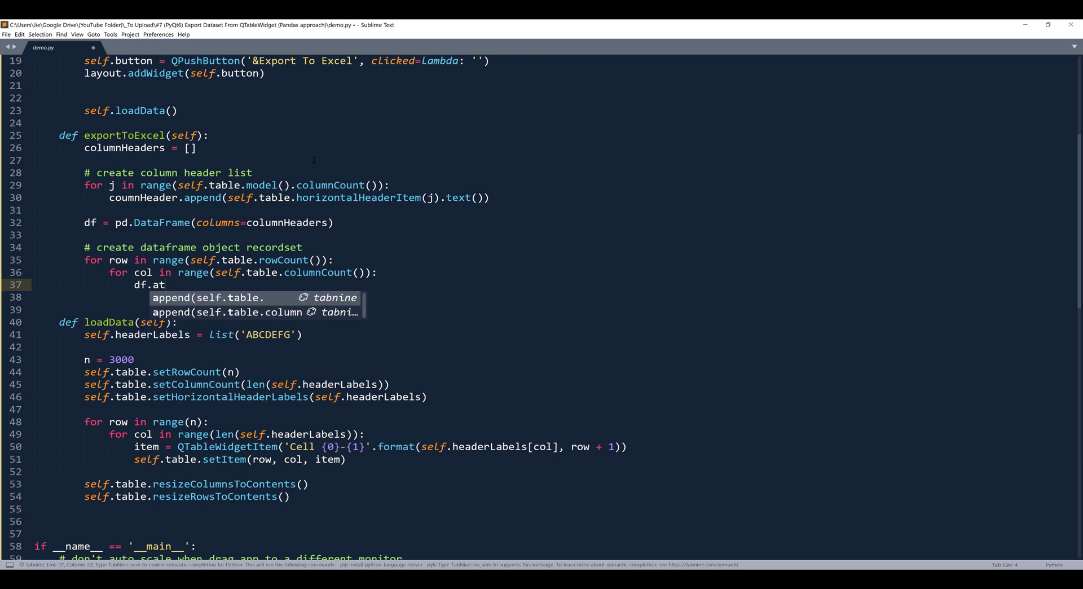
text([])
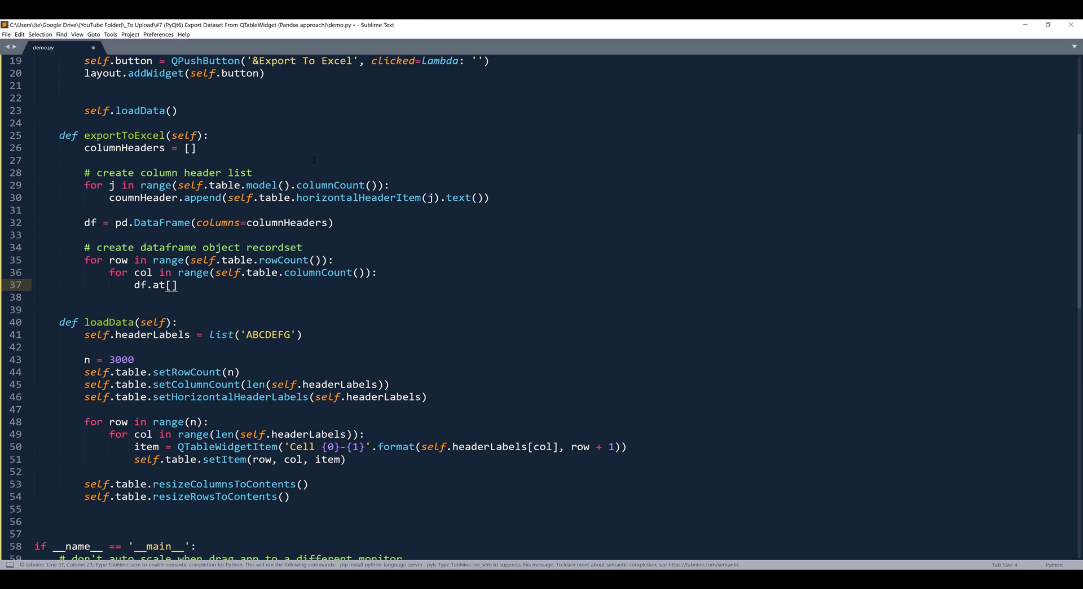
text(r)
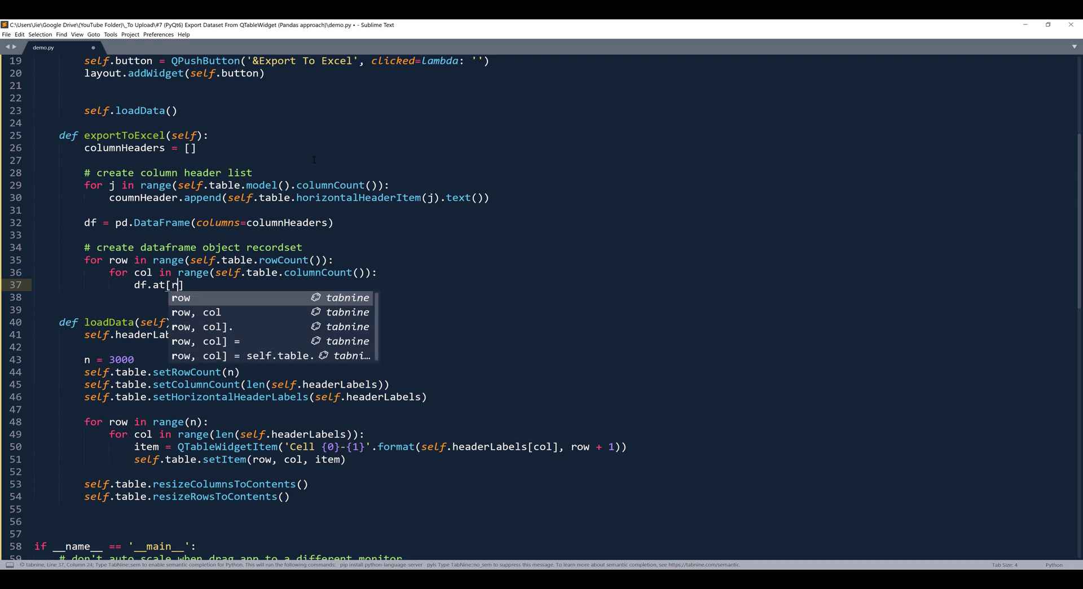
text(row,)
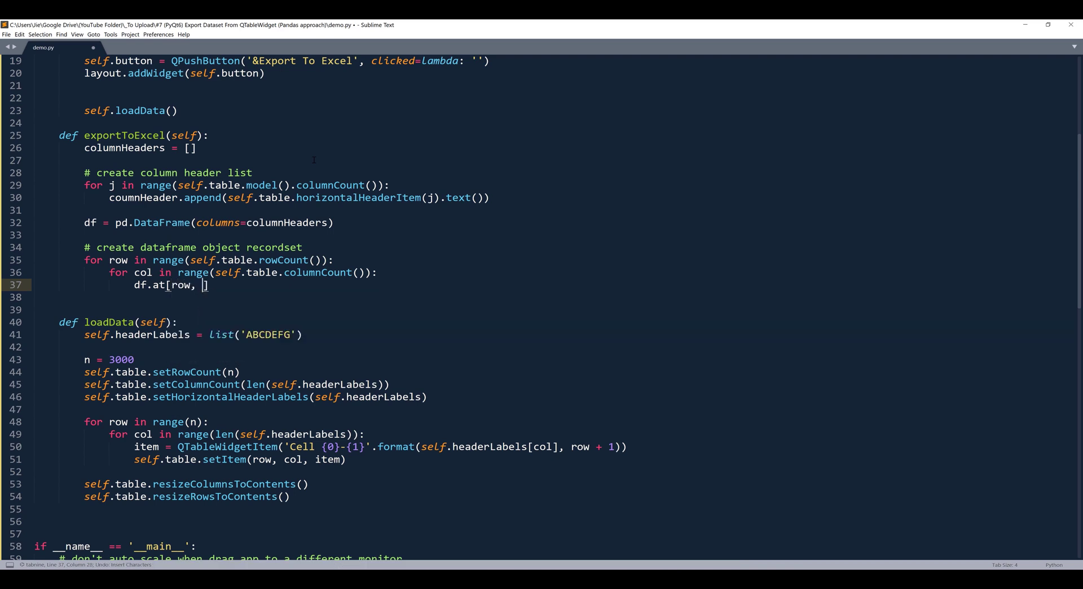
text(columnHeaders[col)
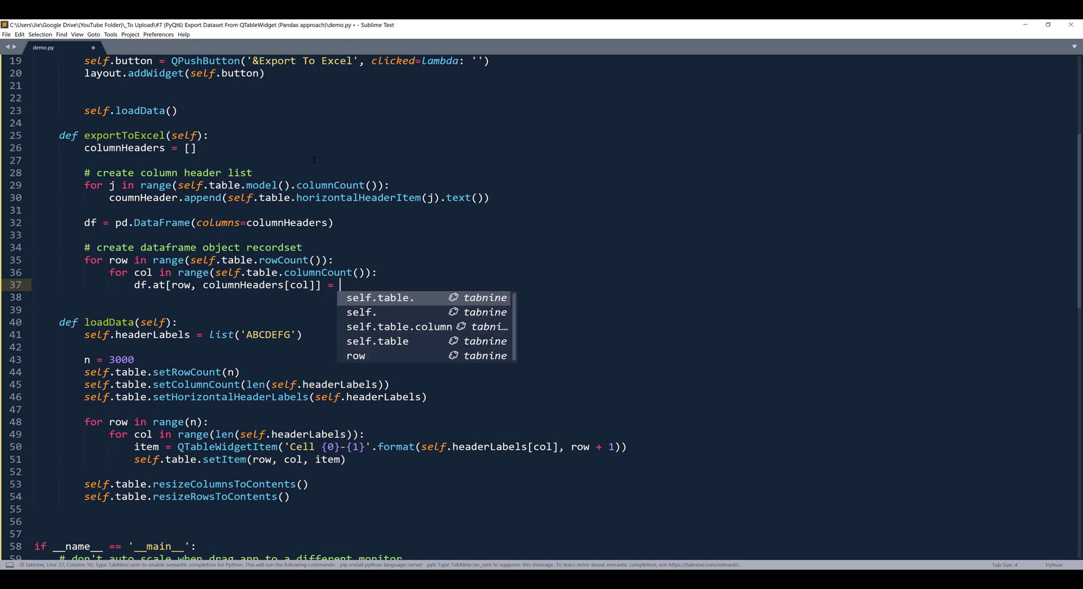
text(self.)
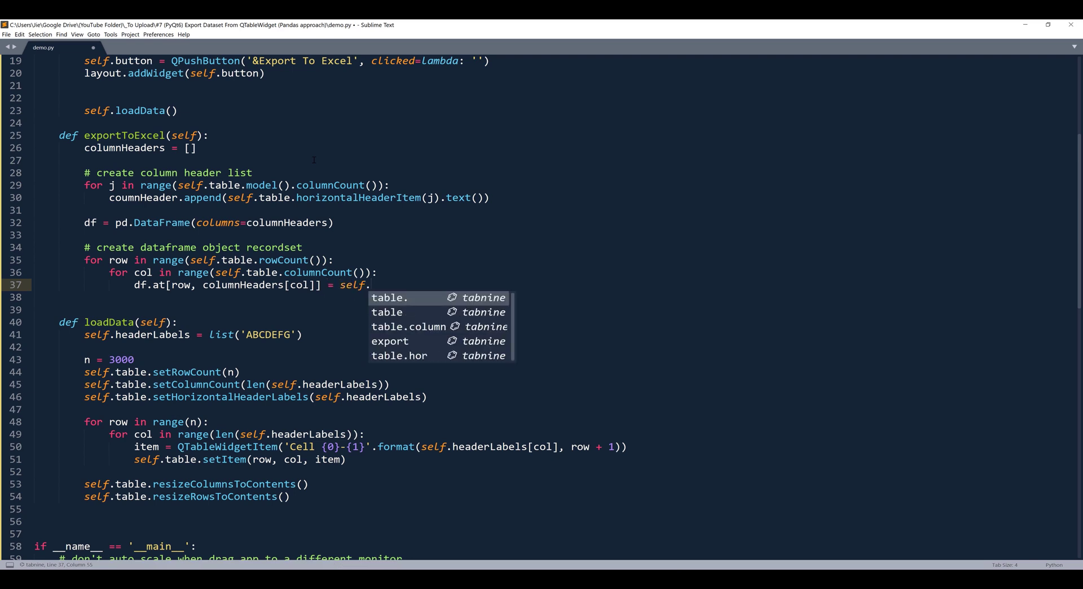
text(t)
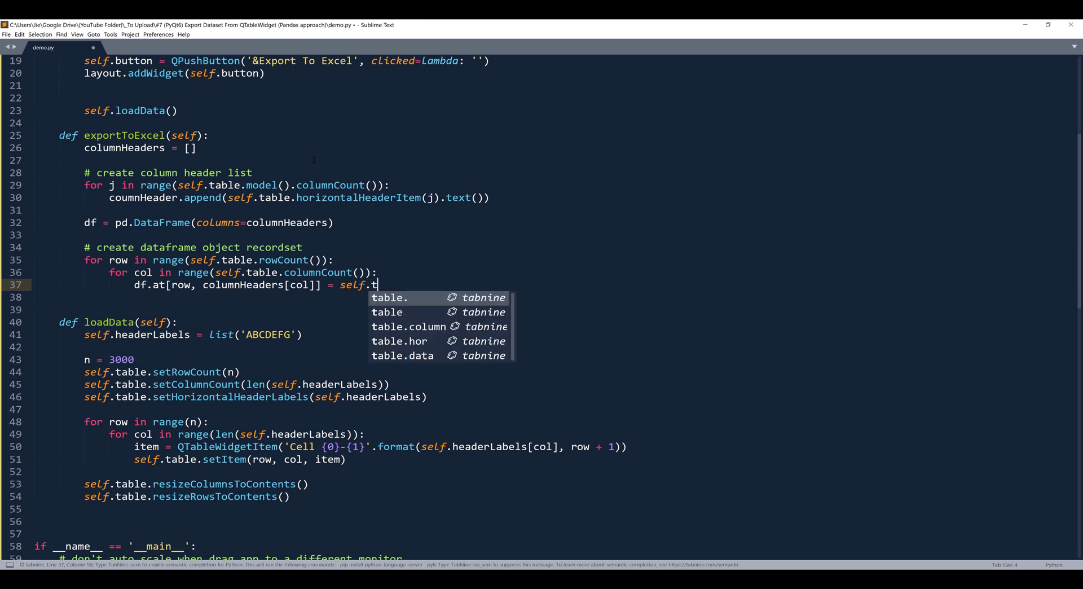
text(able.)
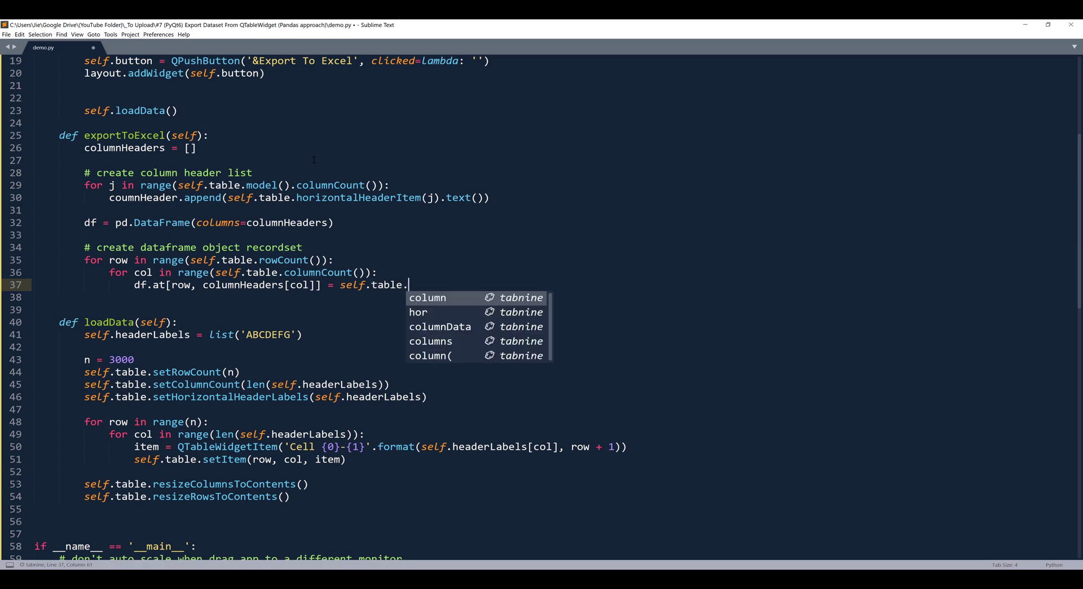
text(item()
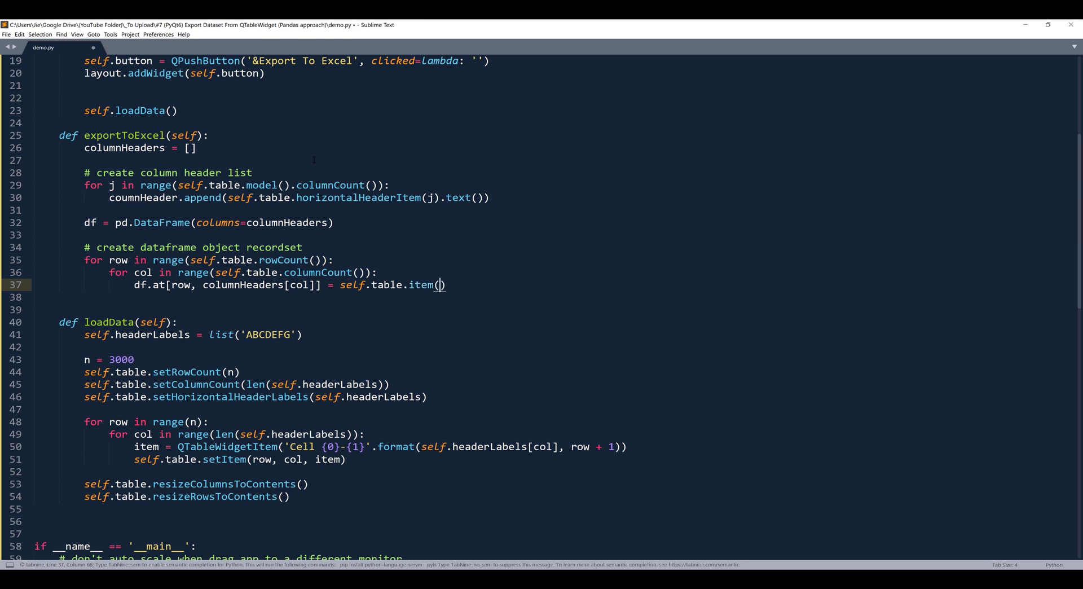
text(row)
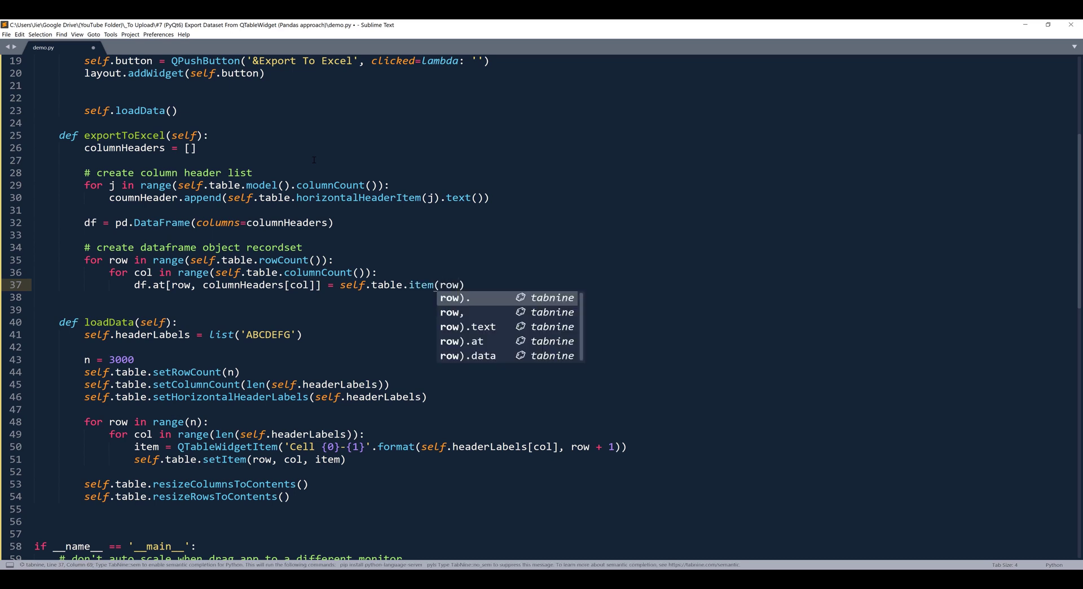
text(,)
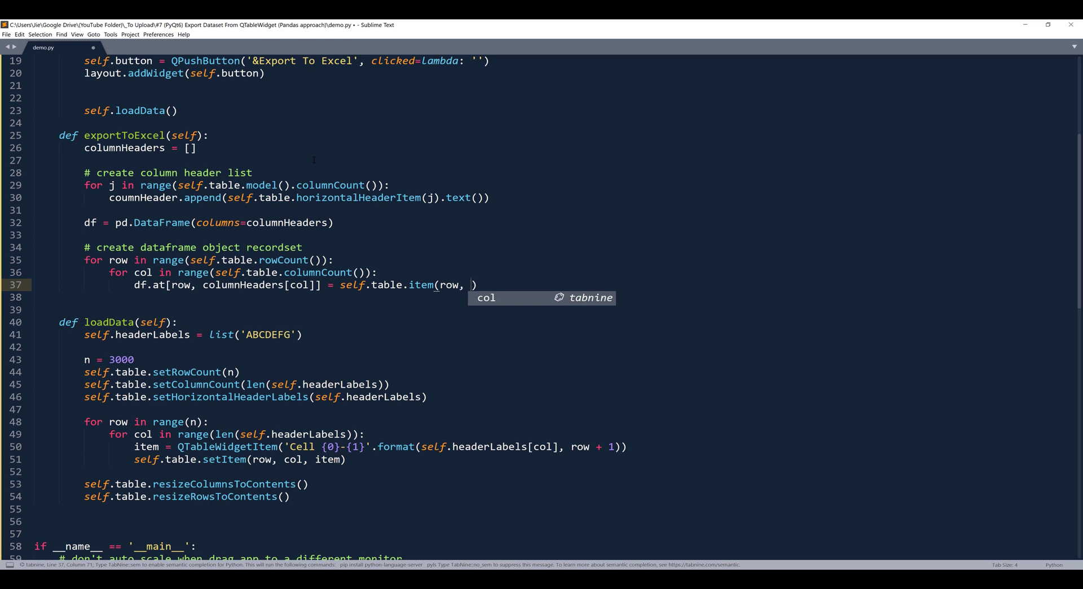
text(col).text()
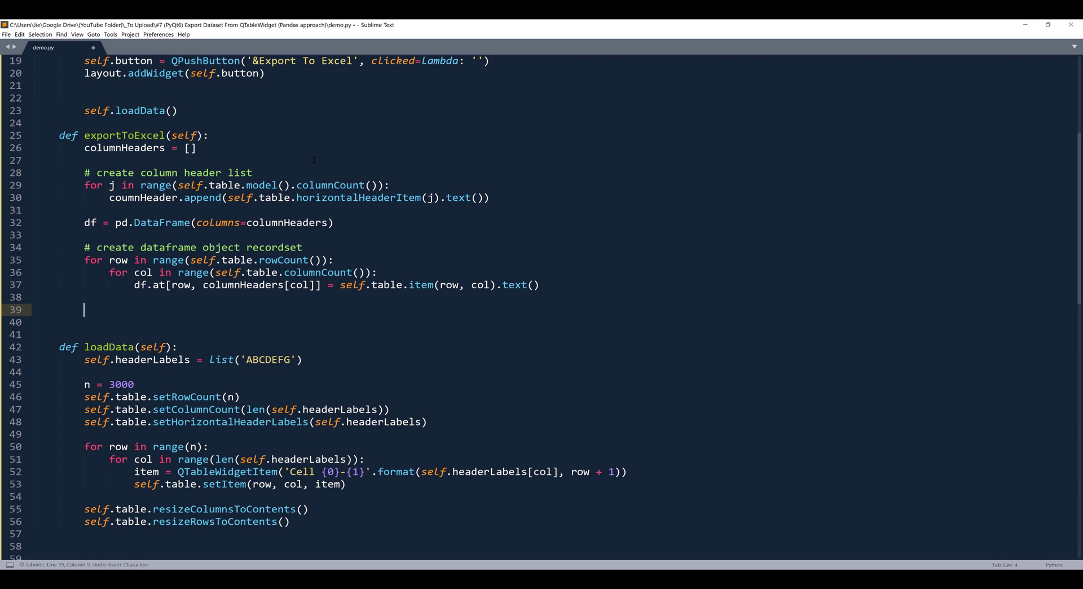
- Write df.to_excel('Dummy File XYZ.xlsx', index=False) after the loops
text(df.to_excel())
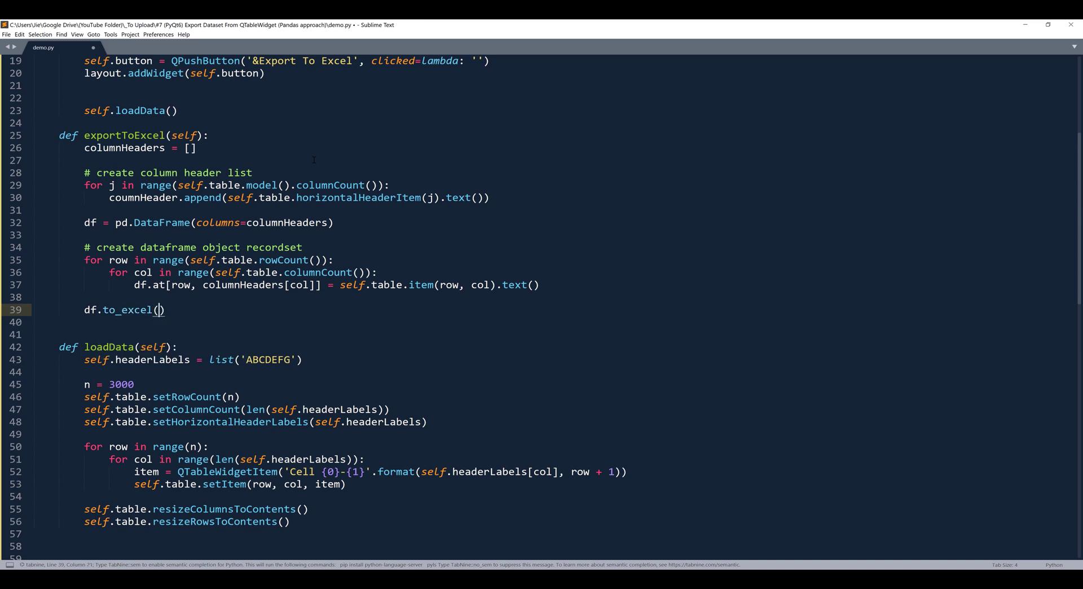
text(')
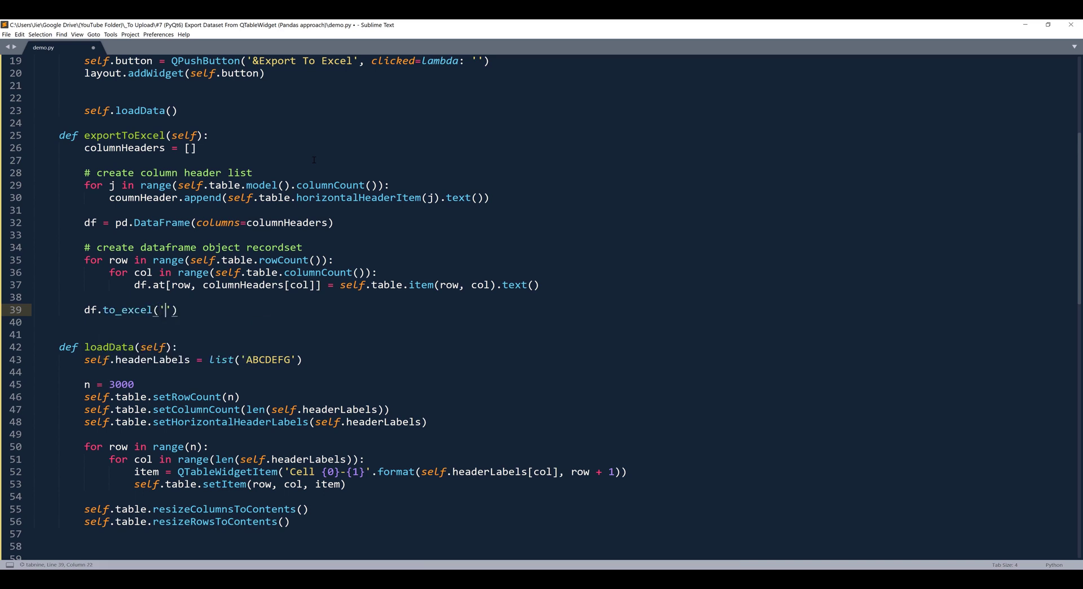
text(Dummy)
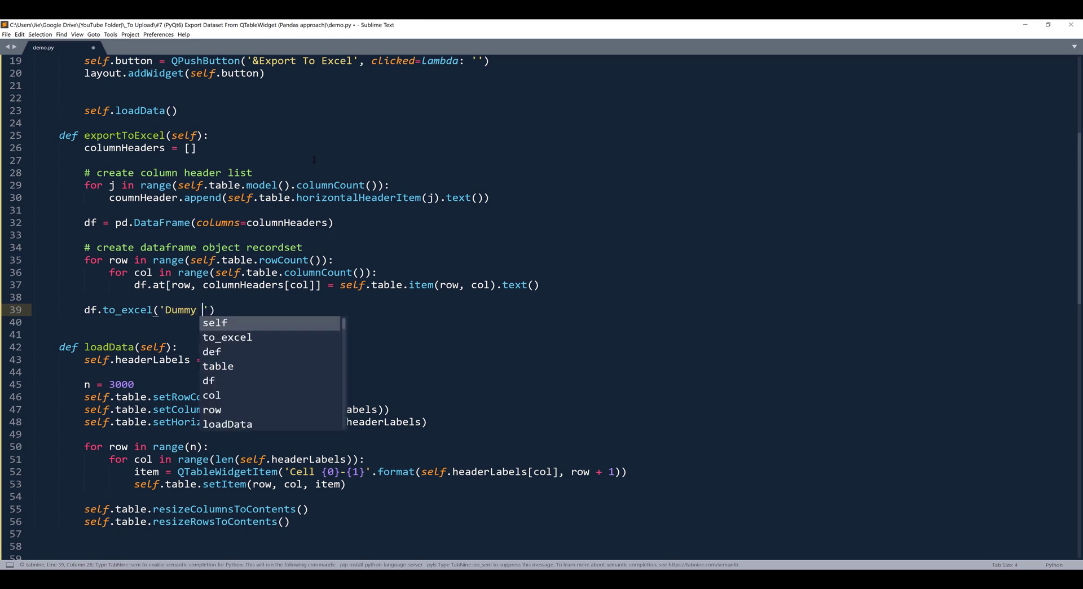
text(File XYZ)
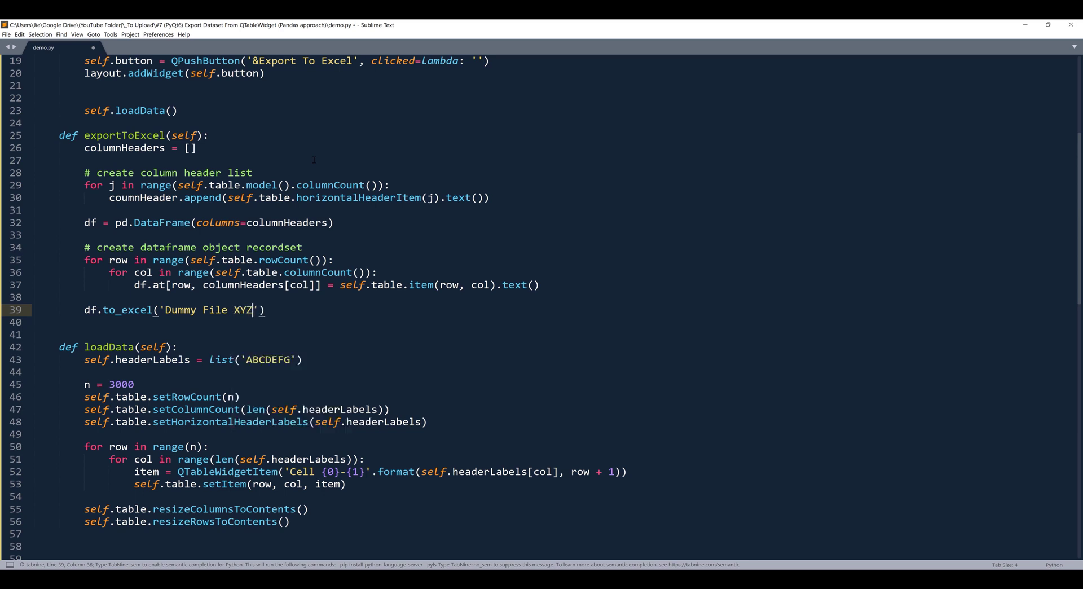
text(.xlsx)
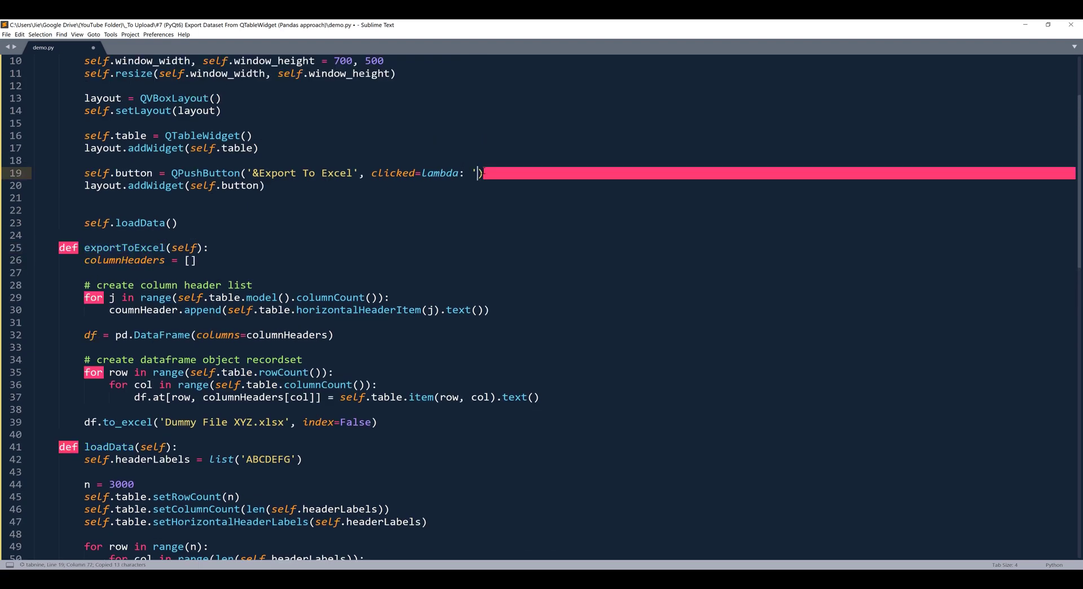
- Set the button's clicked handler to self.exportToExcel and save the script
text(self.exportToExcel)
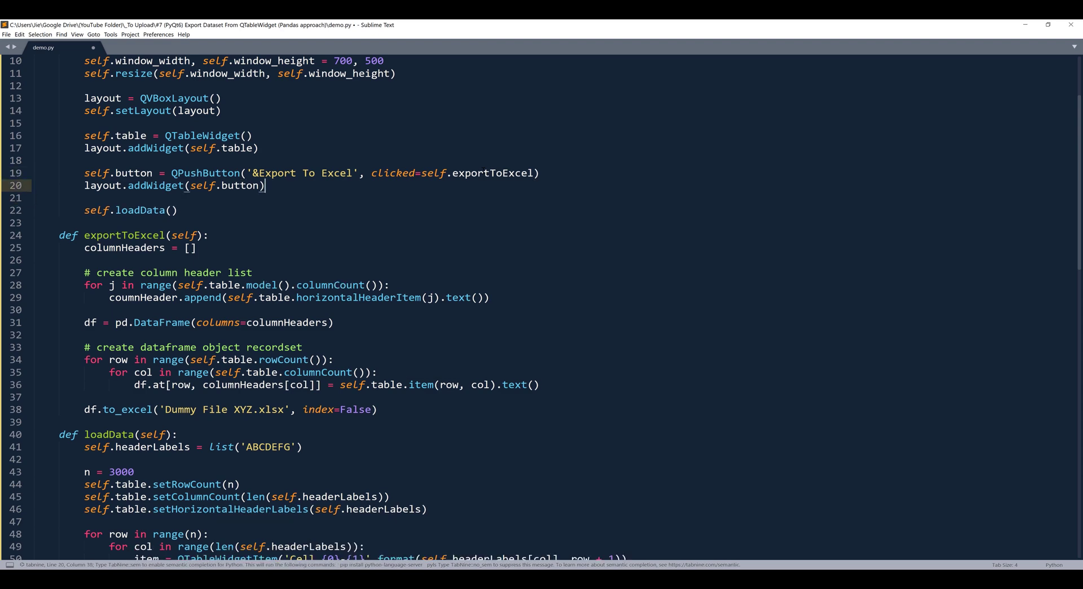
key(ctrl+s)
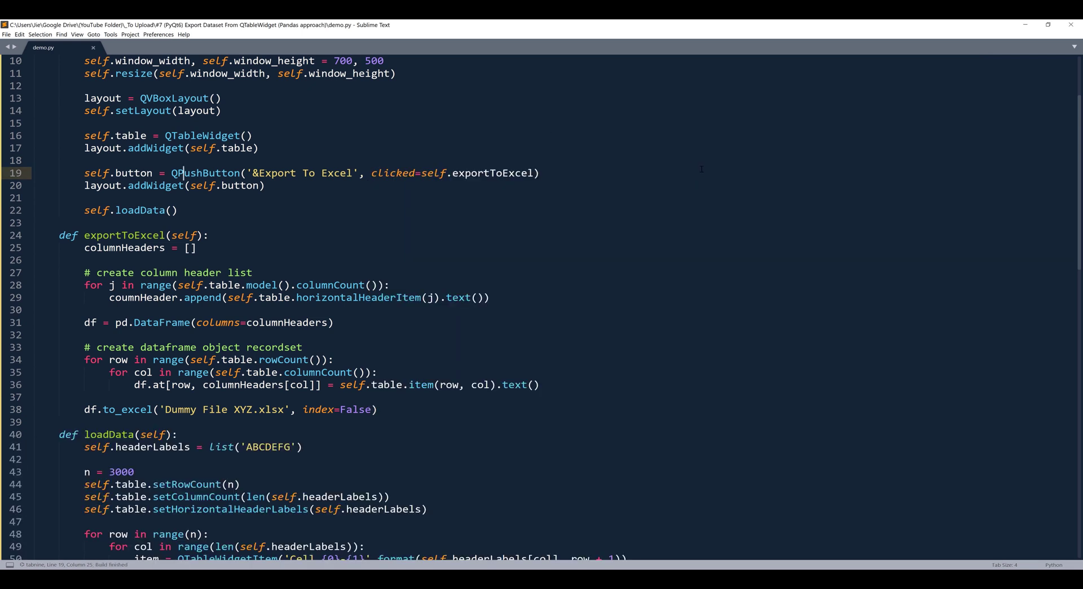
- Rerun demo.py and scroll the table down to its last row, 3000
key(Ctrl+B)
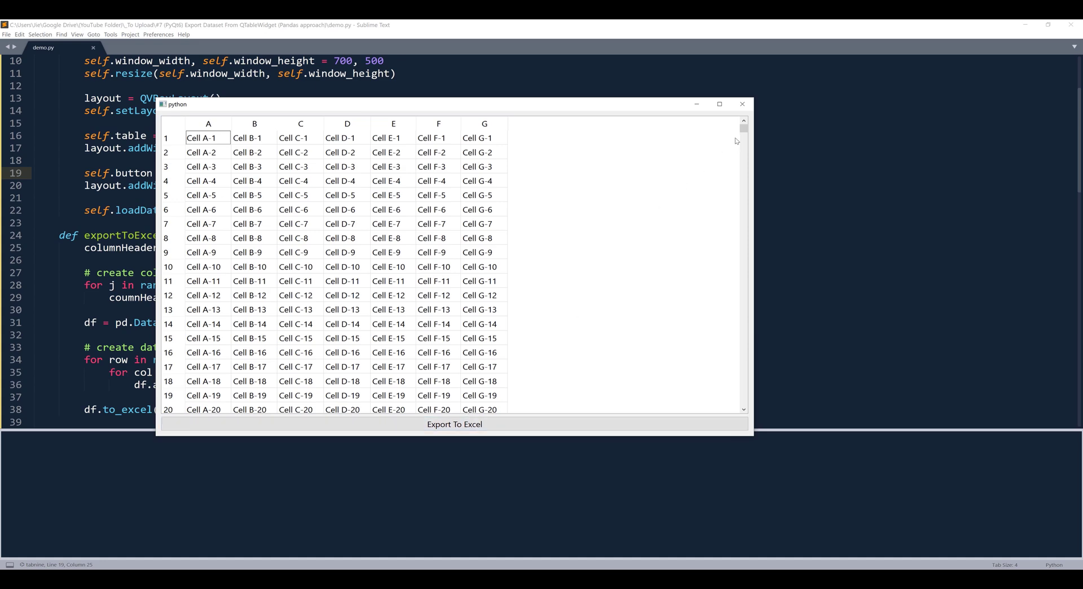
scroll(down, 3)
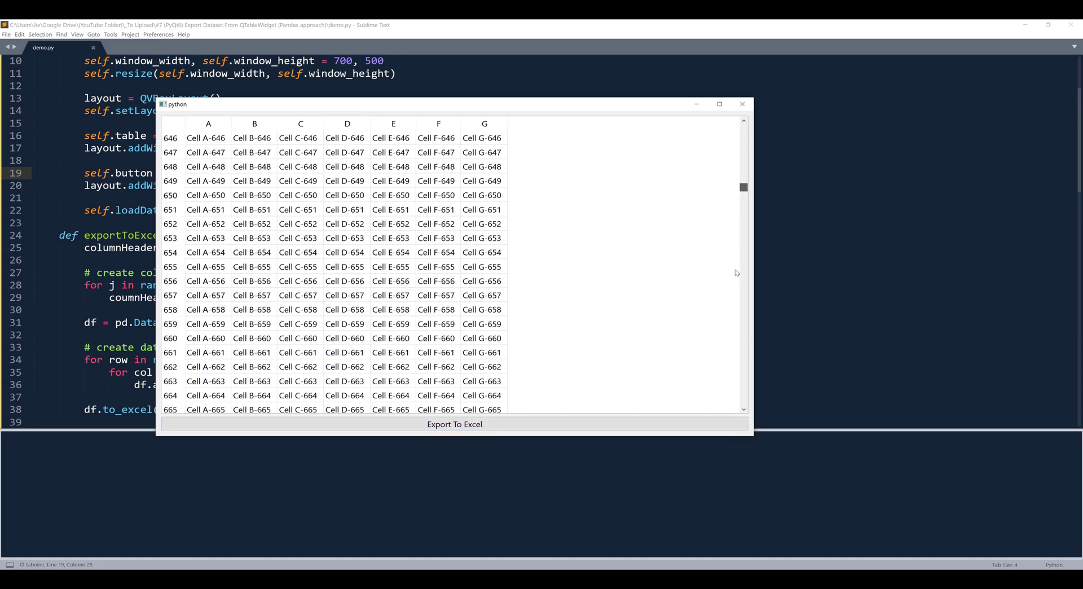
drag(744, 186, 744, 401)
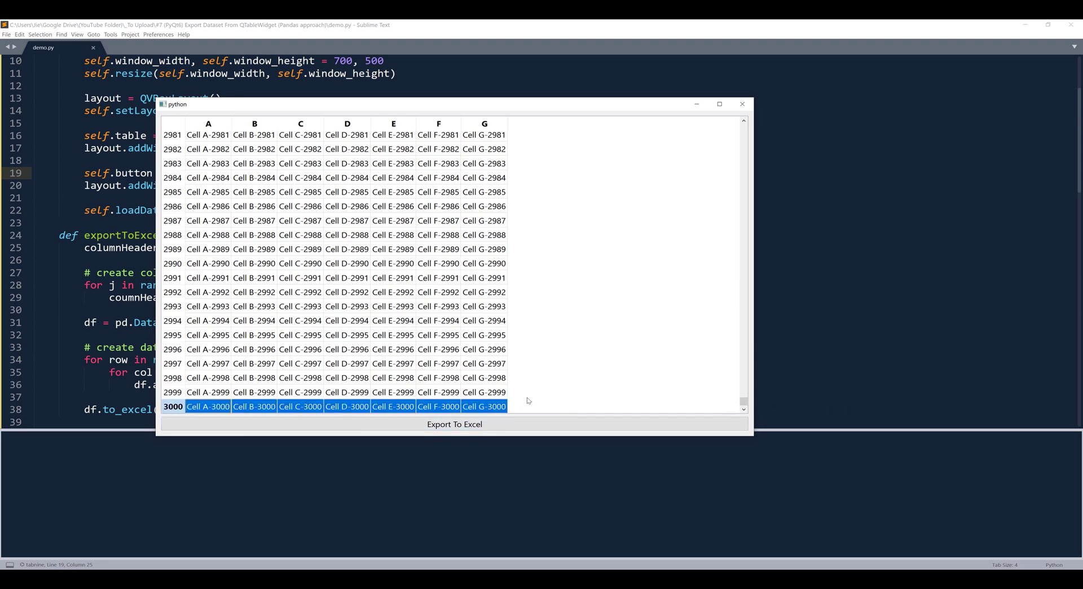
mouse_move(552, 402)
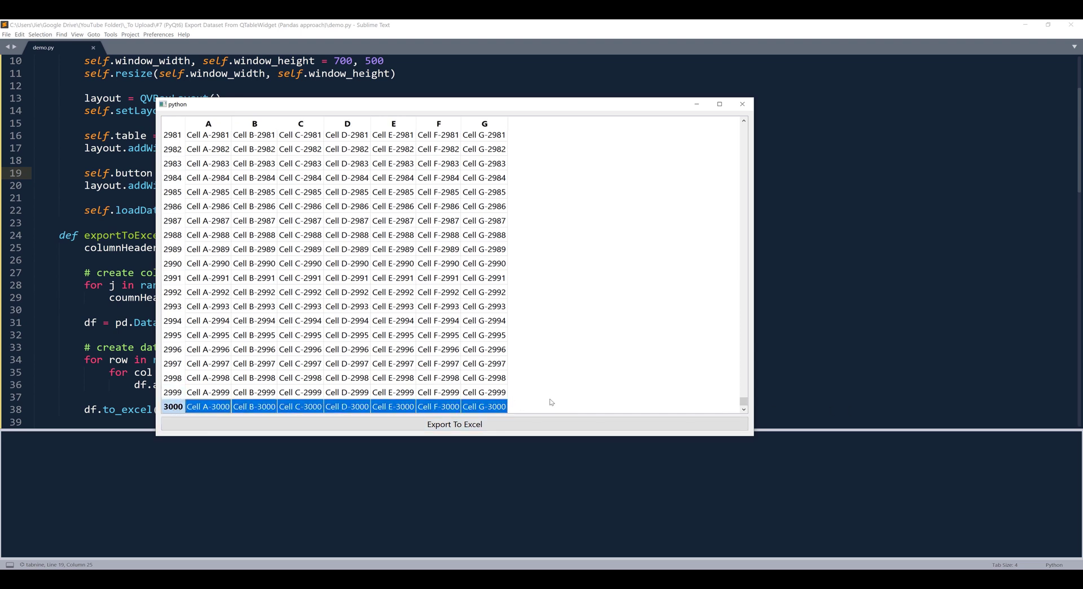
click(453, 424)
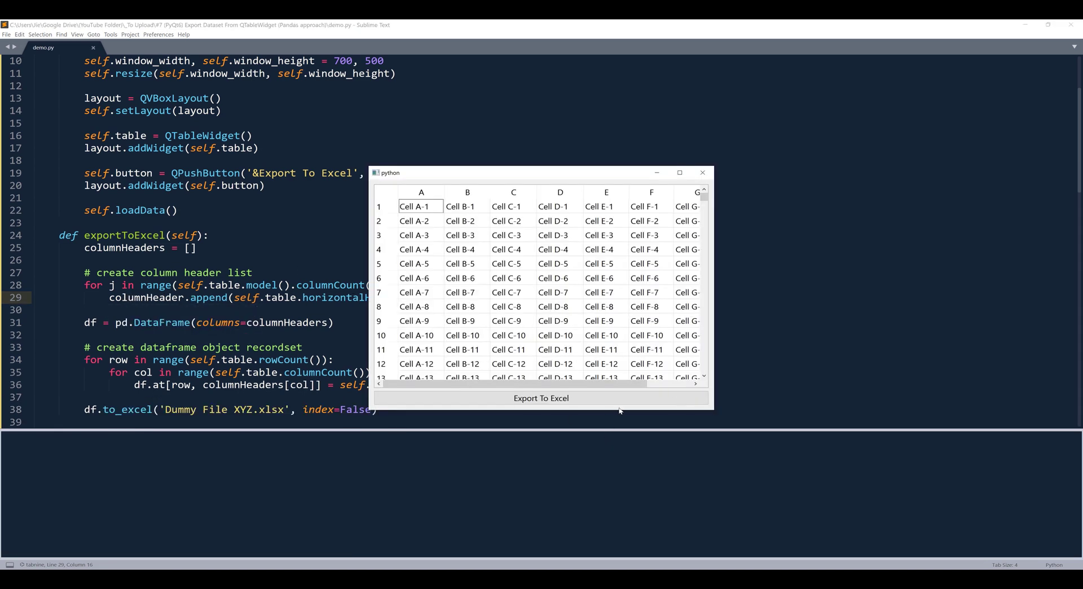
- Try Export To Excel, then rename columnHeader to columnHeaders on line 29
click(542, 398)
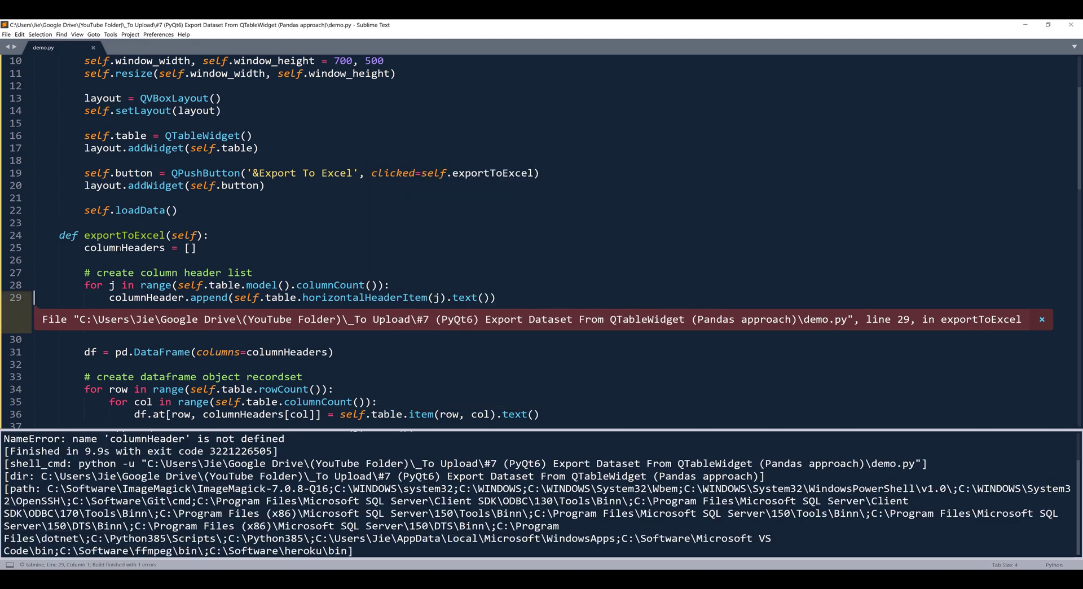
double_click(125, 247)
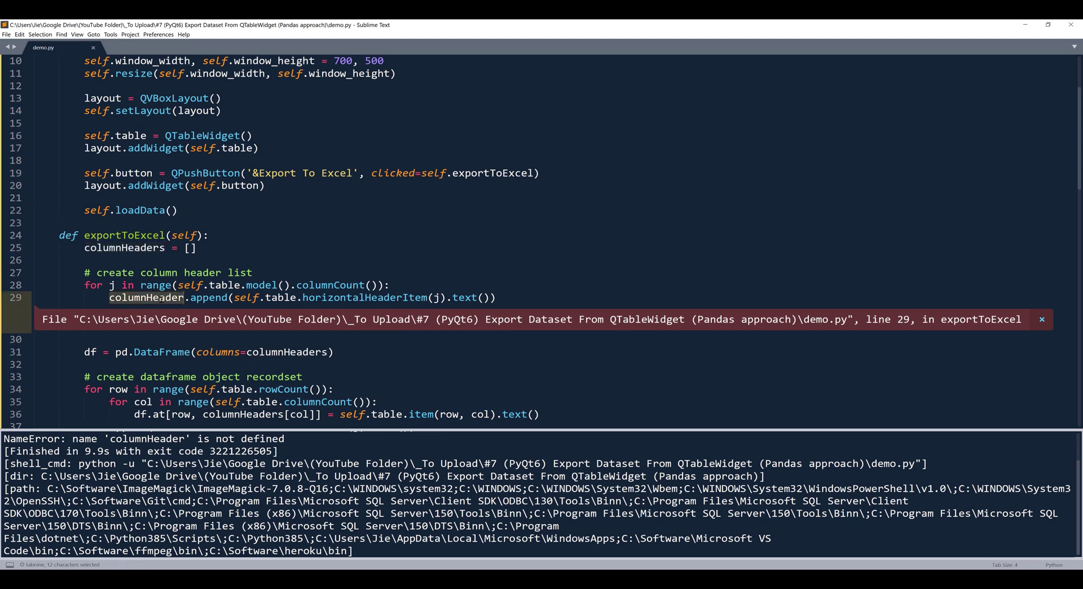
text(s)
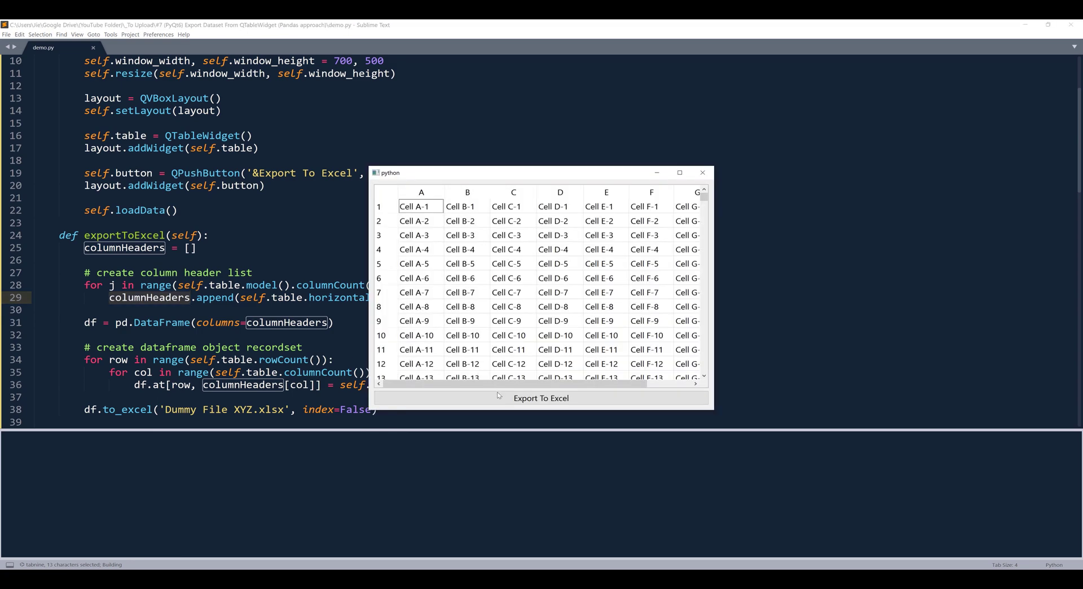
- Re-export the table, add an 'Excel file…' print confirmation, and open Dummy File XYZ.xlsx in Excel
click(541, 398)
text(print(')
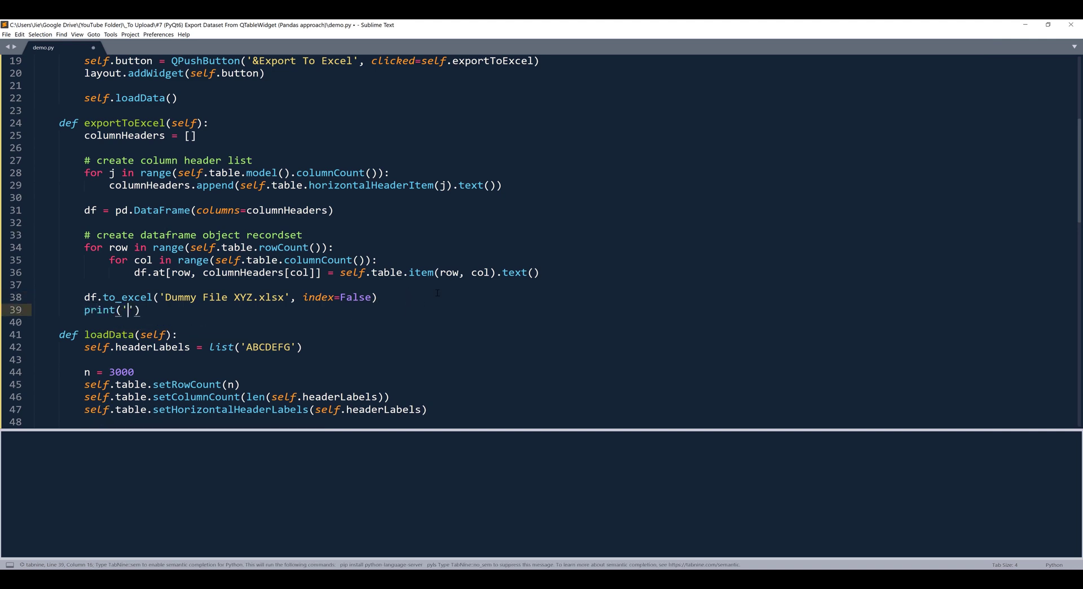
text(Excel file exported)
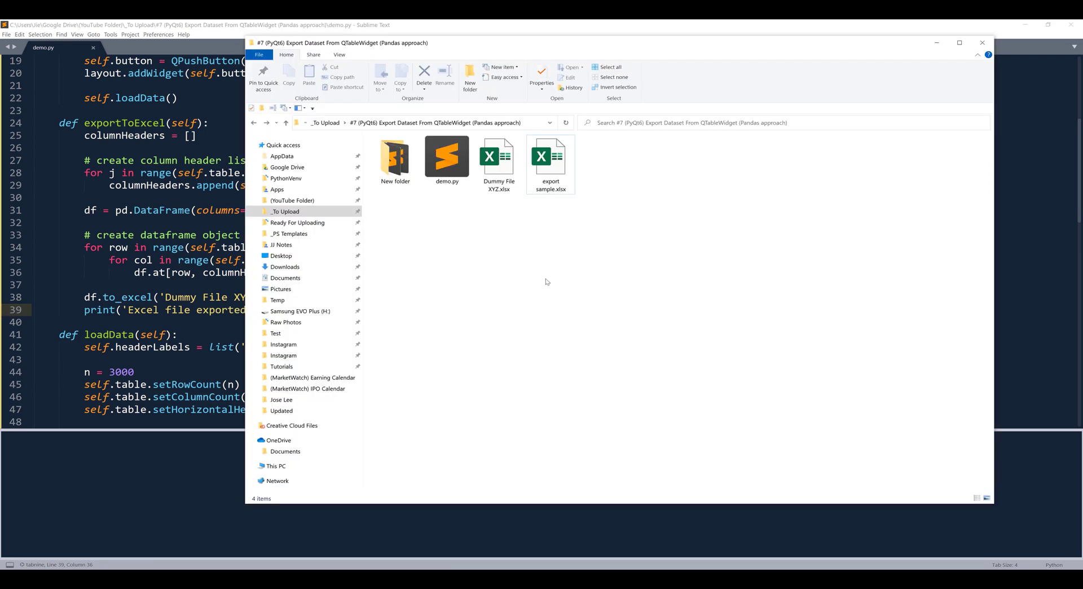
click(499, 159)
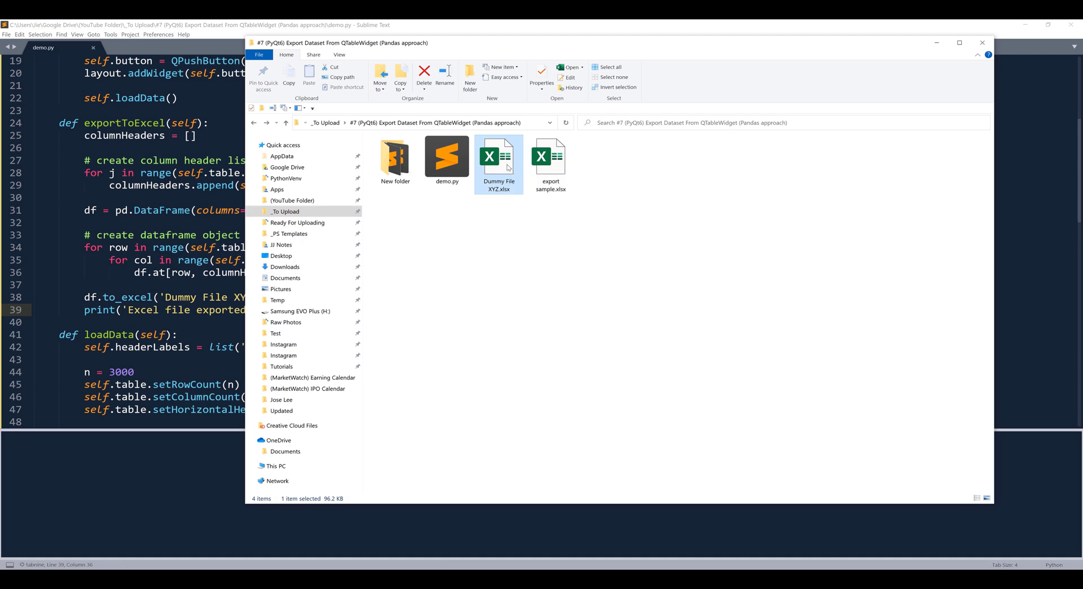
double_click(499, 157)
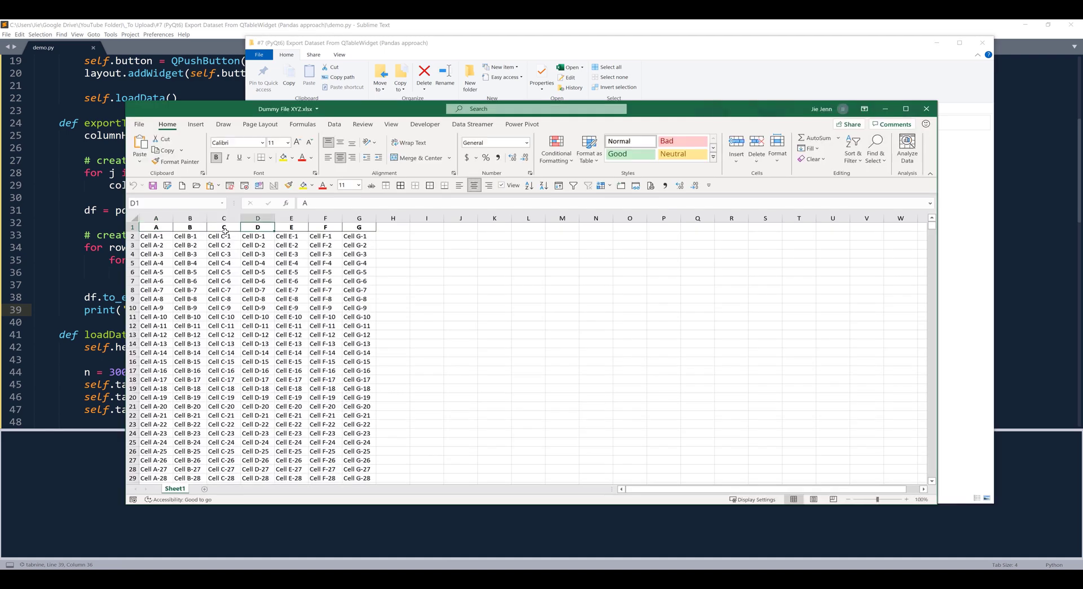
click(156, 235)
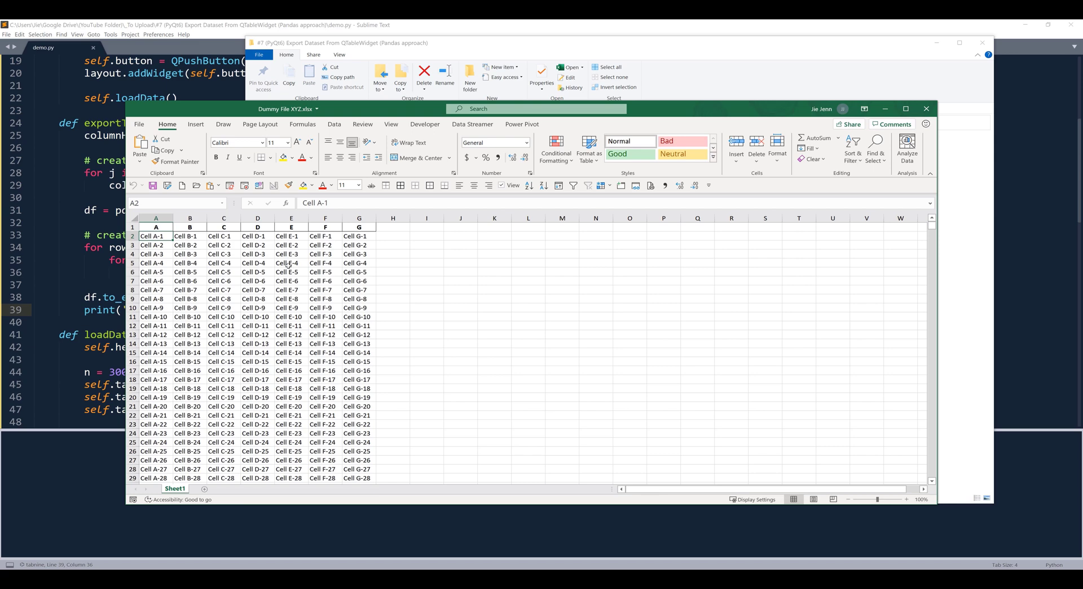